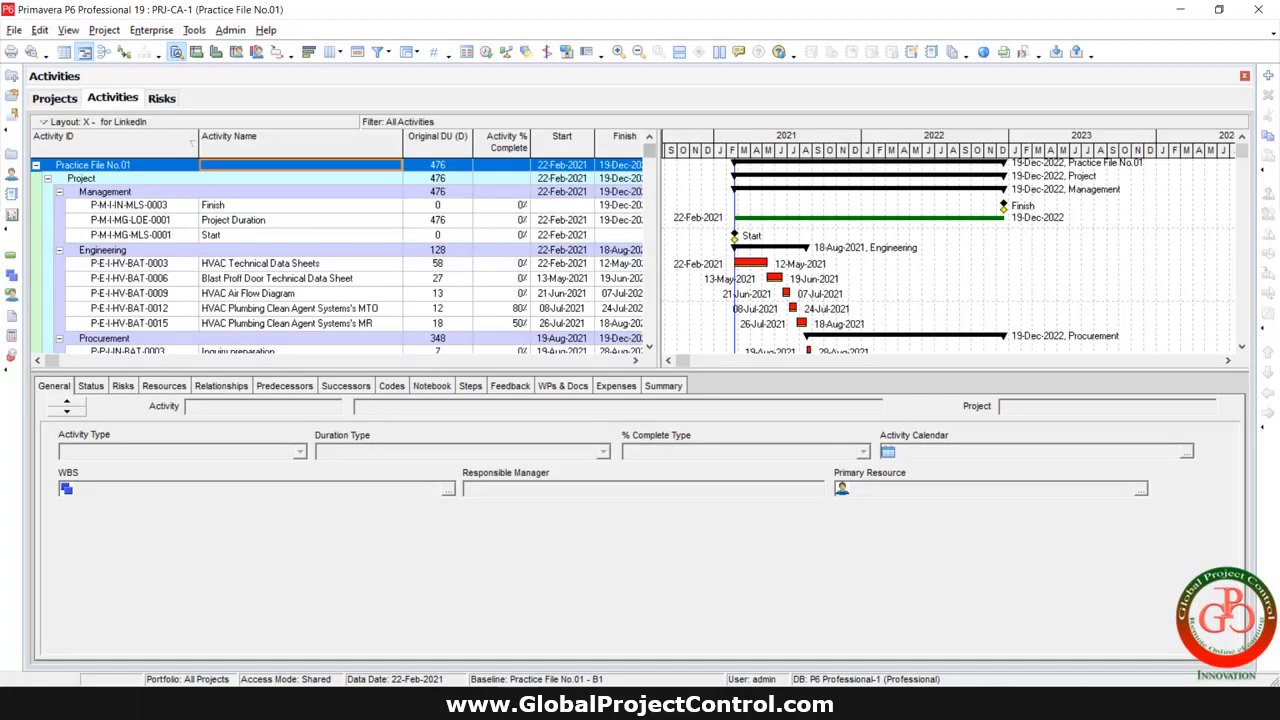
pyautogui.moveTo(440, 558)
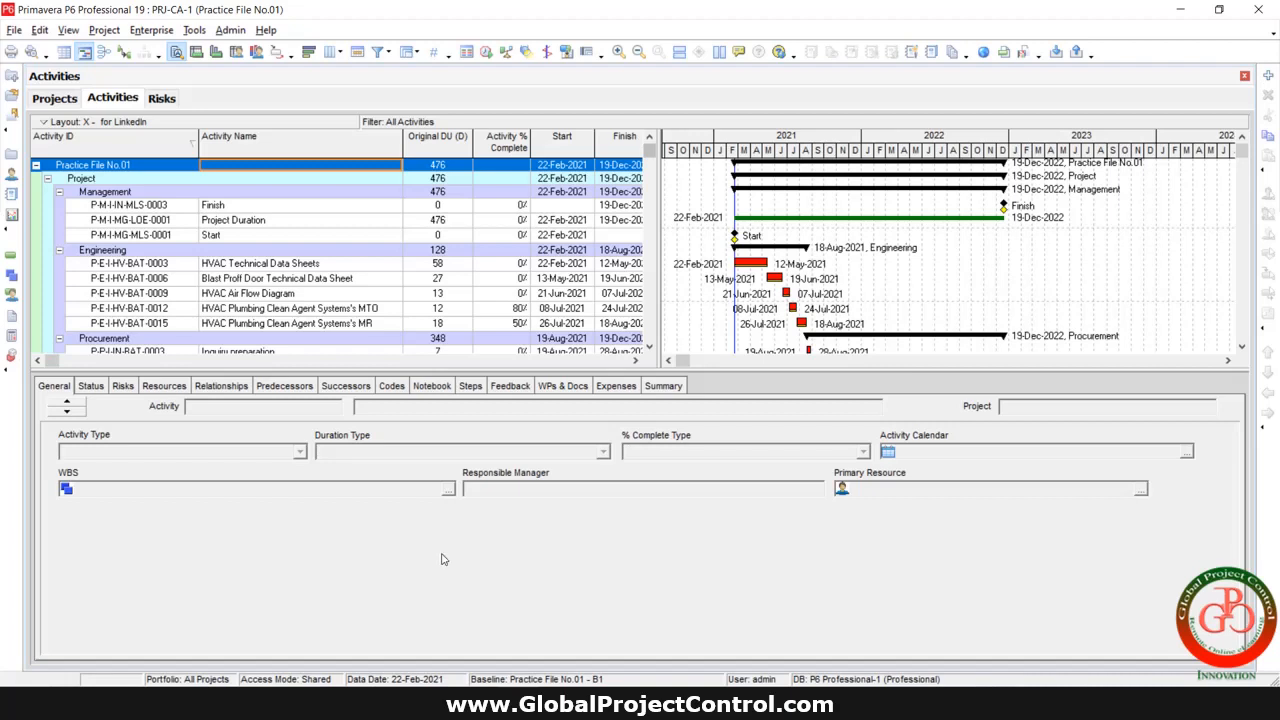
pyautogui.moveTo(410, 520)
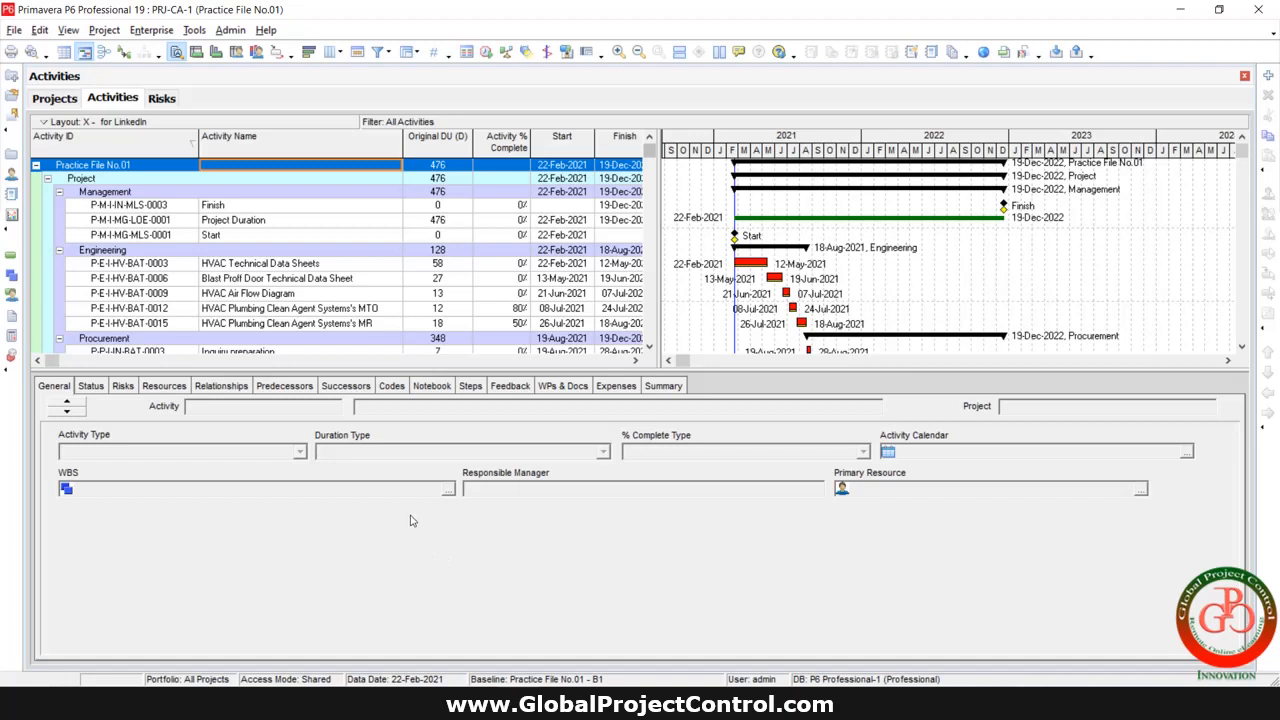
# Step: View the resource assignments of two HVAC engineering activities, whose cost accounts are blank
pyautogui.click(164, 384)
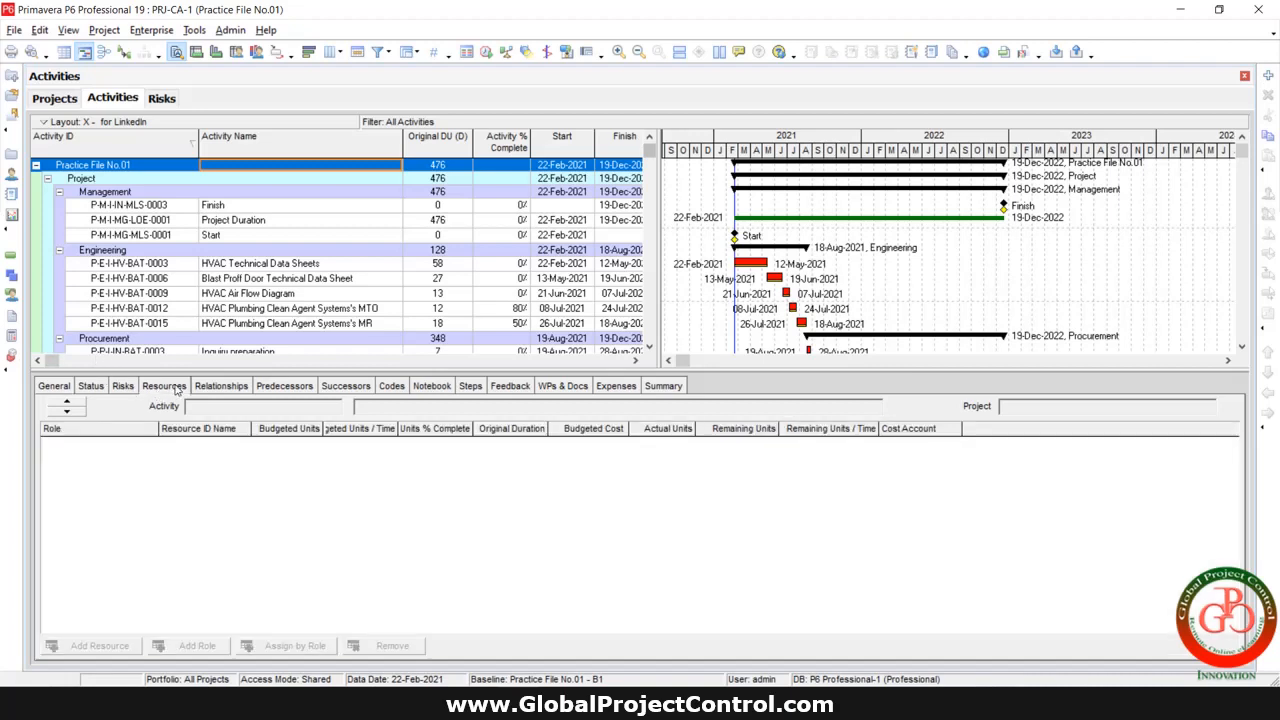
pyautogui.click(260, 264)
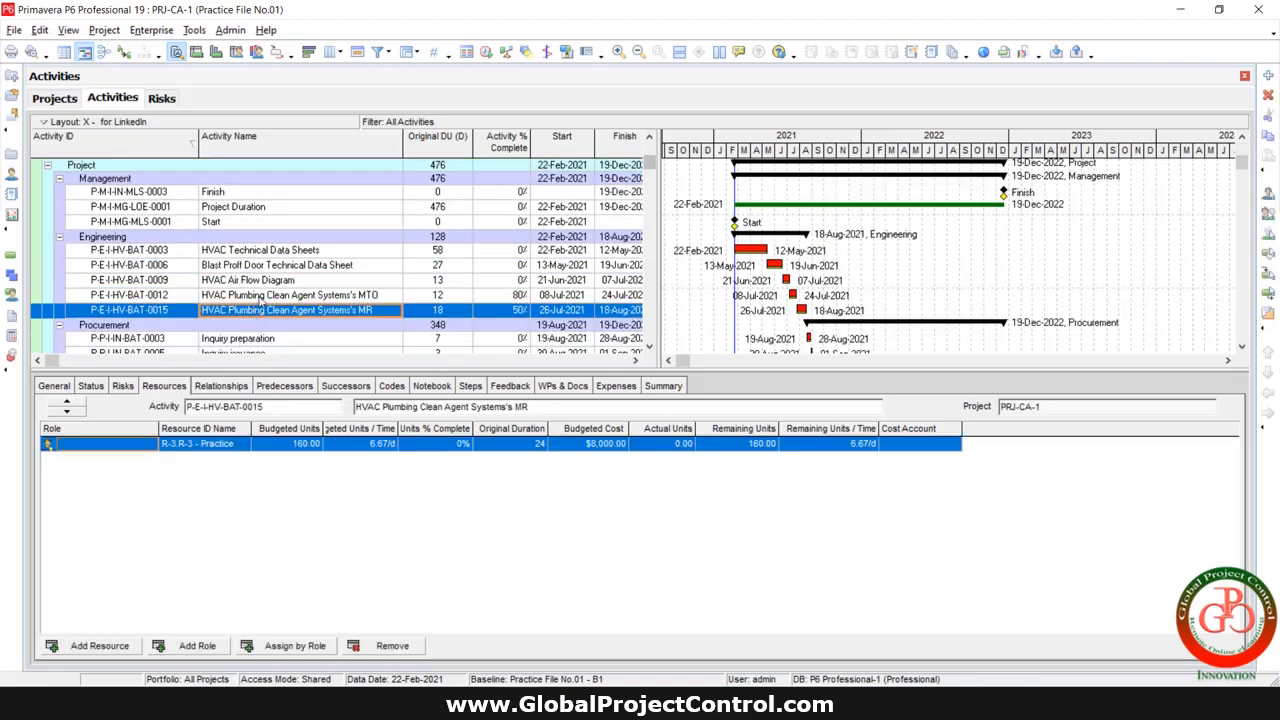
pyautogui.click(290, 294)
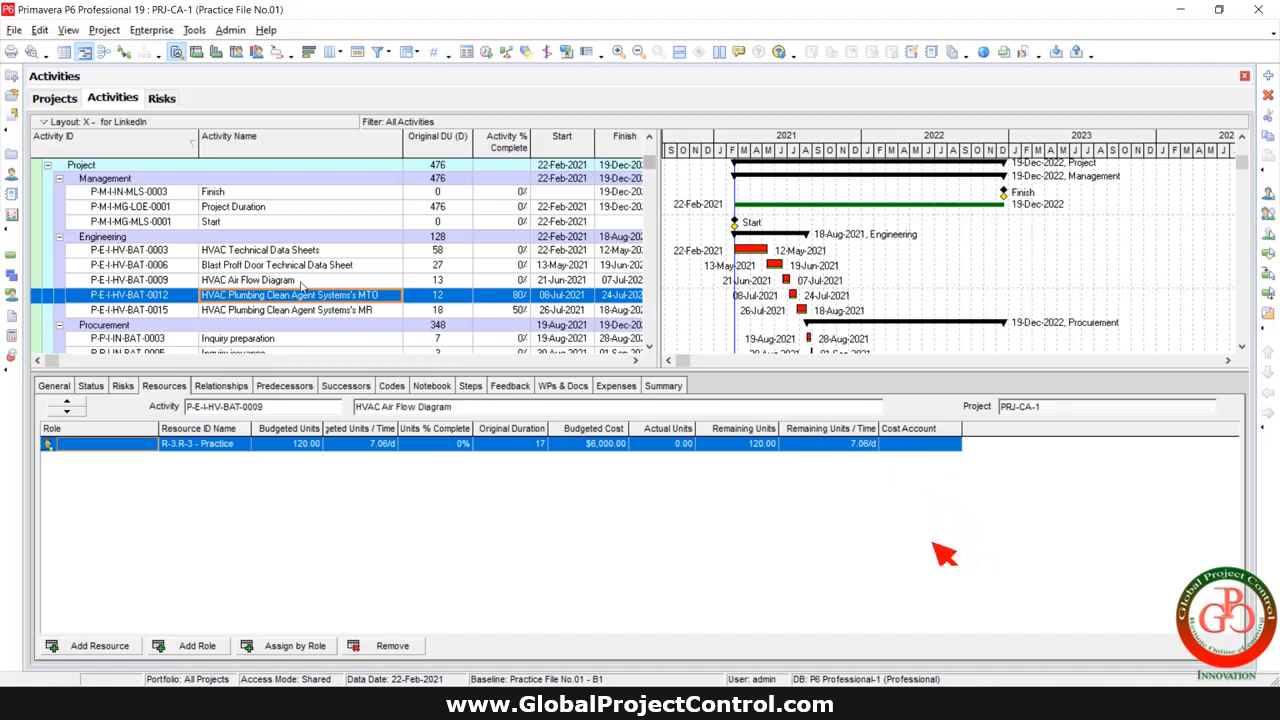
pyautogui.click(260, 250)
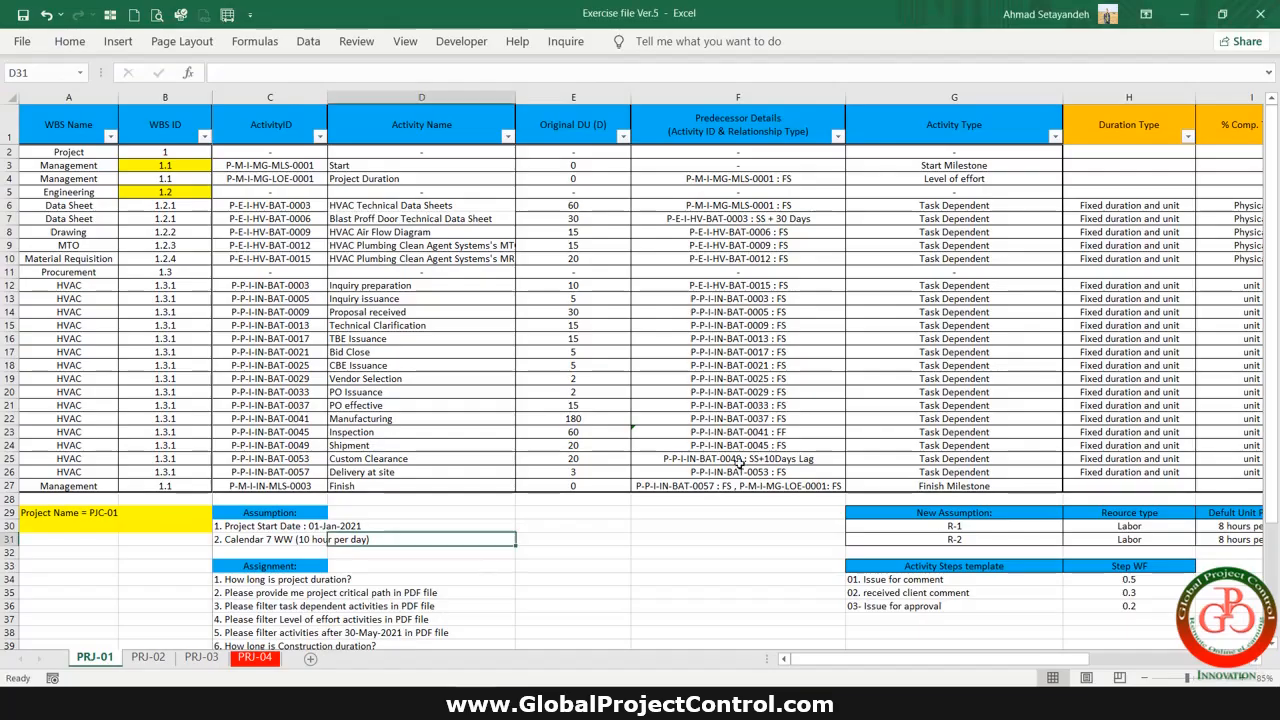
# Step: Scroll the PRJ-01 sheet right to the Cost Account column showing A-1 and A-2 values
pyautogui.click(1128, 312)
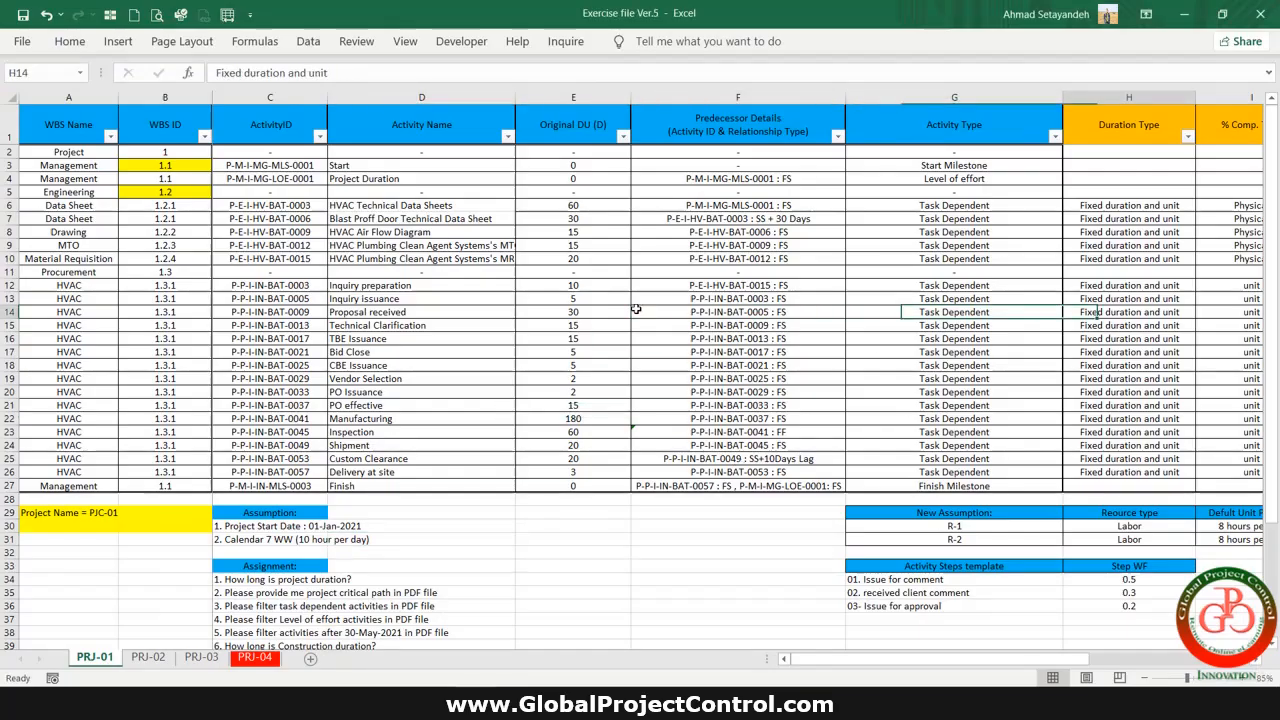
pyautogui.hscroll(3)
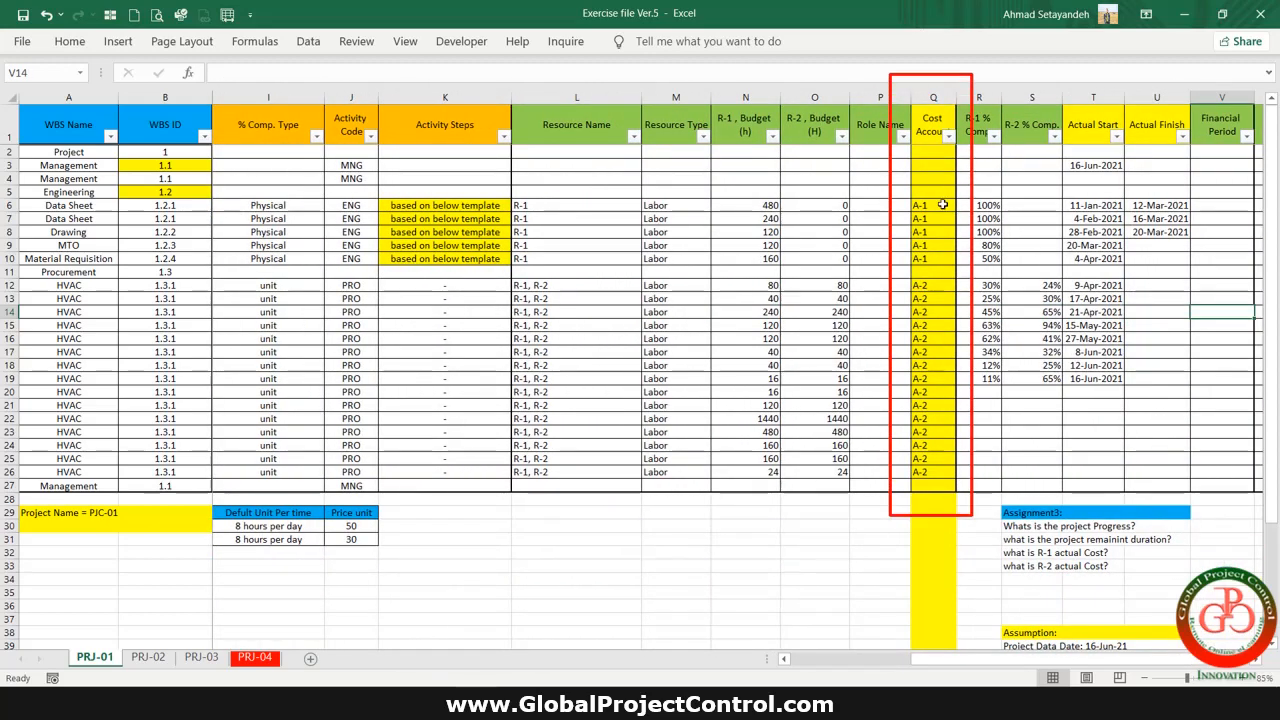
pyautogui.moveTo(920, 204); pyautogui.dragTo(920, 472)
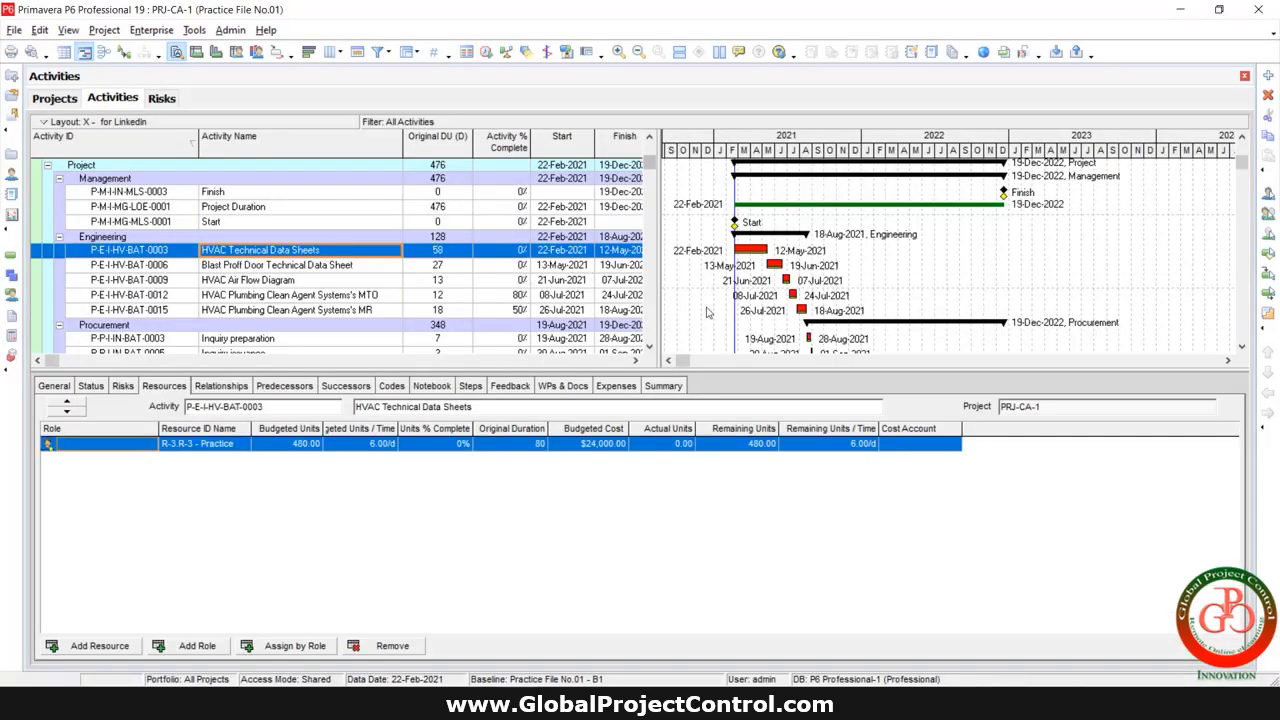
pyautogui.click(918, 444)
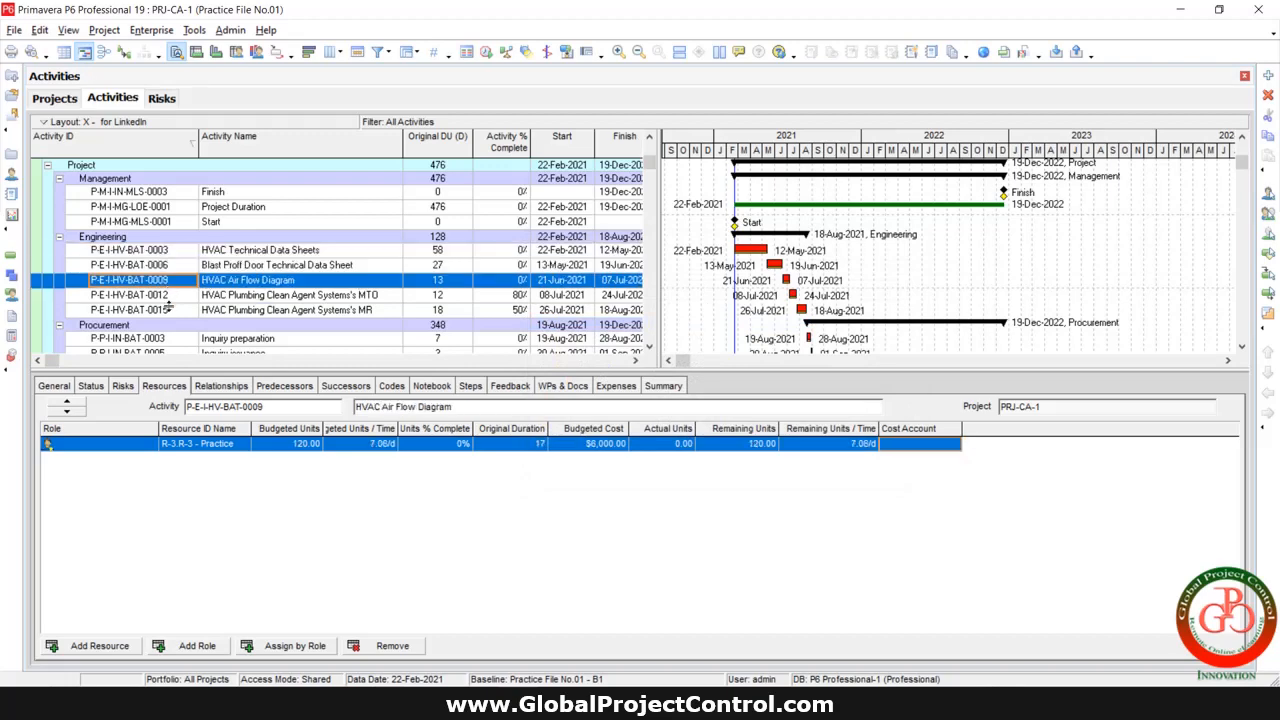
pyautogui.click(128, 266)
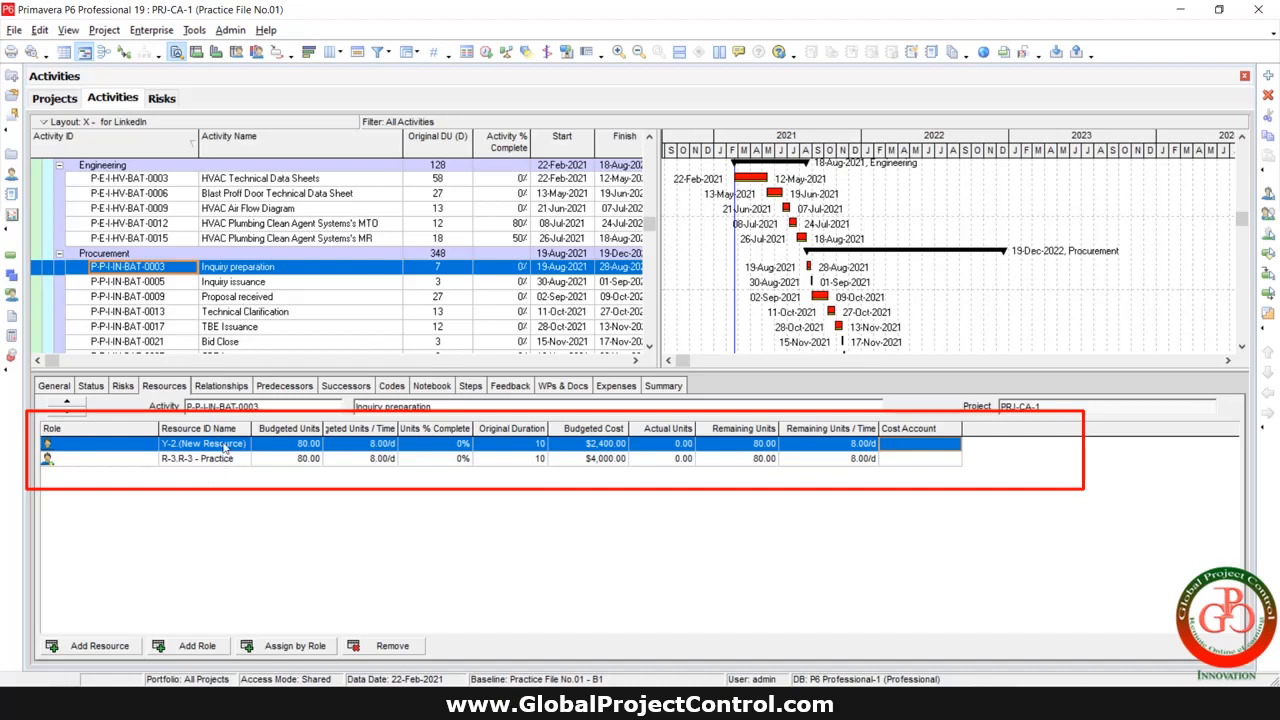
pyautogui.moveTo(932, 452)
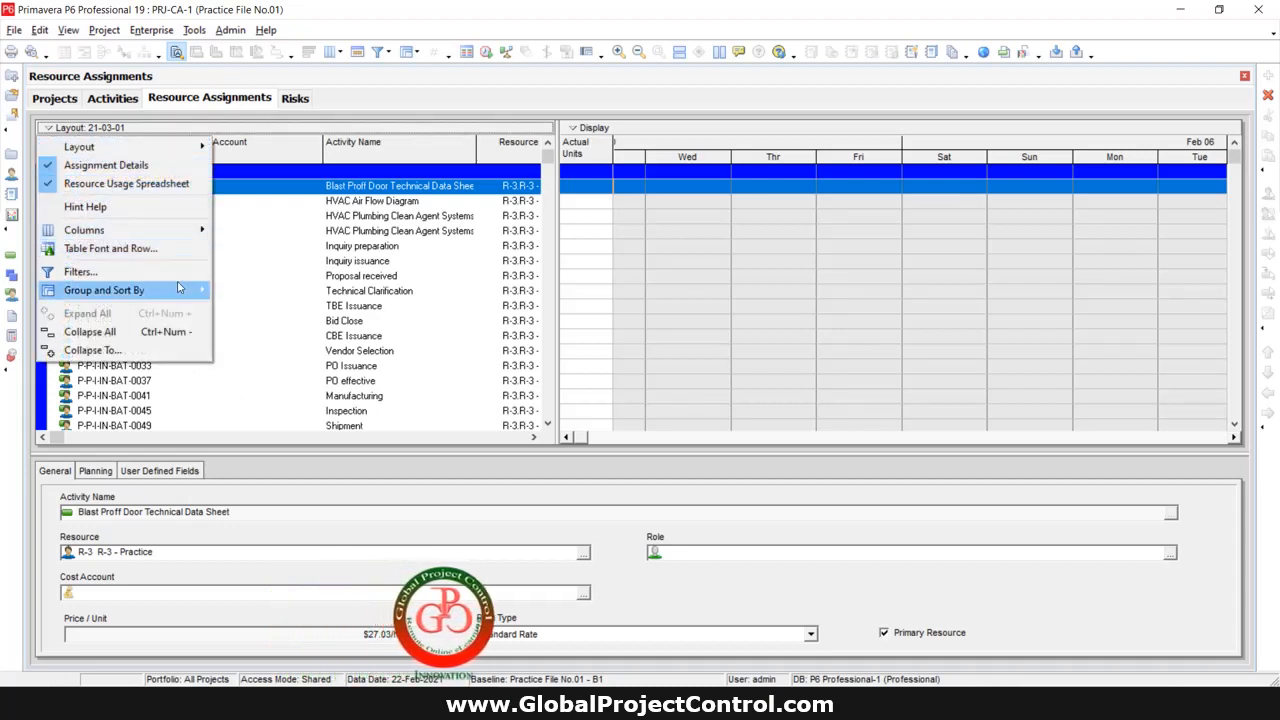
# Step: Group the Resource Assignments layout by Resource via Group and Sort By
pyautogui.click(104, 290)
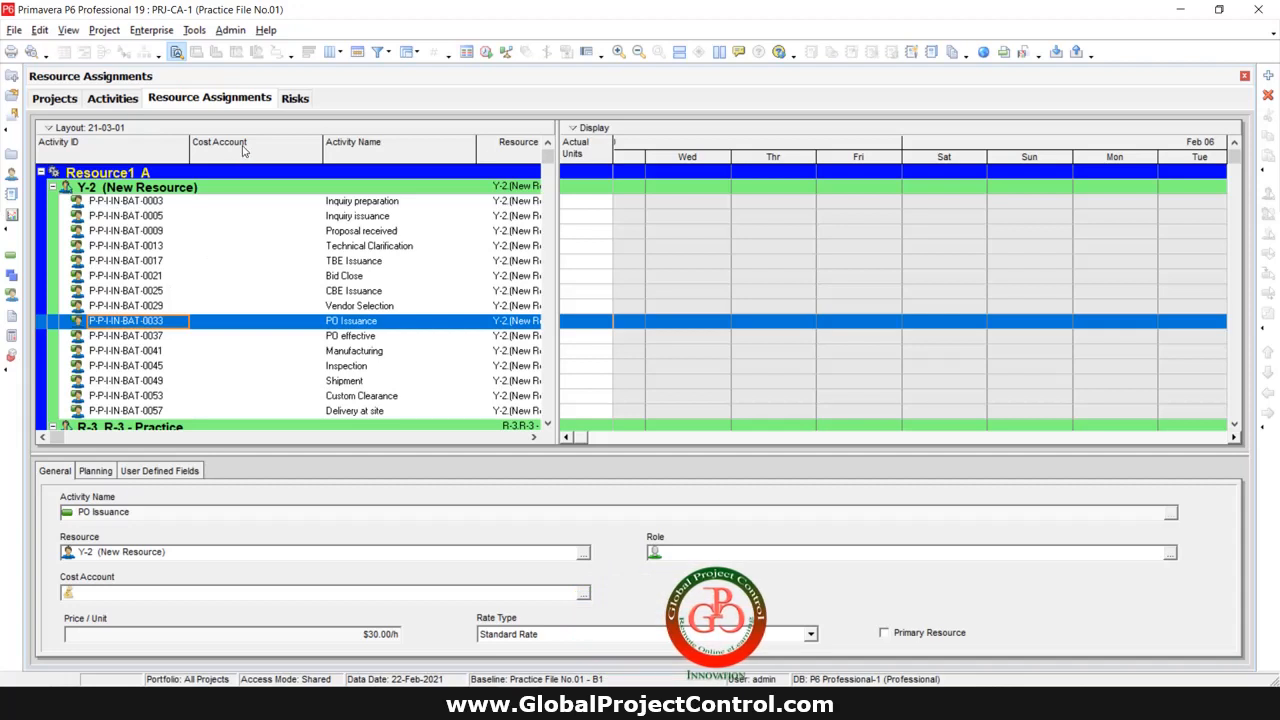
pyautogui.click(124, 200)
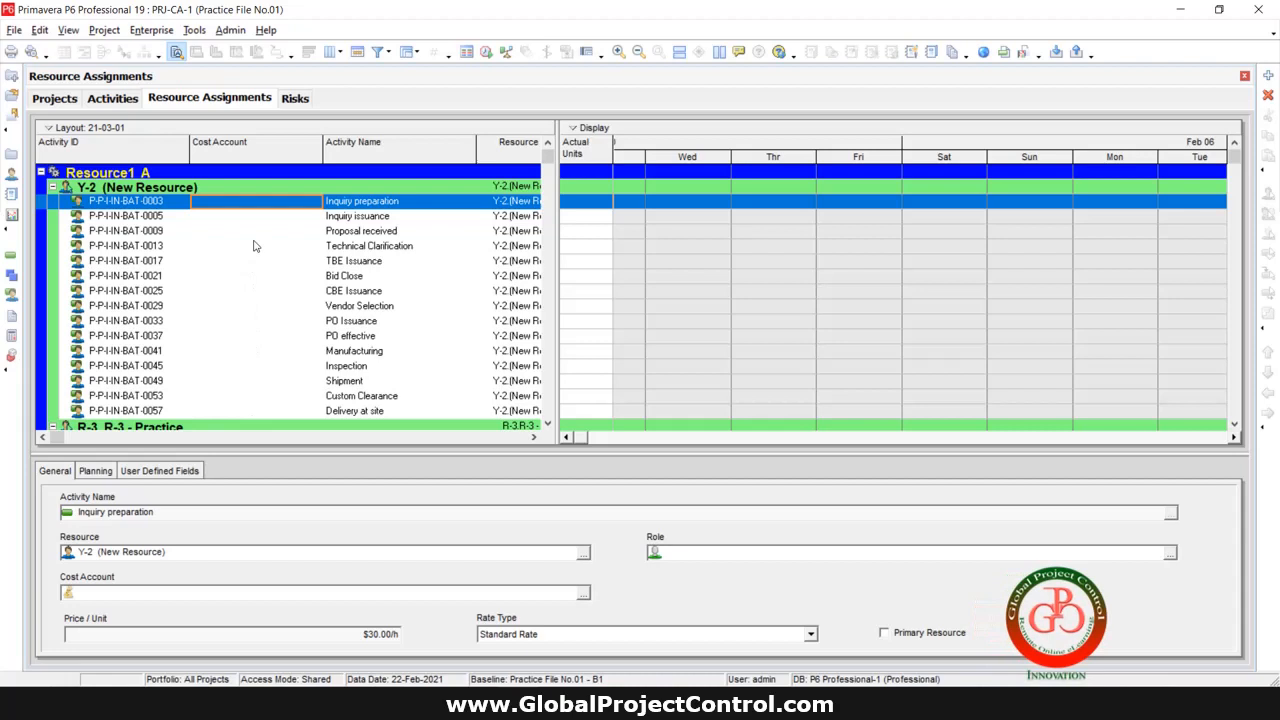
pyautogui.moveTo(268, 224)
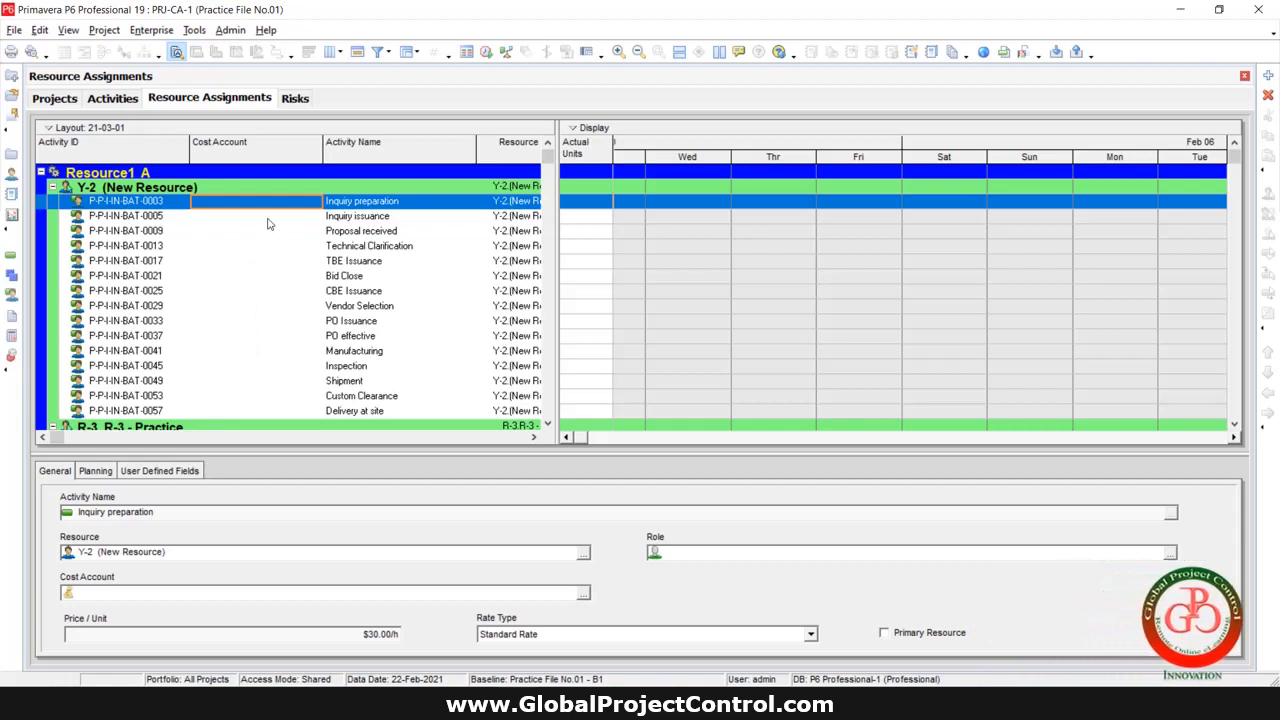
# Step: Start a File > Export of project data in Spreadsheet (XLSX) format
pyautogui.click(14, 30)
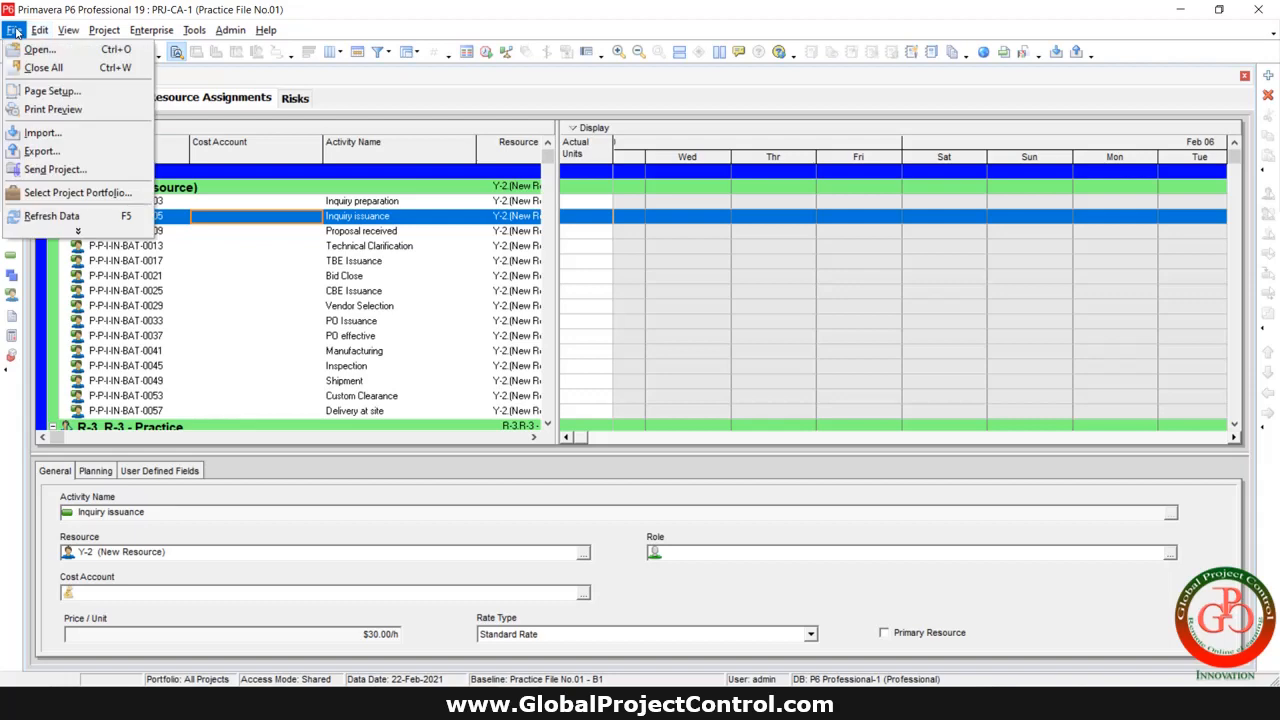
pyautogui.moveTo(42, 152)
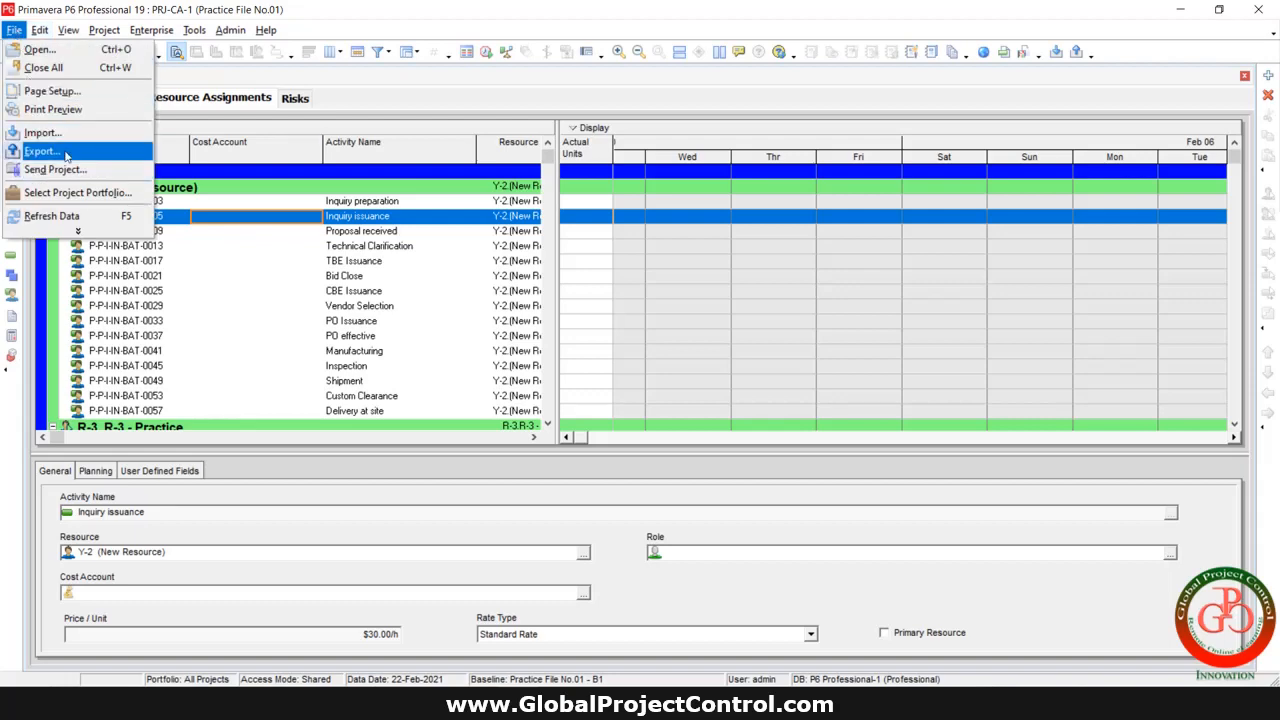
pyautogui.click(44, 152)
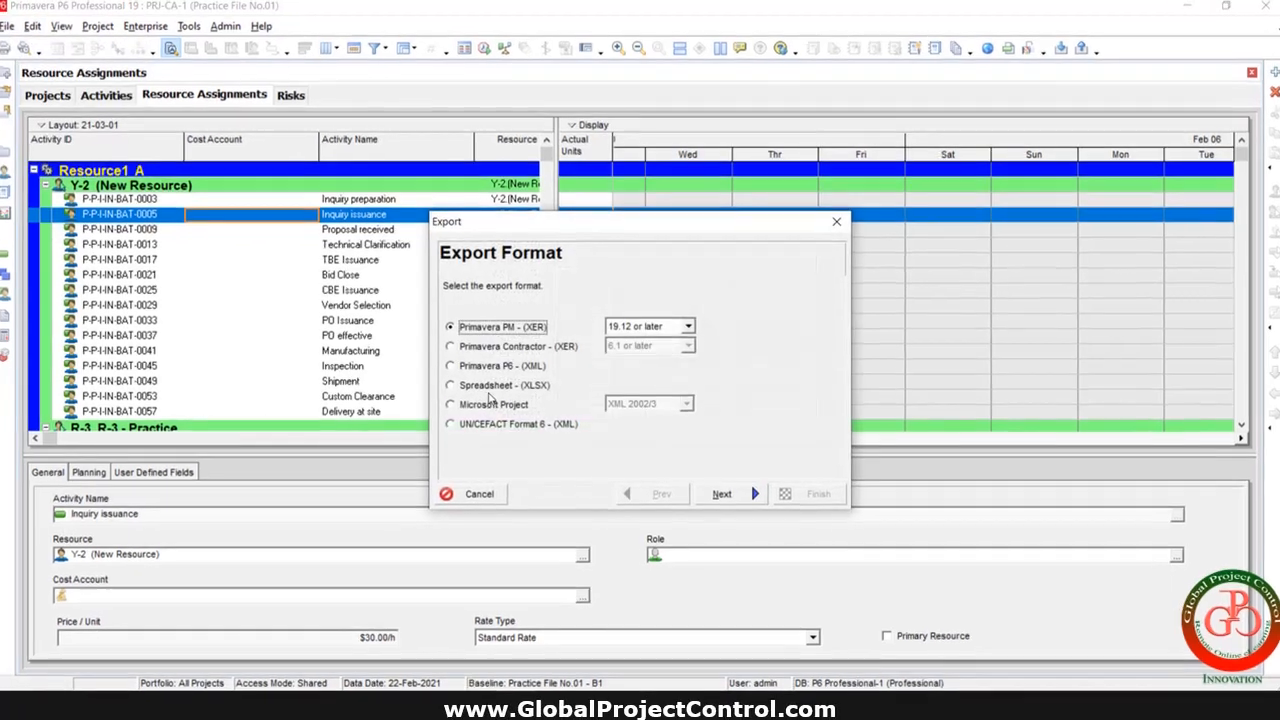
pyautogui.click(450, 384)
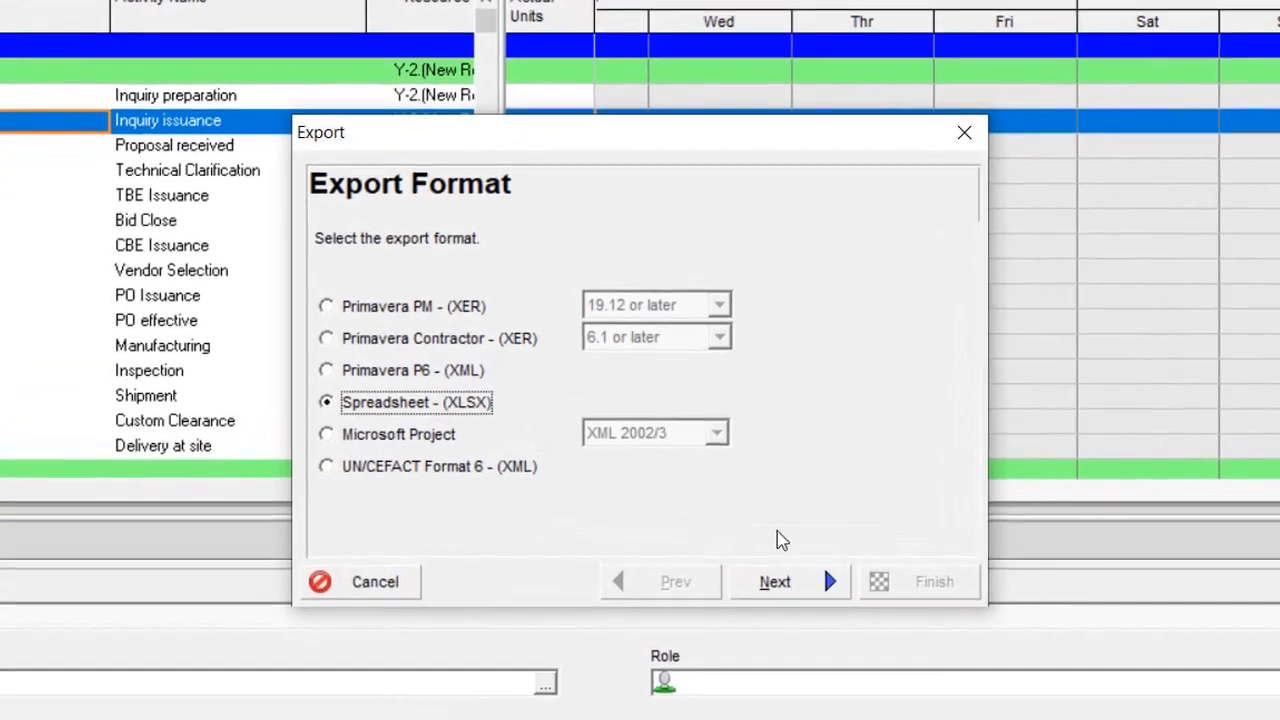
pyautogui.click(776, 582)
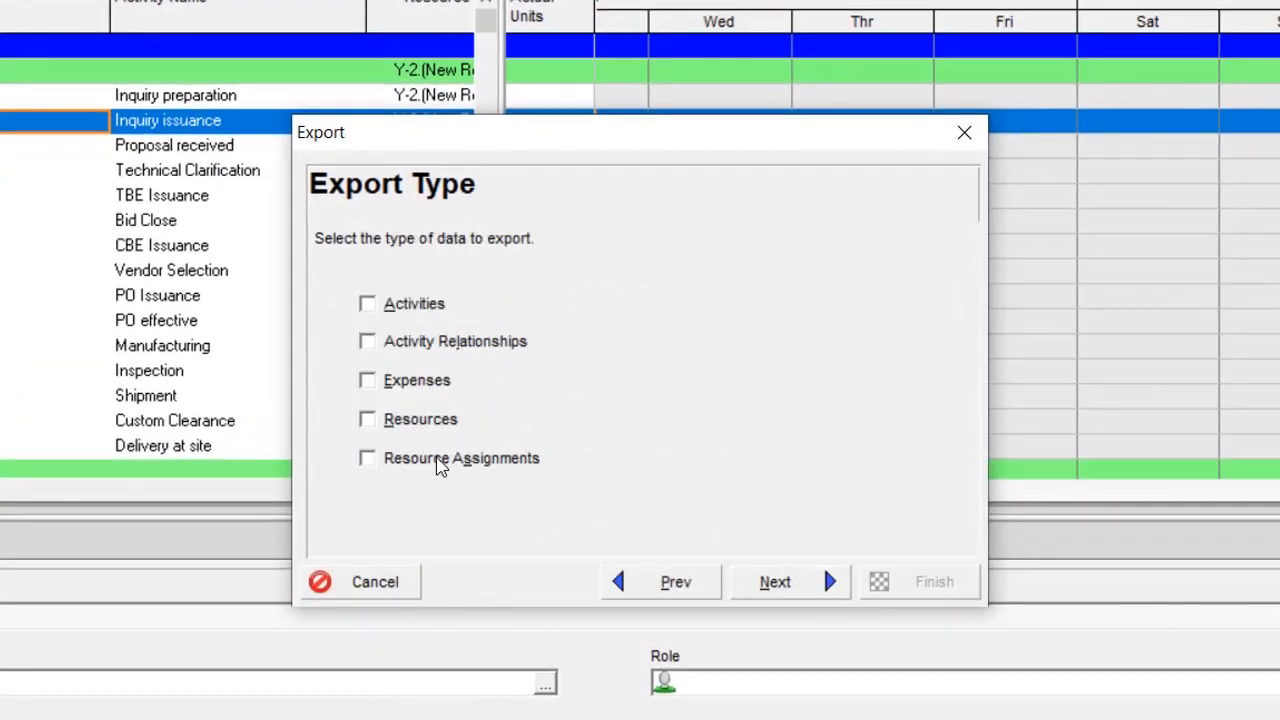
# Step: Choose Resource Assignments data and include project PRJ-CA-1 in the export
pyautogui.click(776, 582)
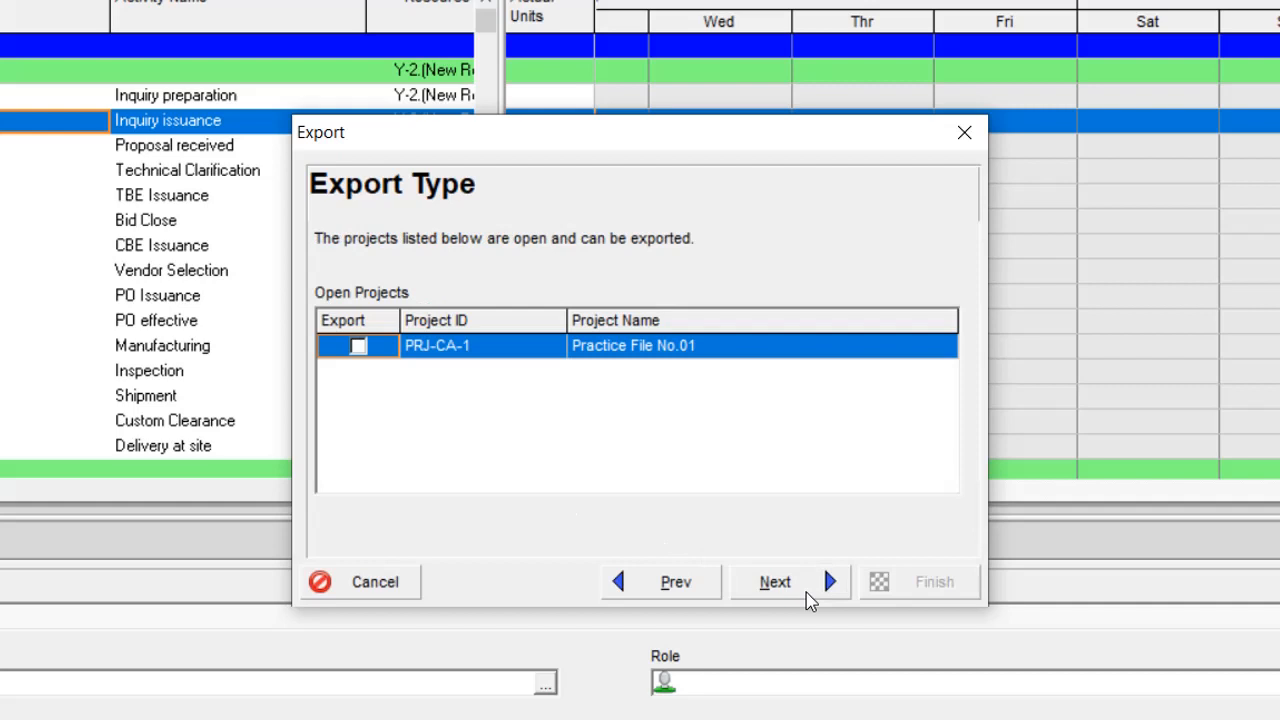
pyautogui.click(776, 582)
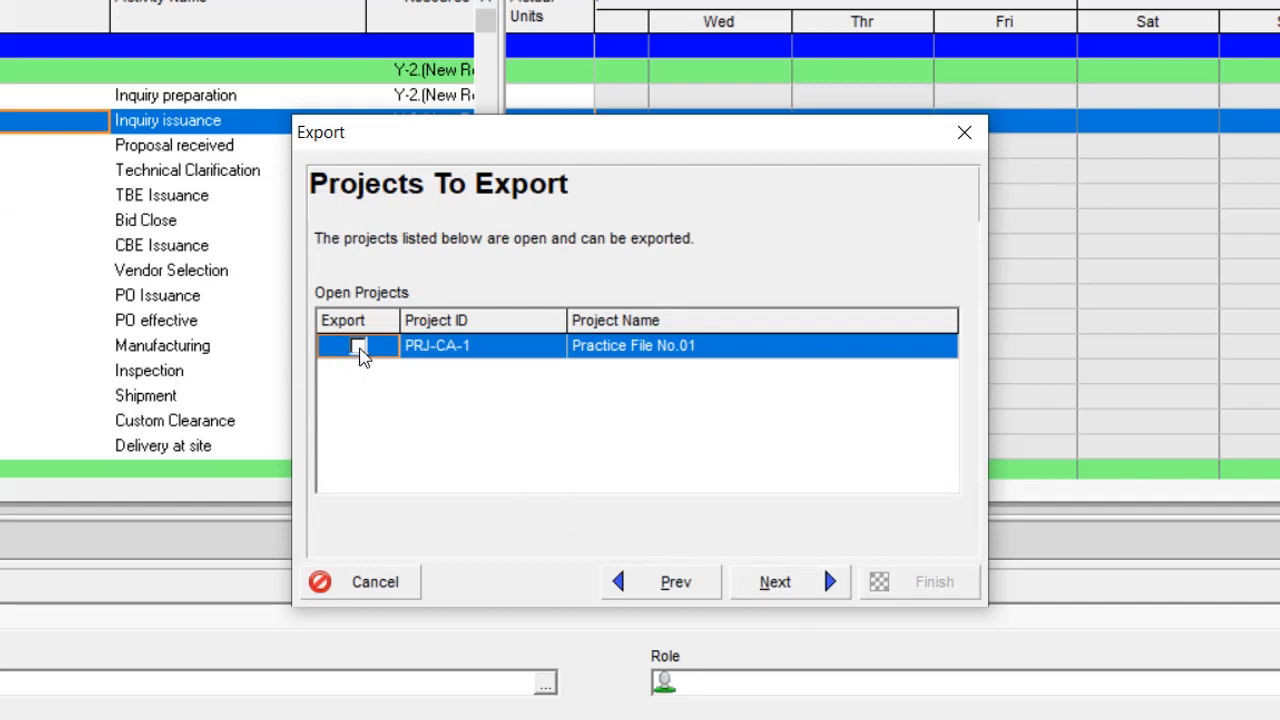
pyautogui.click(774, 580)
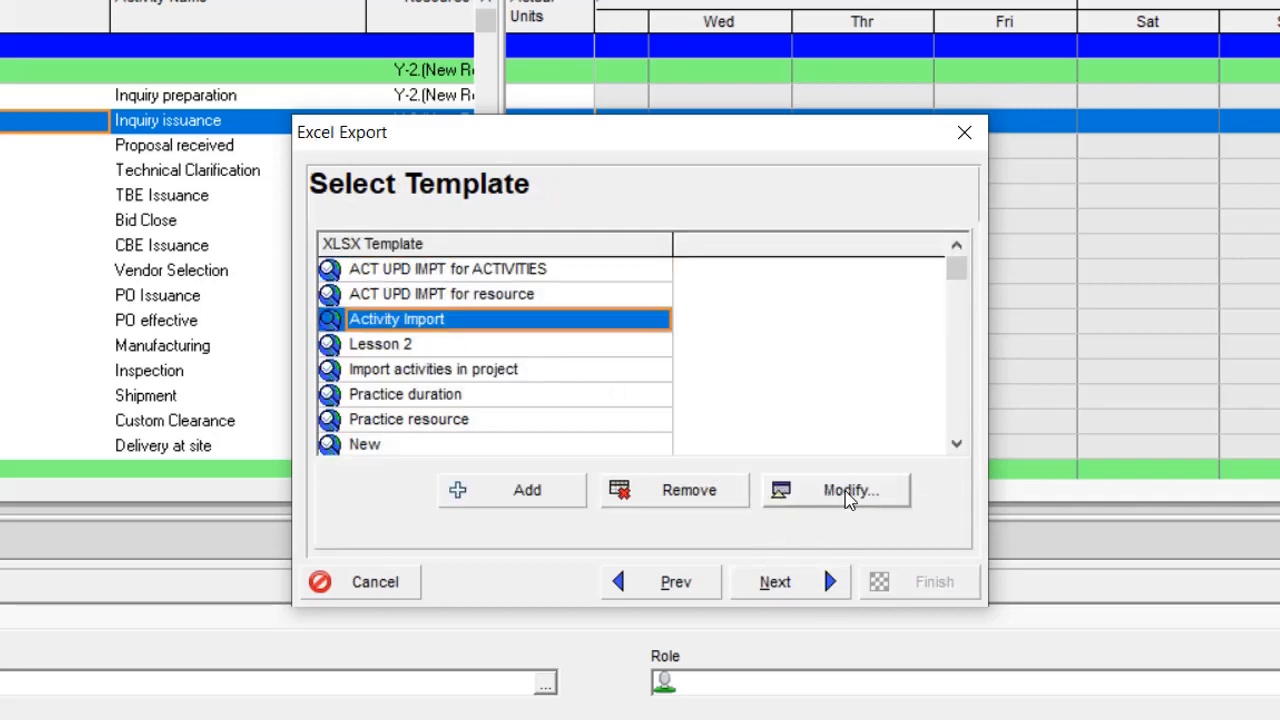
# Step: Add Cost Account ID, Resource Type and Resource Name columns to the template, dropping Units
pyautogui.click(848, 490)
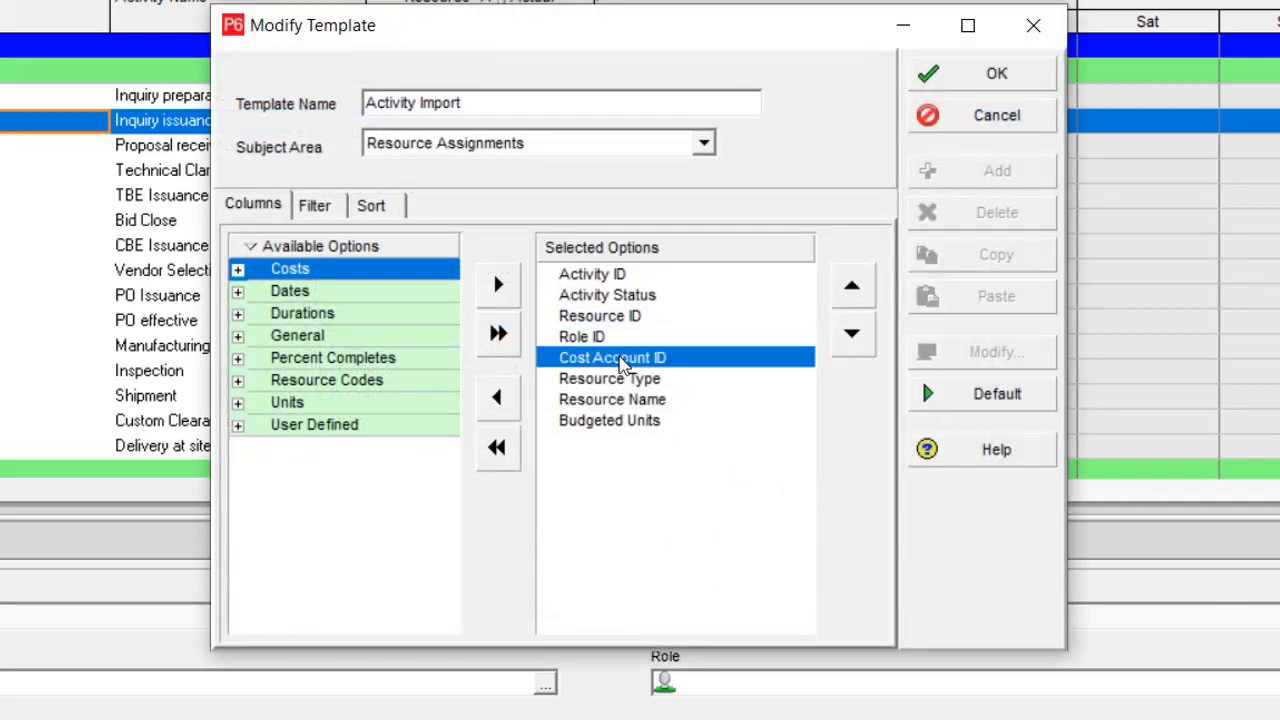
pyautogui.moveTo(688, 368)
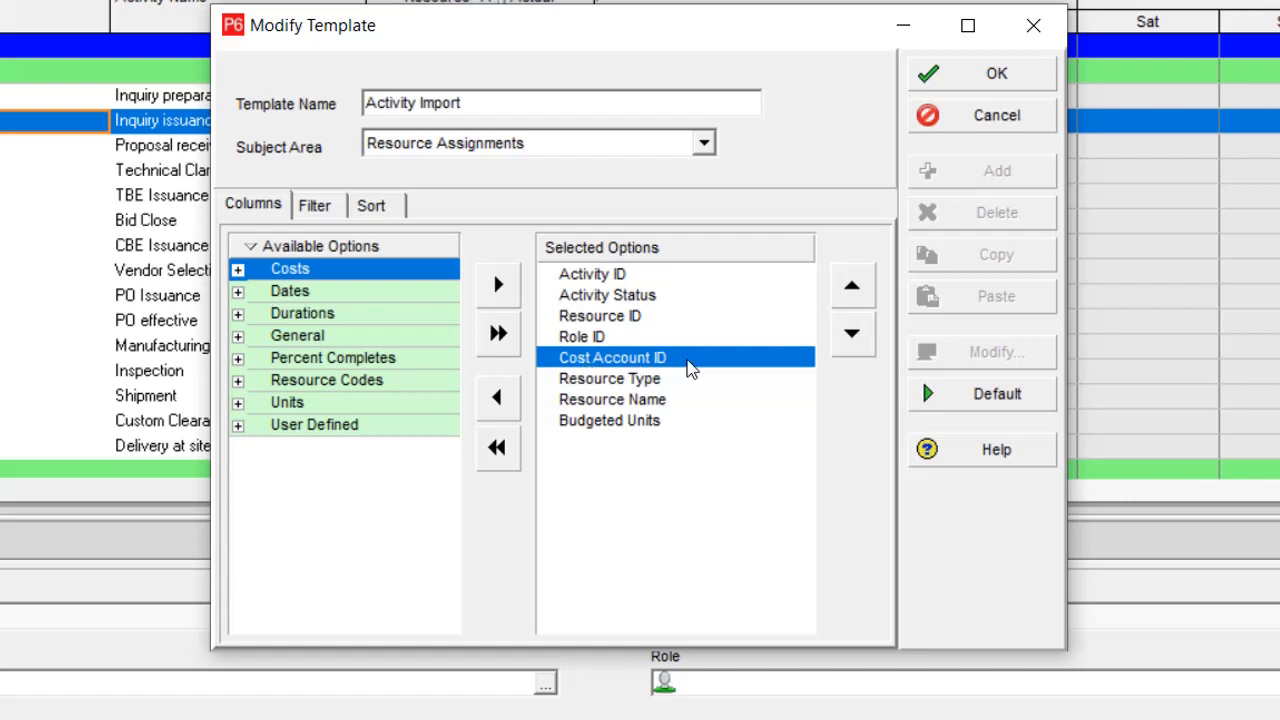
pyautogui.moveTo(580, 364)
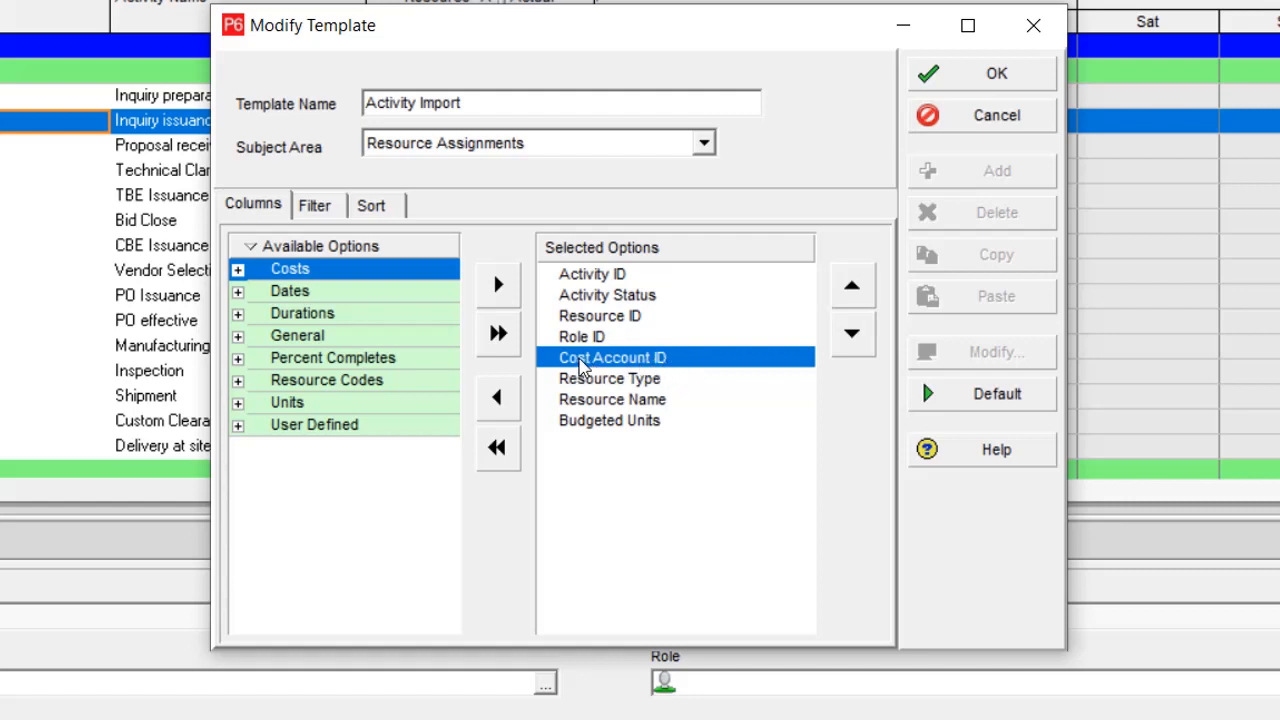
pyautogui.moveTo(622, 384)
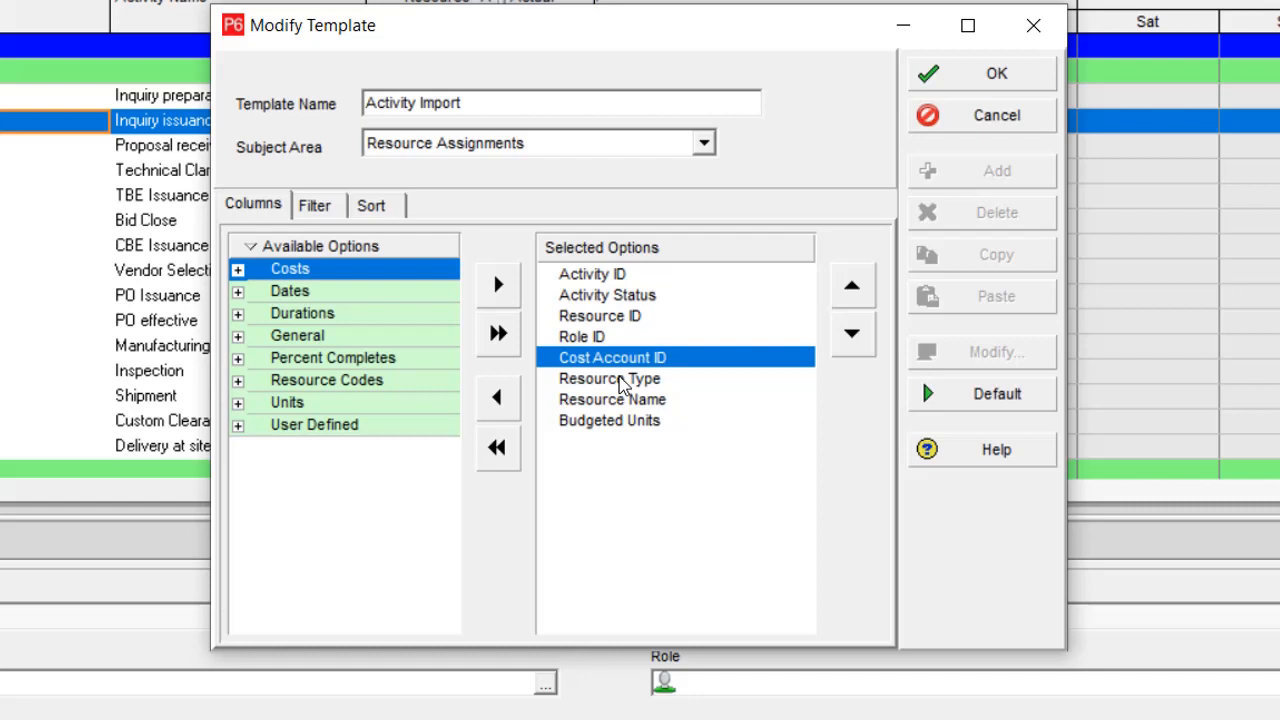
pyautogui.click(608, 378)
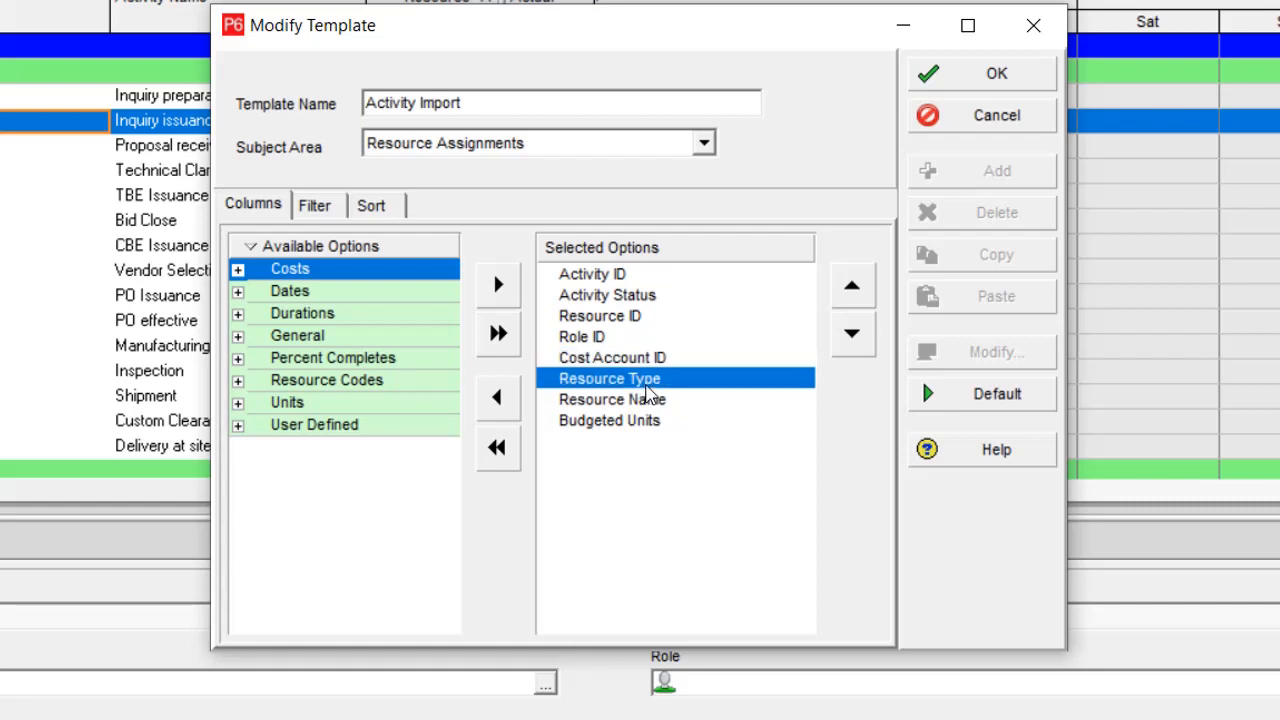
pyautogui.click(612, 400)
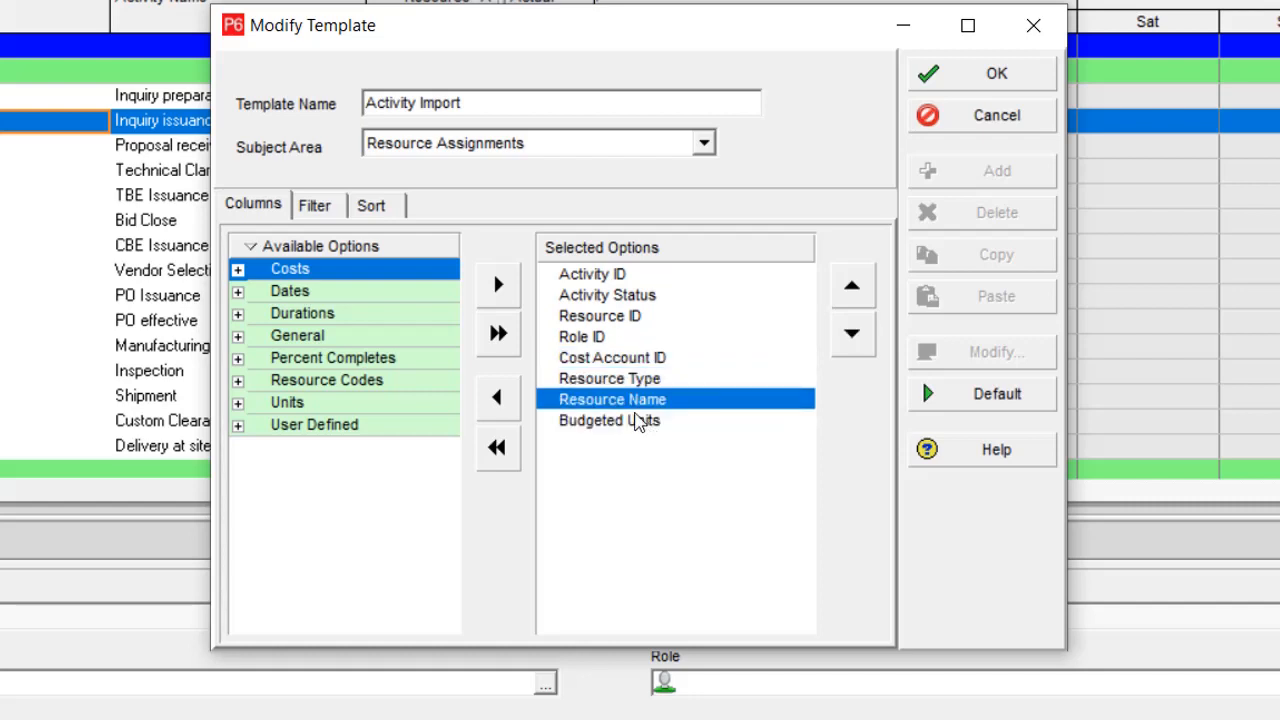
pyautogui.moveTo(620, 370)
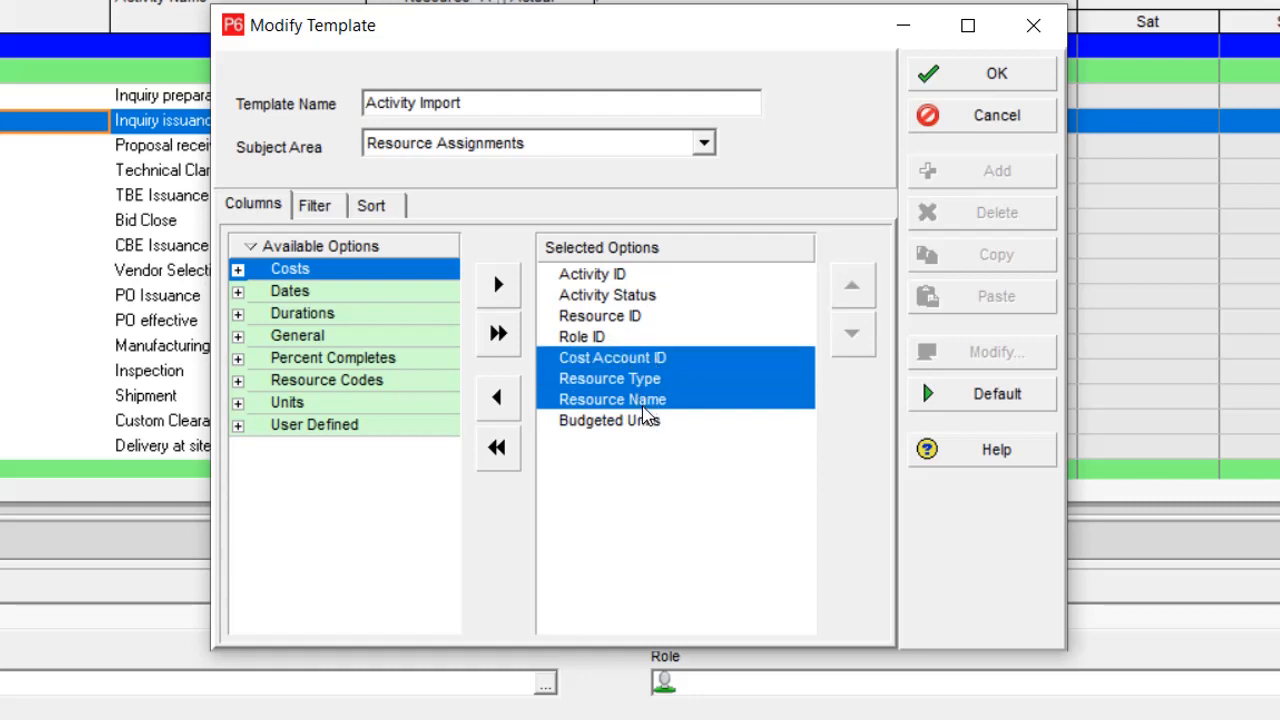
pyautogui.moveTo(638, 424)
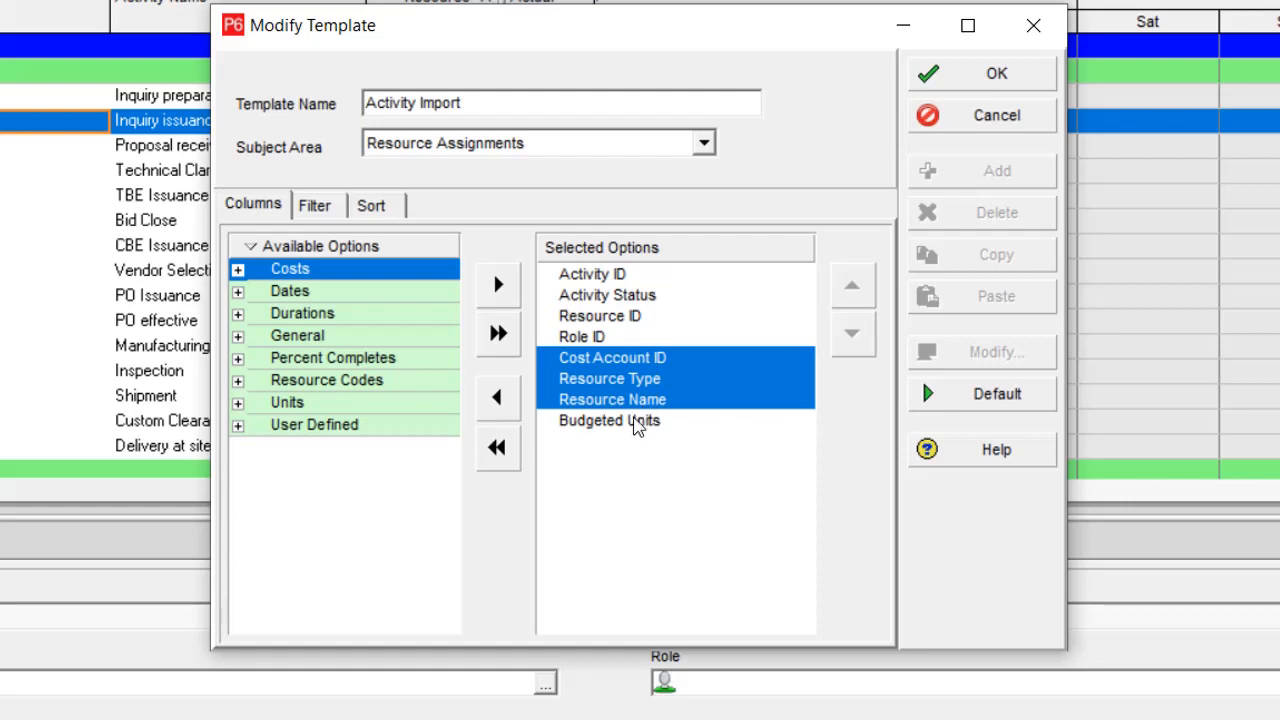
pyautogui.click(608, 420)
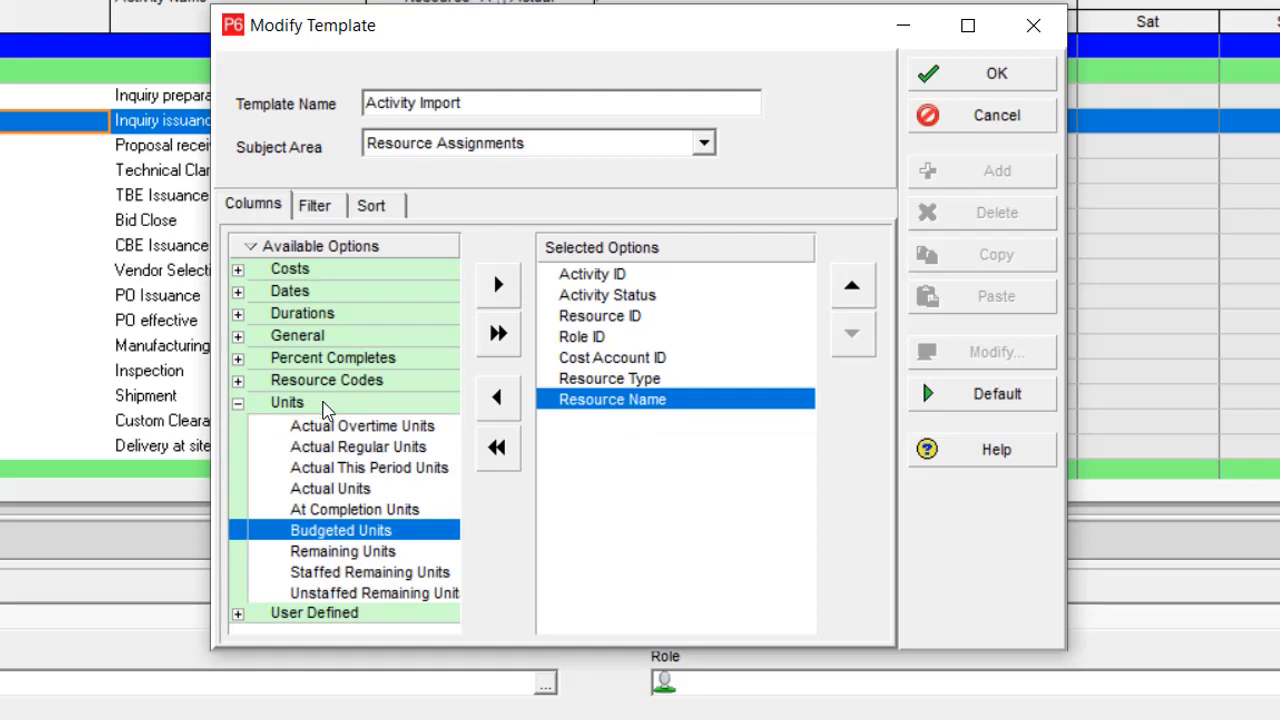
pyautogui.click(238, 402)
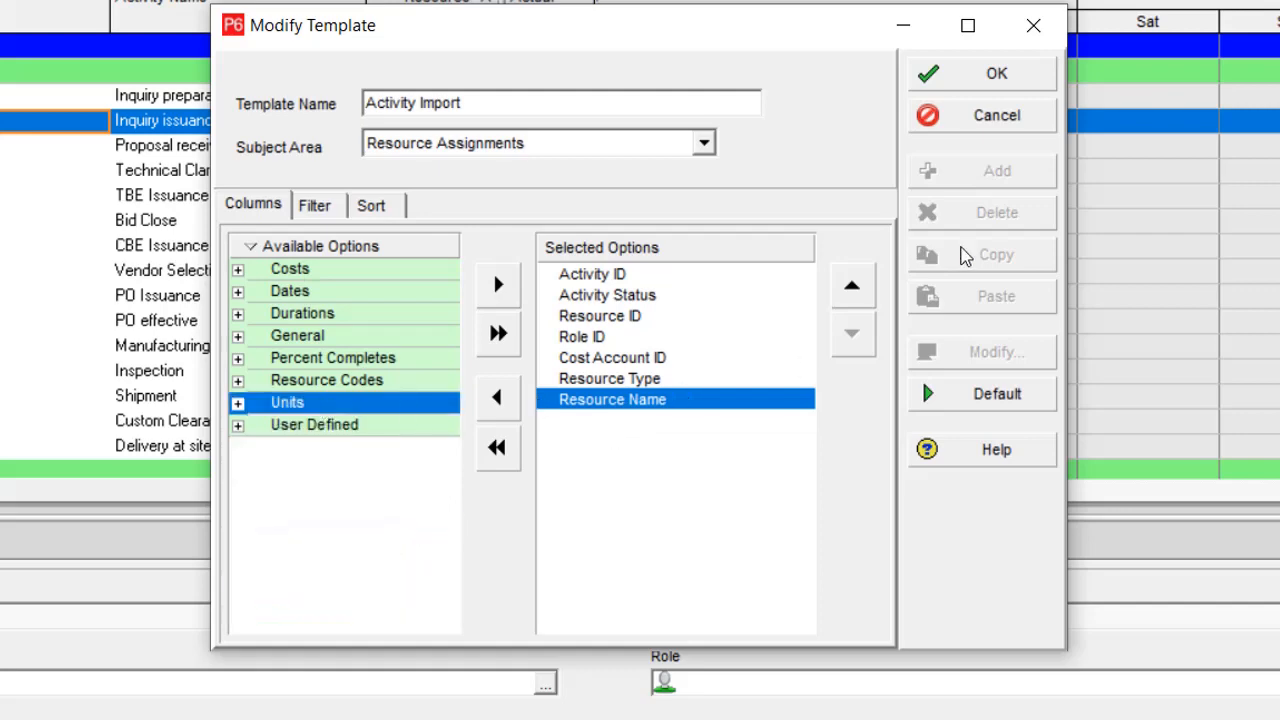
pyautogui.click(996, 72)
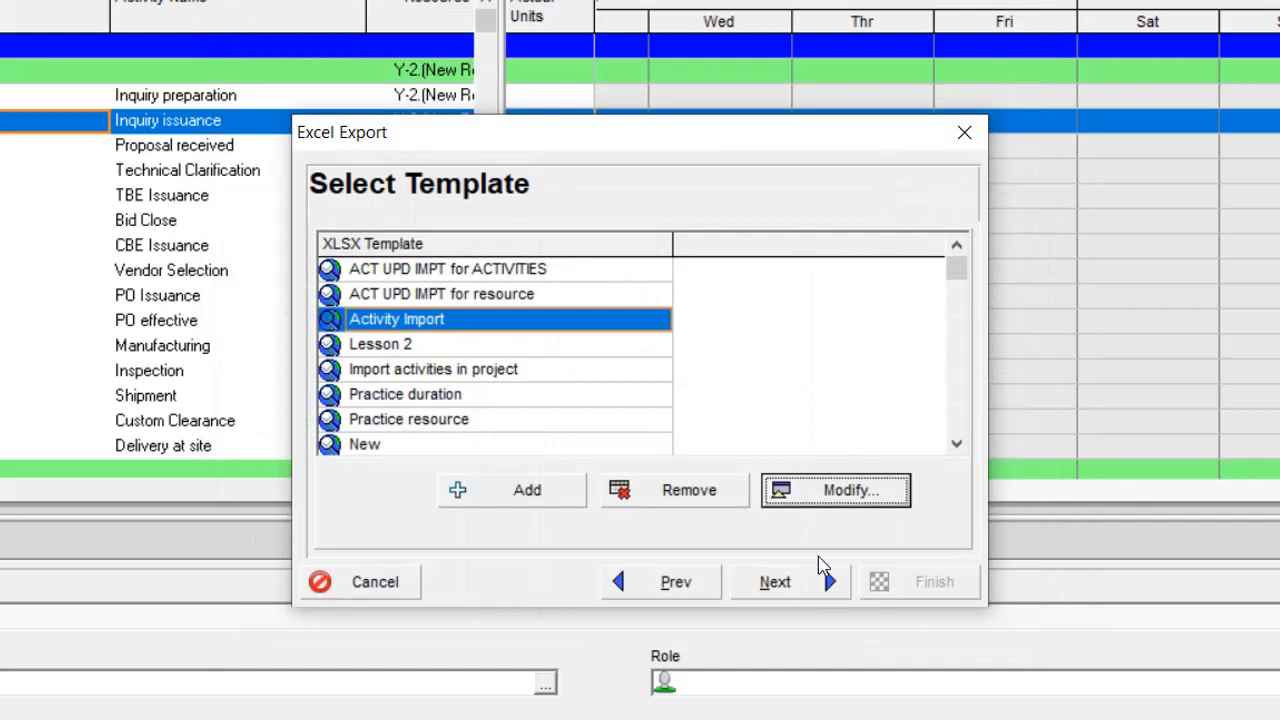
# Step: Create a Desktop folder named Cost Account Assignment as the export location
pyautogui.click(776, 580)
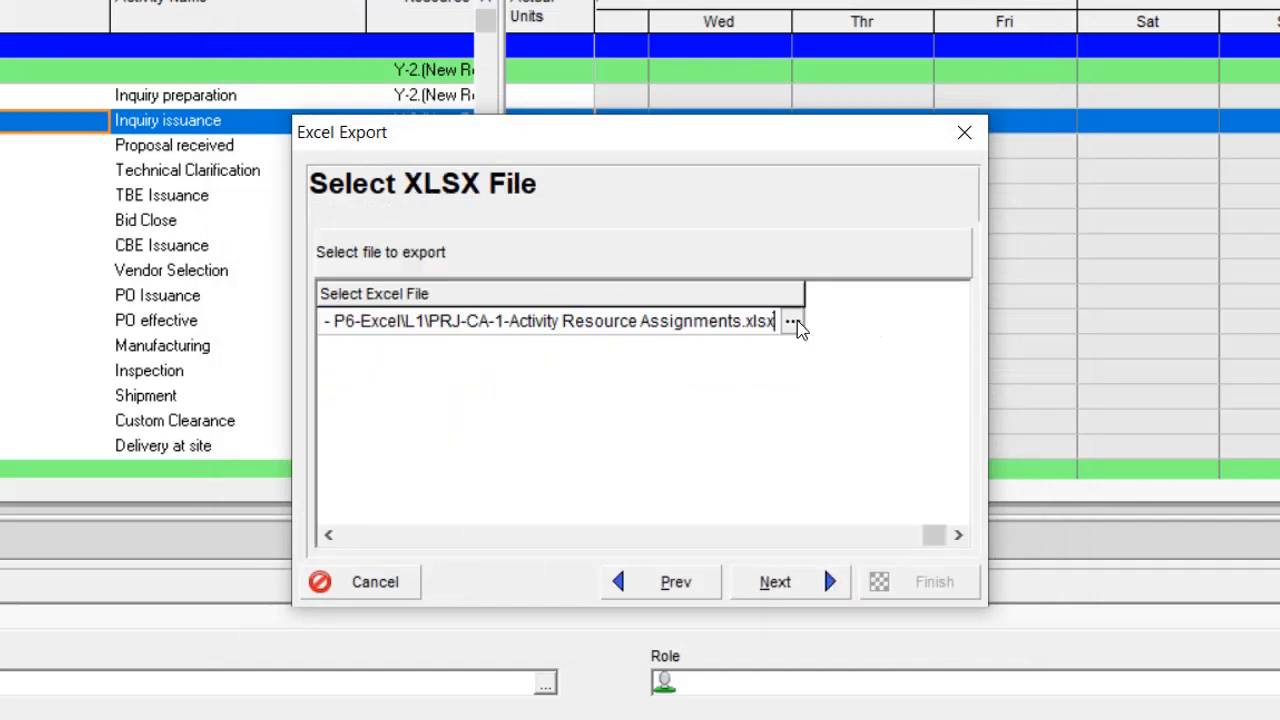
pyautogui.click(792, 320)
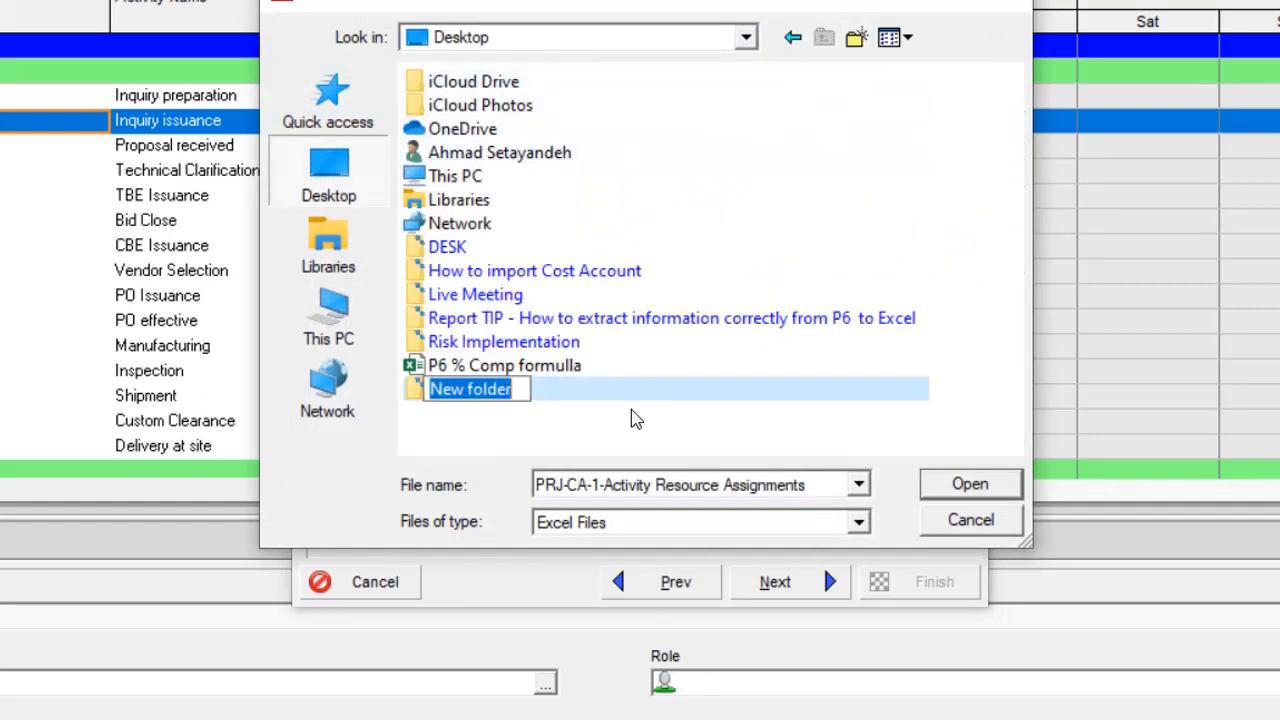
pyautogui.write('Cost A')
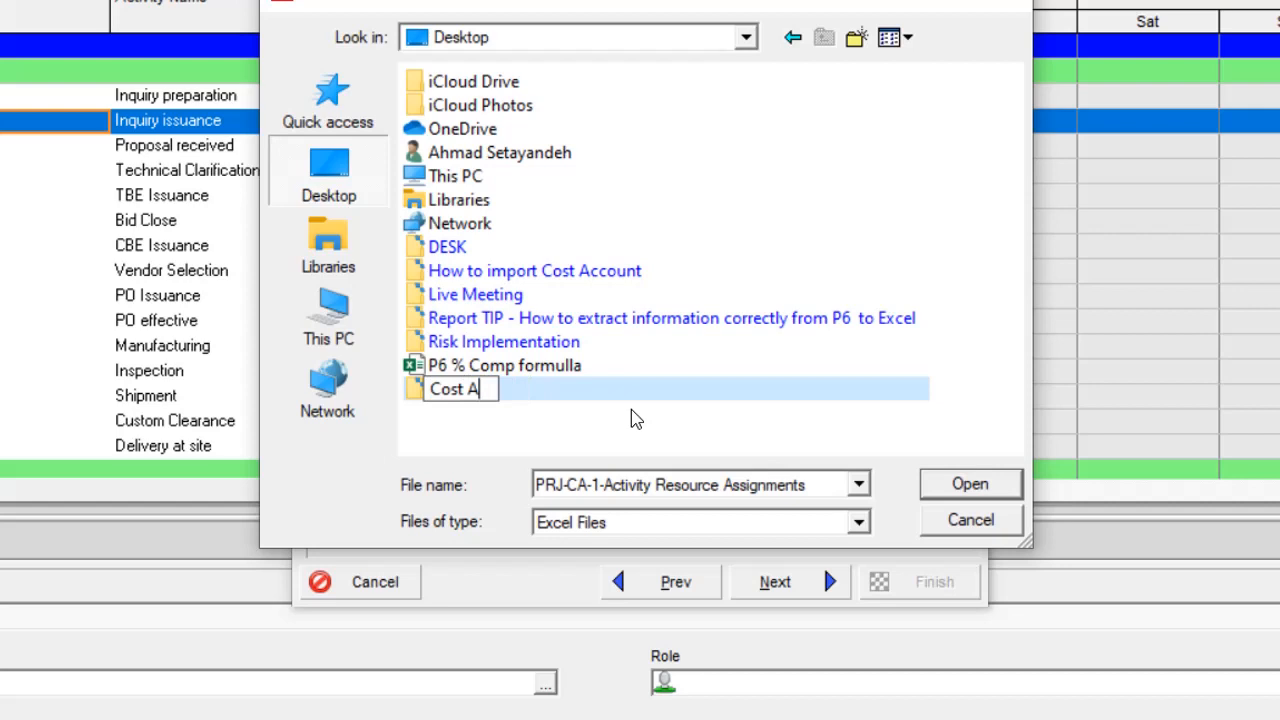
pyautogui.write('ccount')
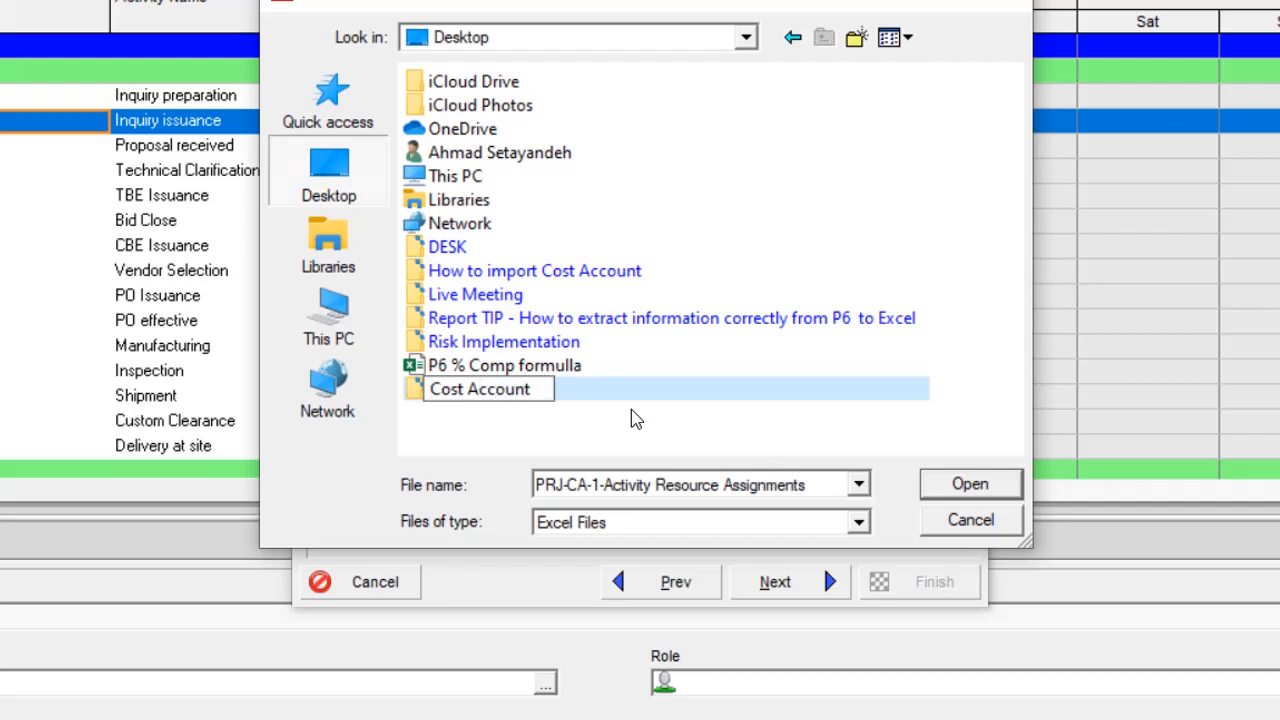
pyautogui.write('Assignment')
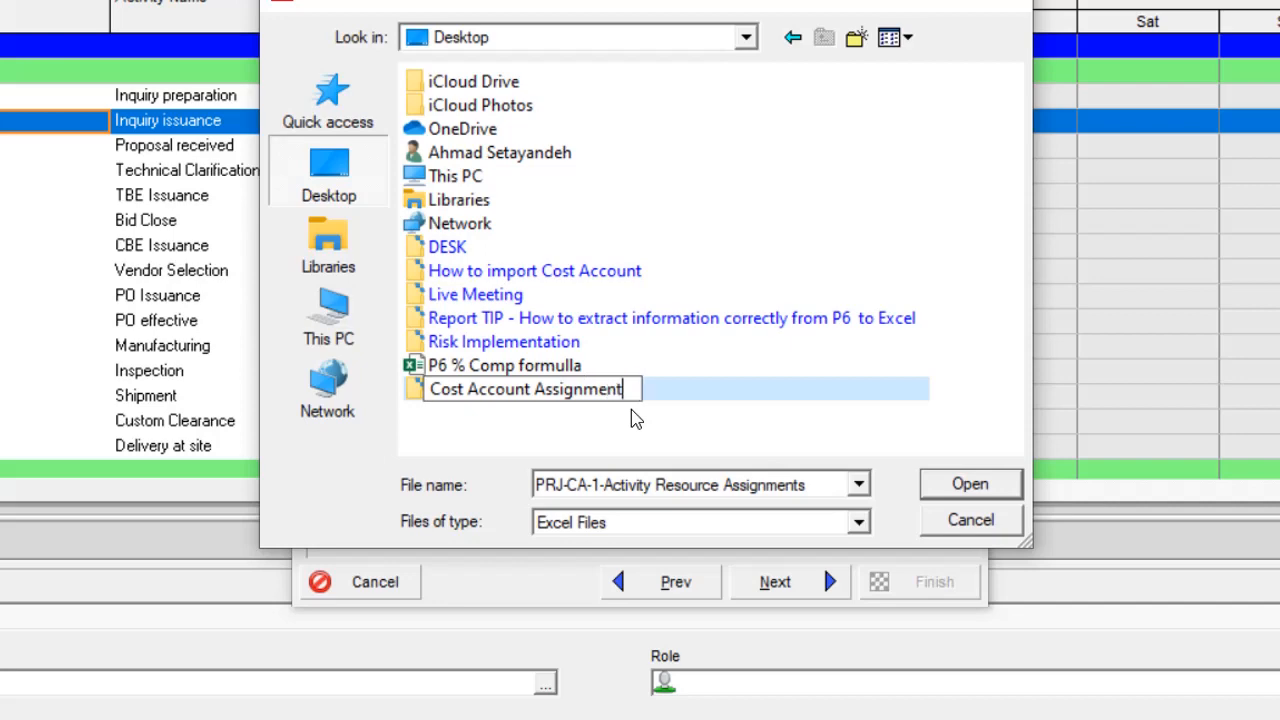
pyautogui.doubleClick(528, 388)
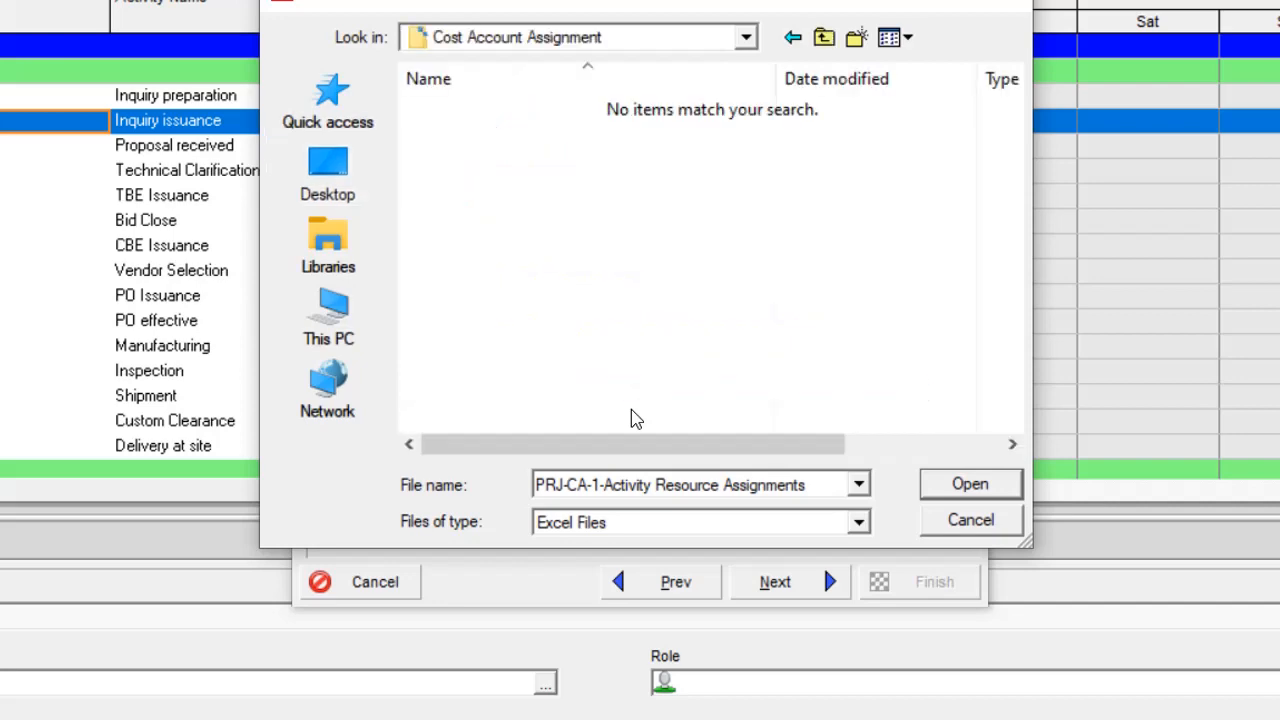
# Step: Confirm the location and finish exporting the assignments XLSX file
pyautogui.click(968, 482)
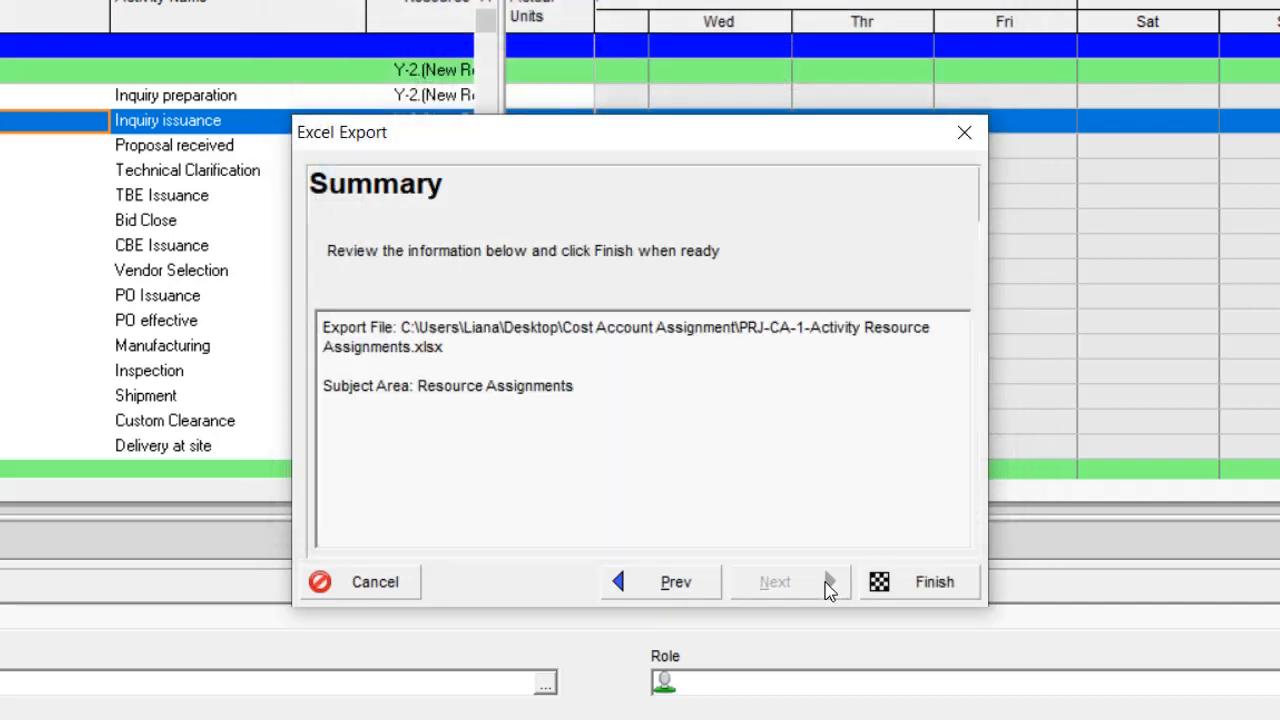
pyautogui.click(932, 580)
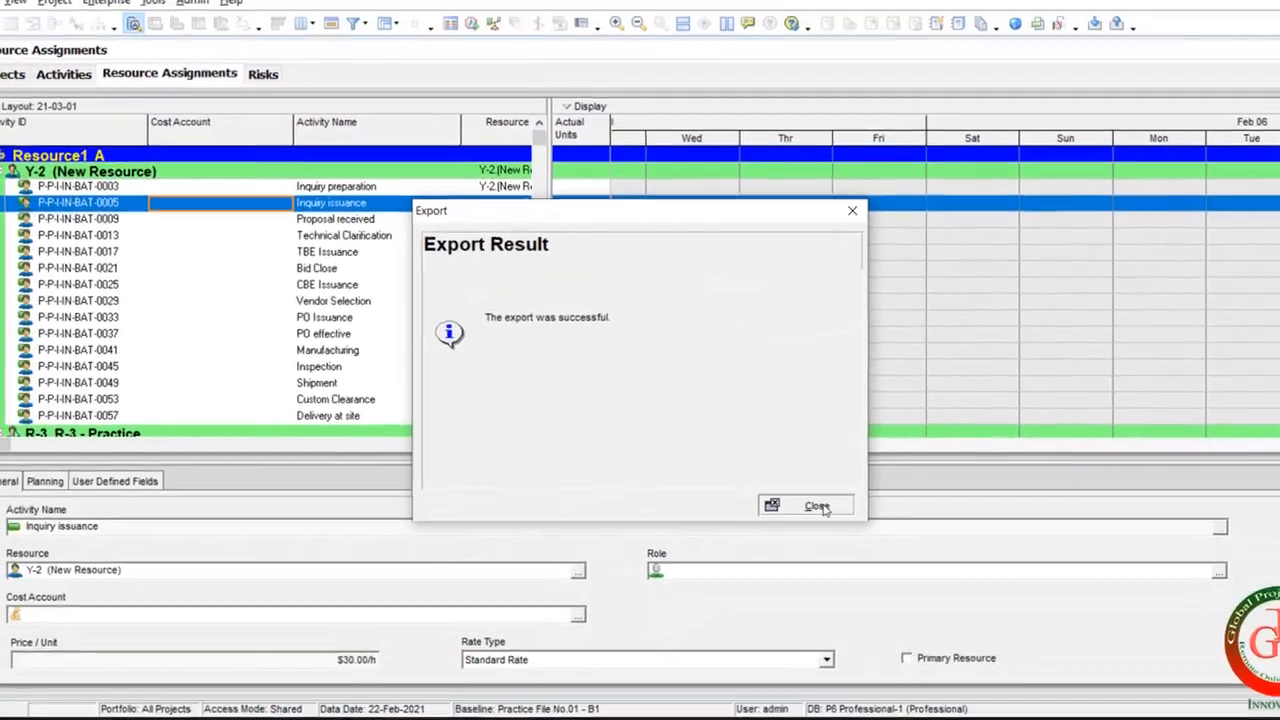
pyautogui.click(816, 504)
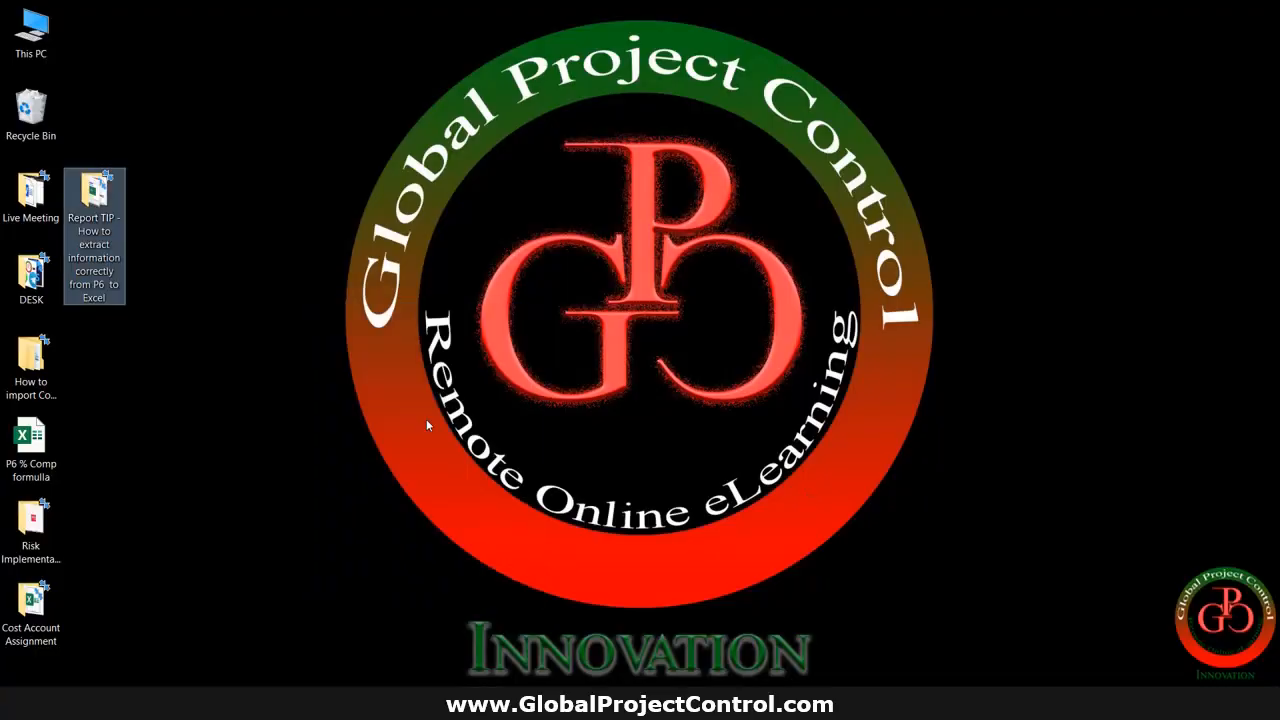
# Step: Open the Cost Account Assignment folder and the PRJ-CA-1-Activity Resource Assignments workbook
pyautogui.moveTo(94, 236); pyautogui.dragTo(94, 70)
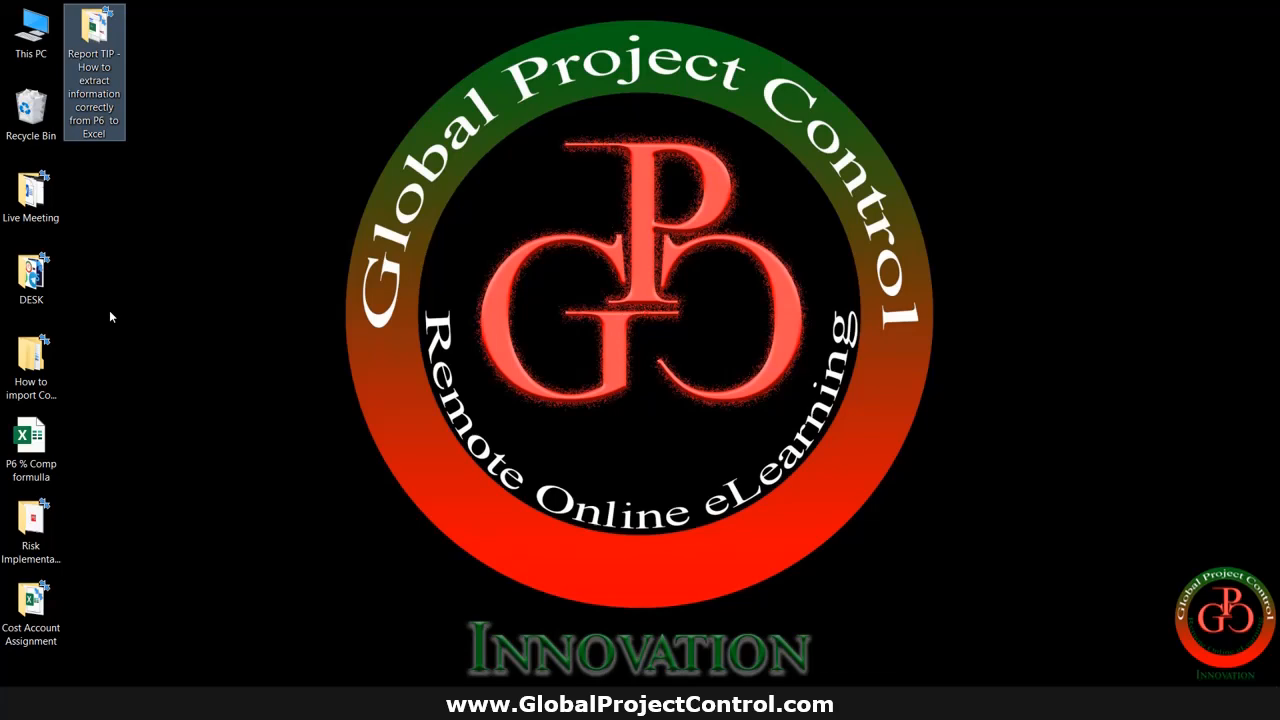
pyautogui.click(200, 566)
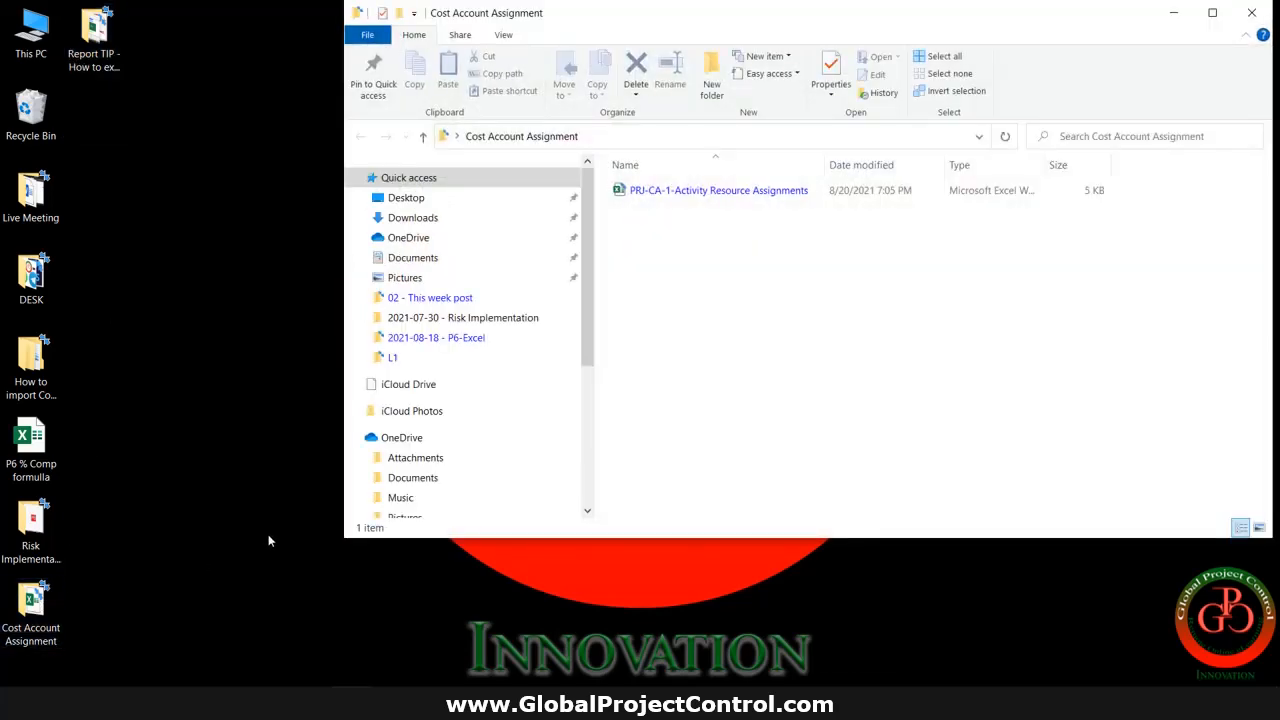
pyautogui.click(718, 190)
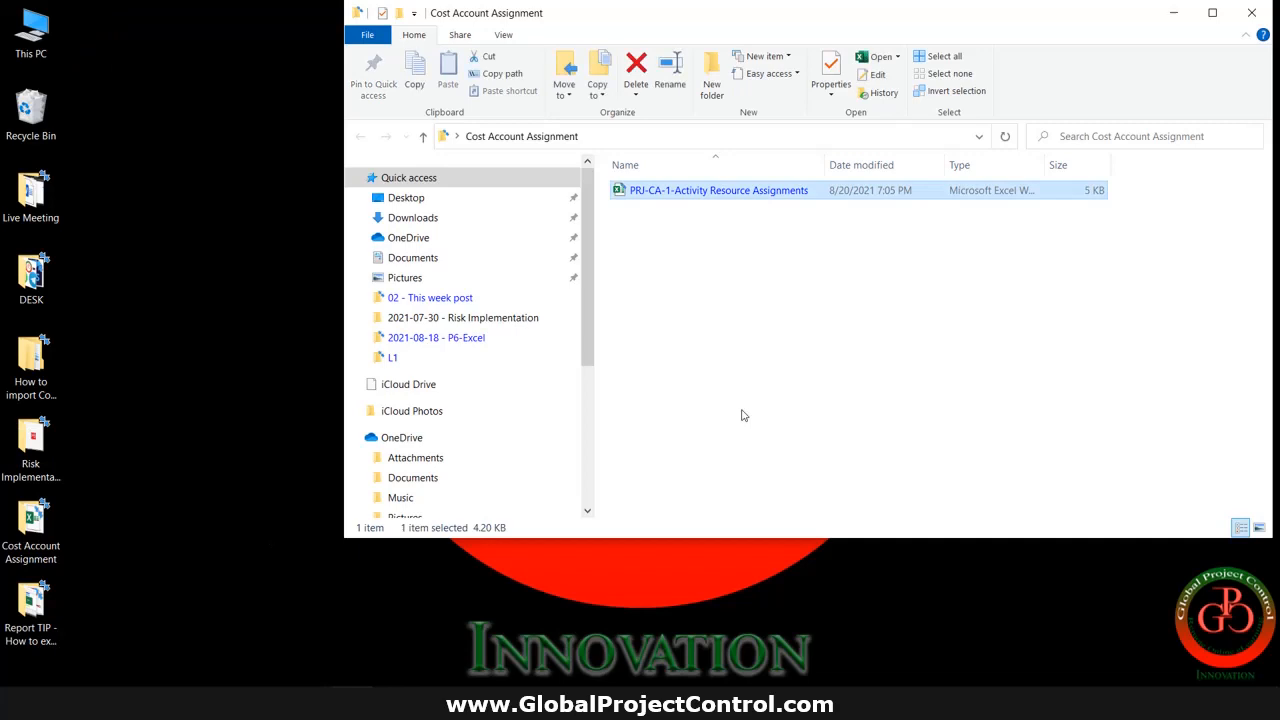
pyautogui.moveTo(900, 240)
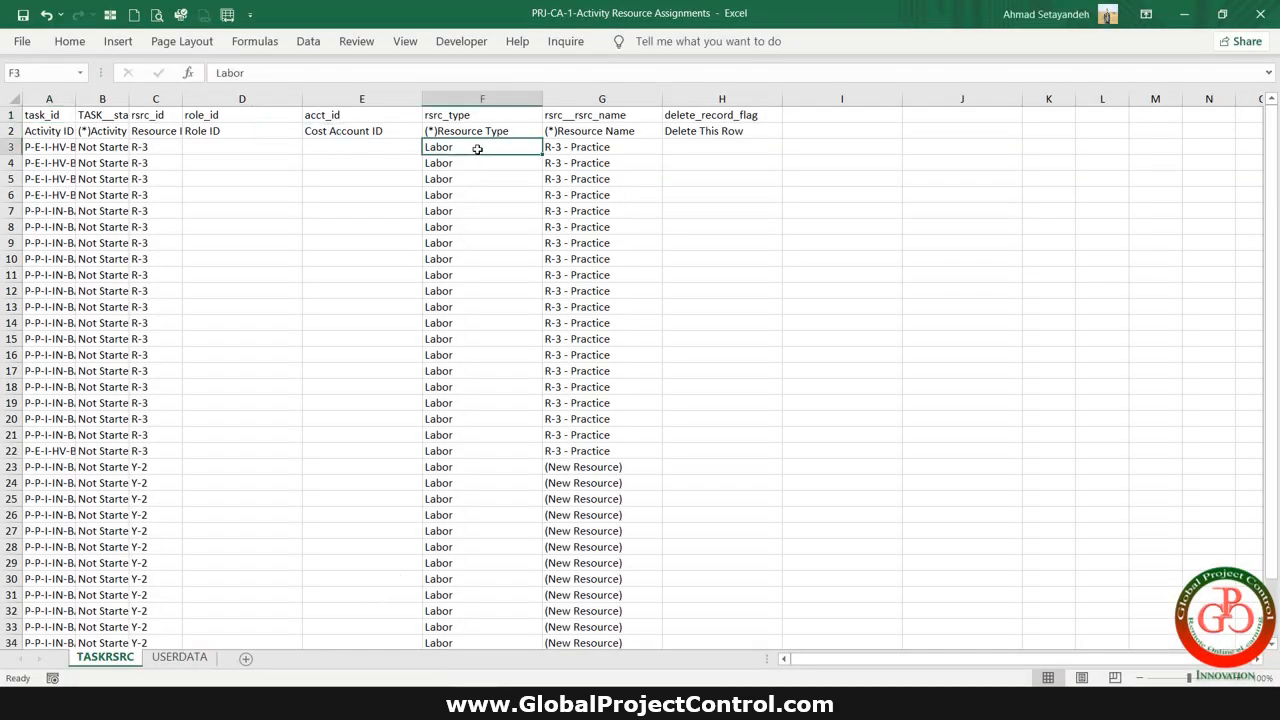
# Step: Autofit all columns and review the Activity ID, Status and Role ID headers
pyautogui.click(48, 98)
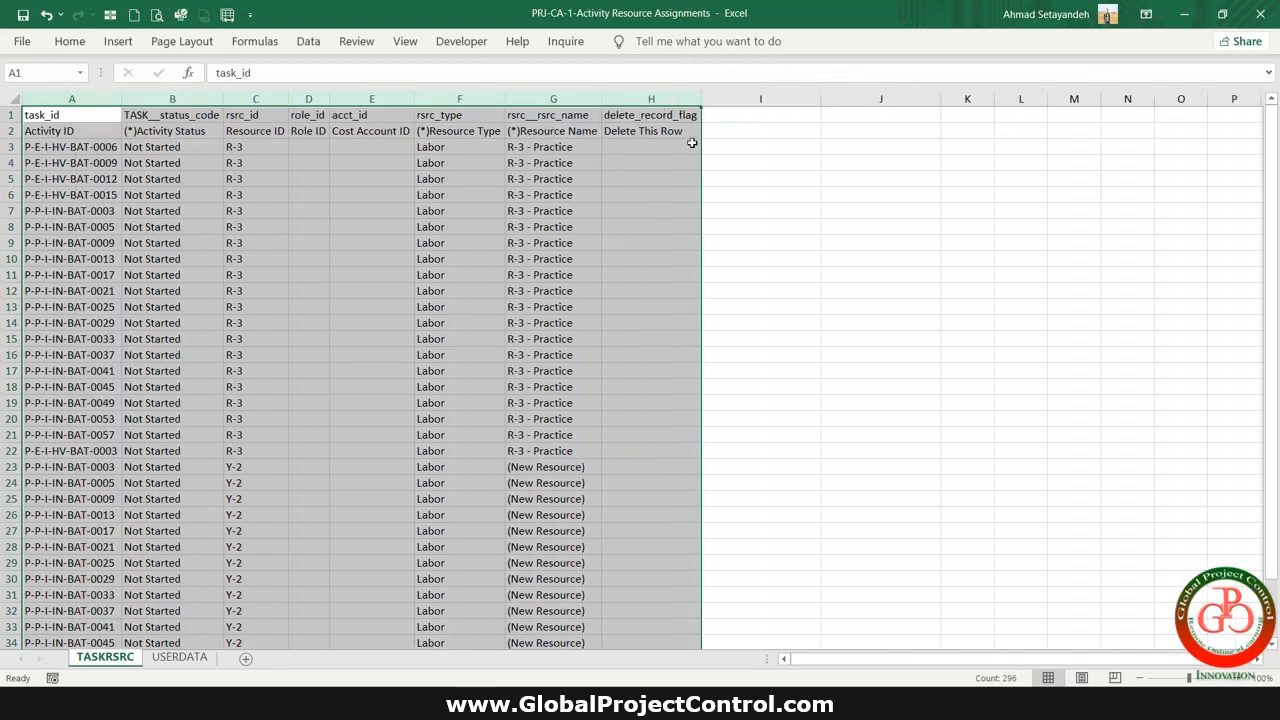
pyautogui.click(72, 164)
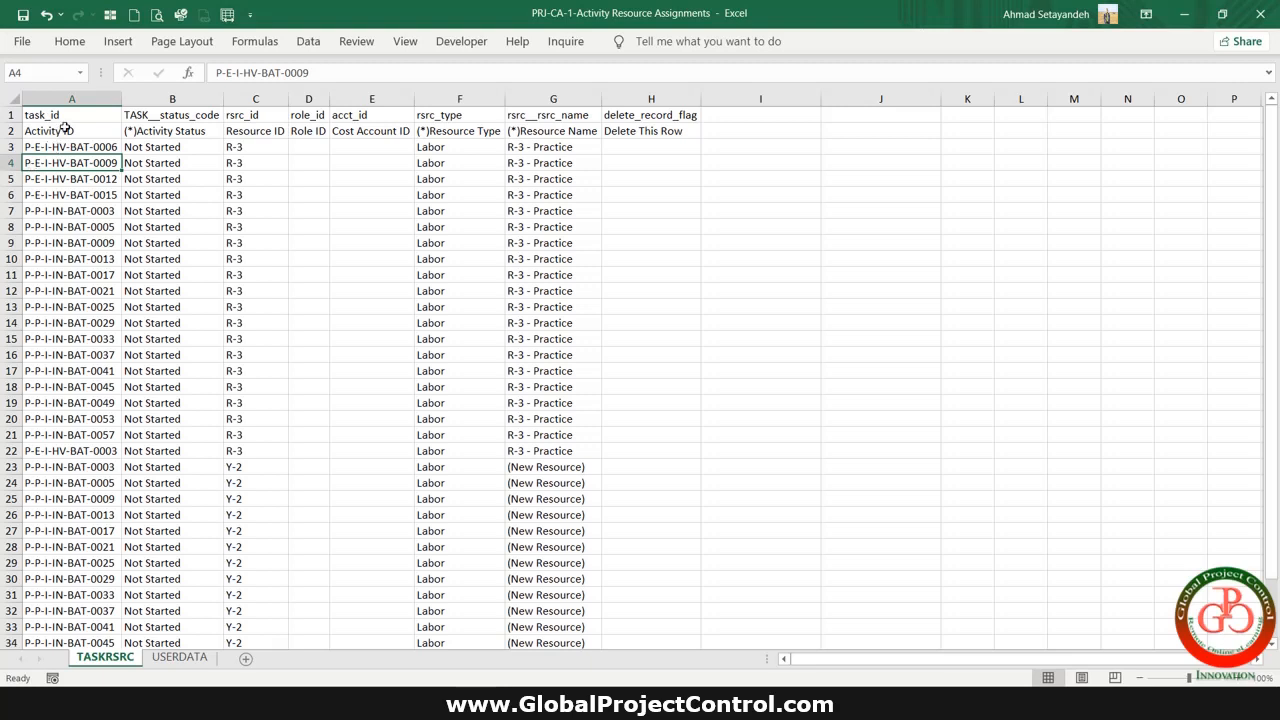
pyautogui.click(72, 130)
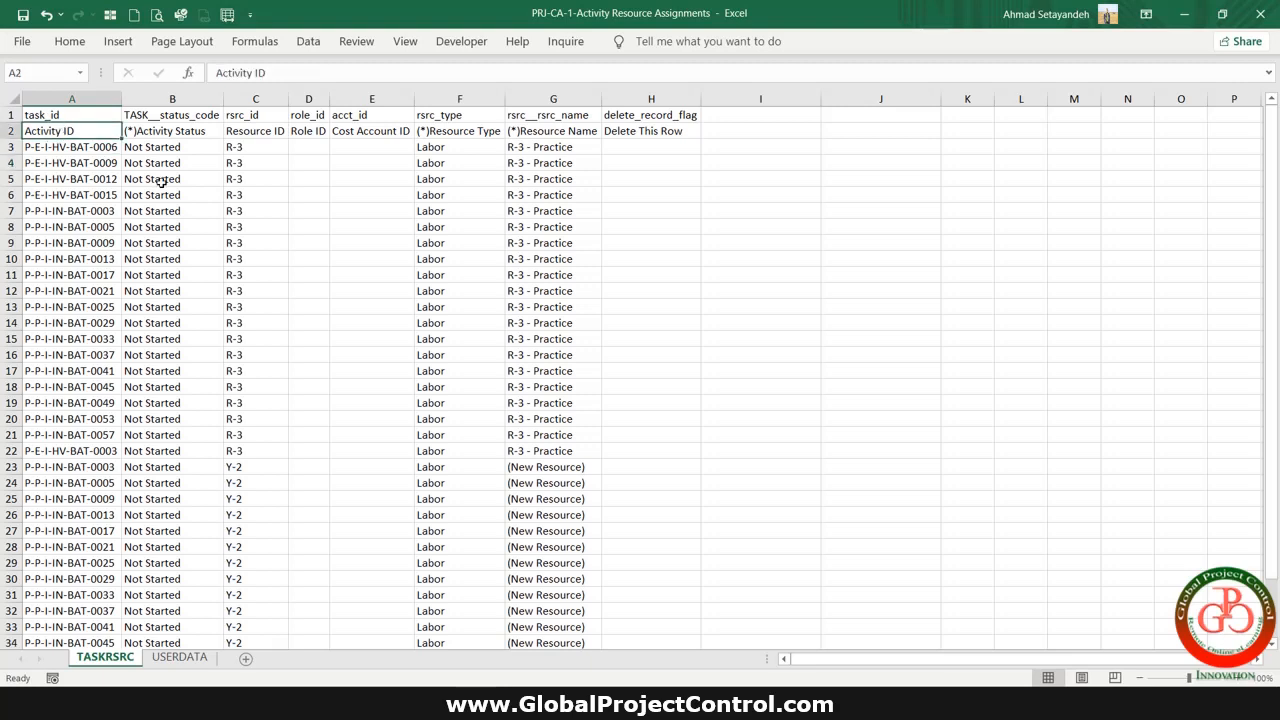
pyautogui.click(172, 132)
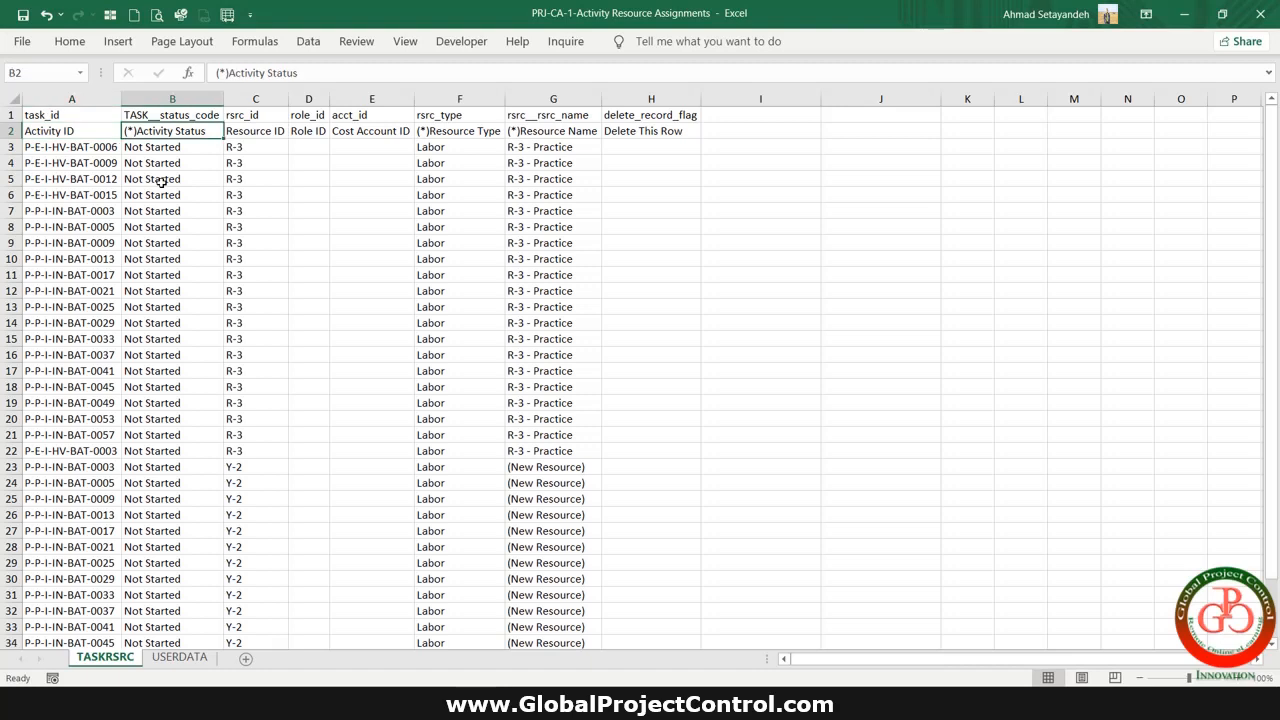
pyautogui.click(308, 132)
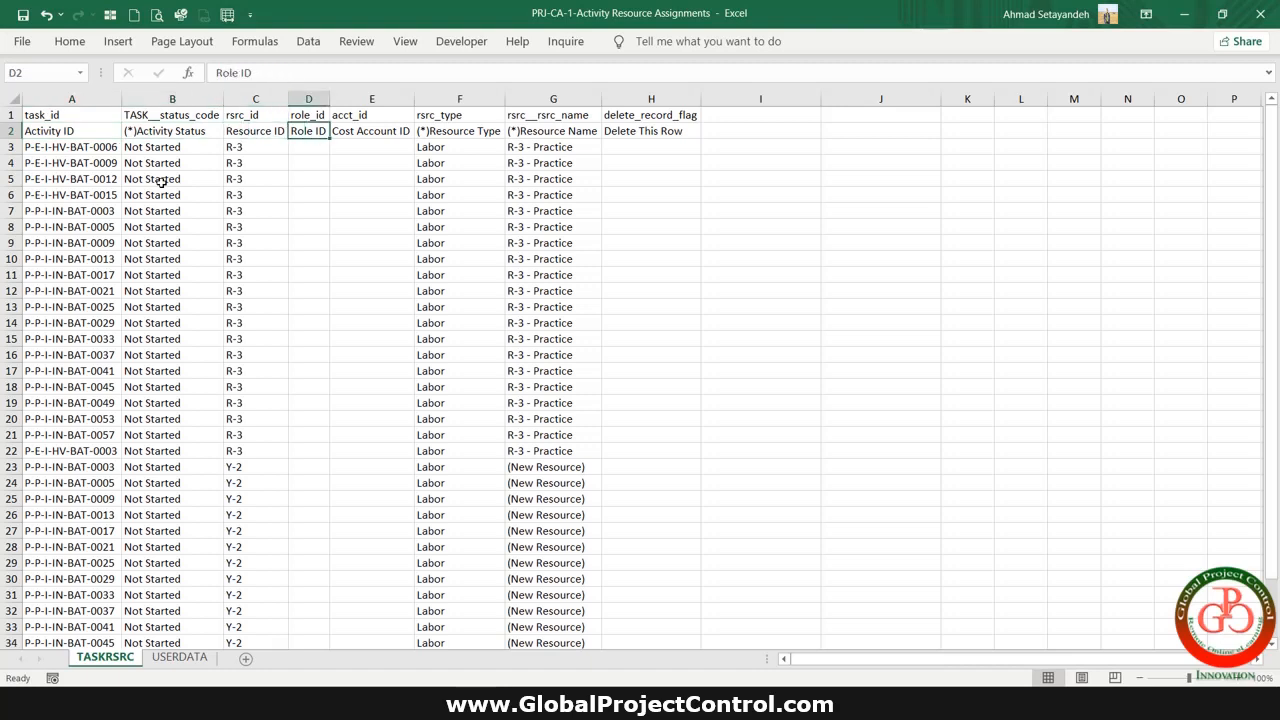
# Step: Fill the Cost Account ID header yellow and select the first row's Delete This Row cell
pyautogui.click(372, 130)
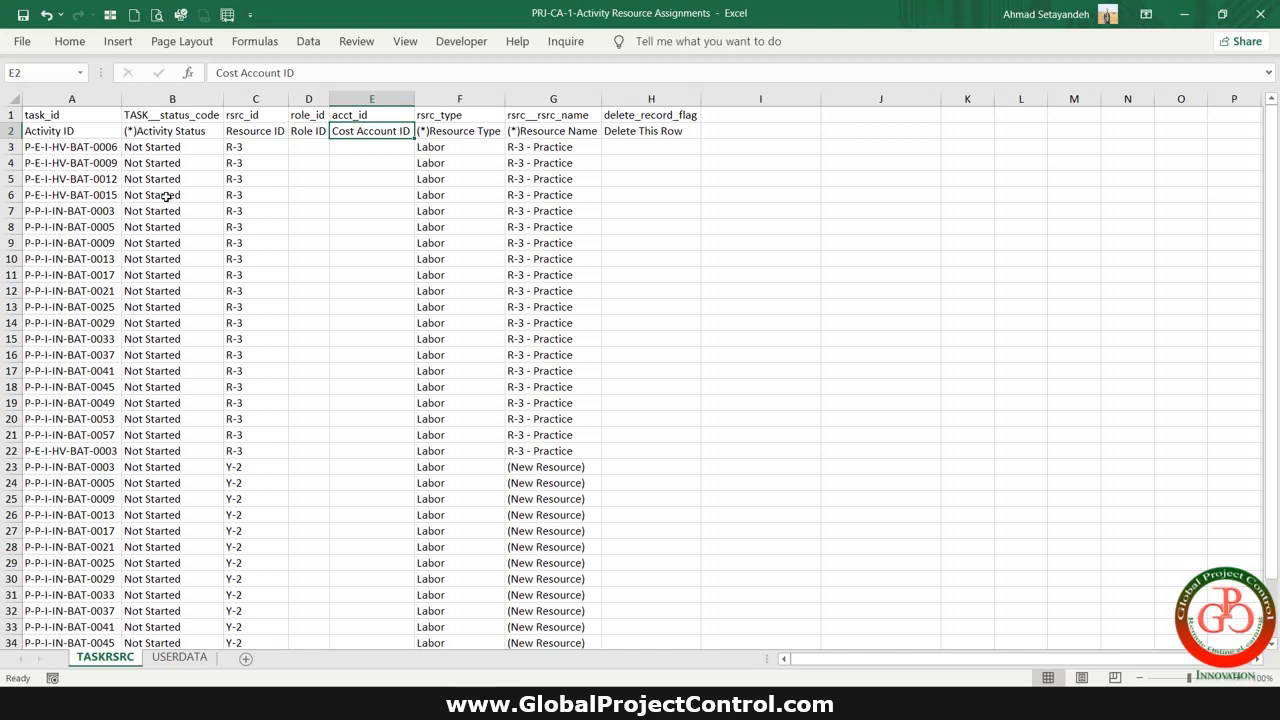
pyautogui.click(68, 40)
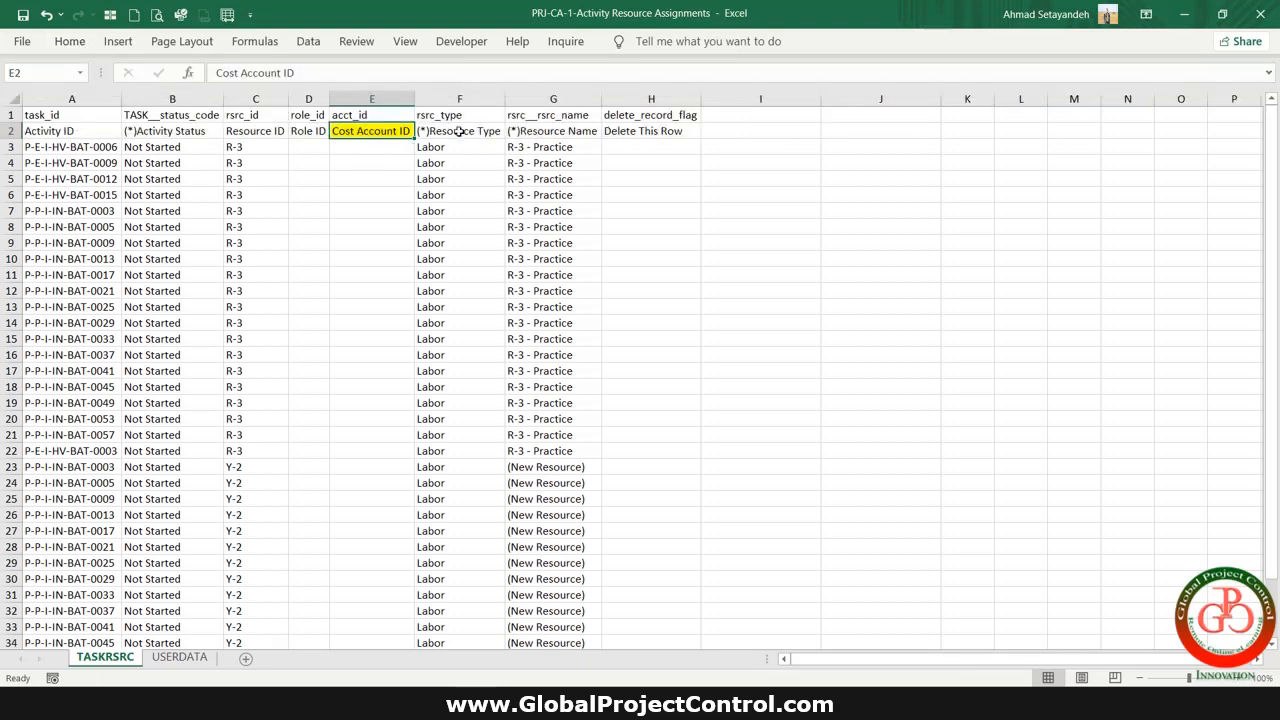
pyautogui.click(552, 132)
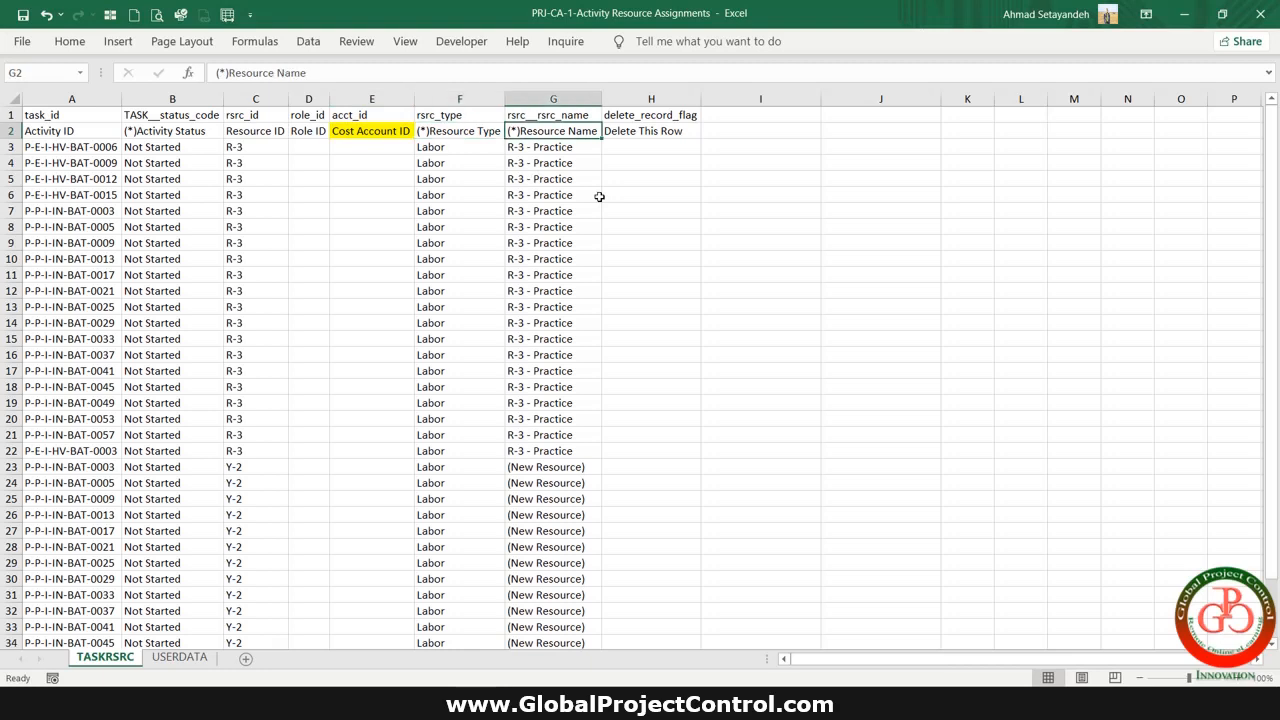
pyautogui.click(652, 130)
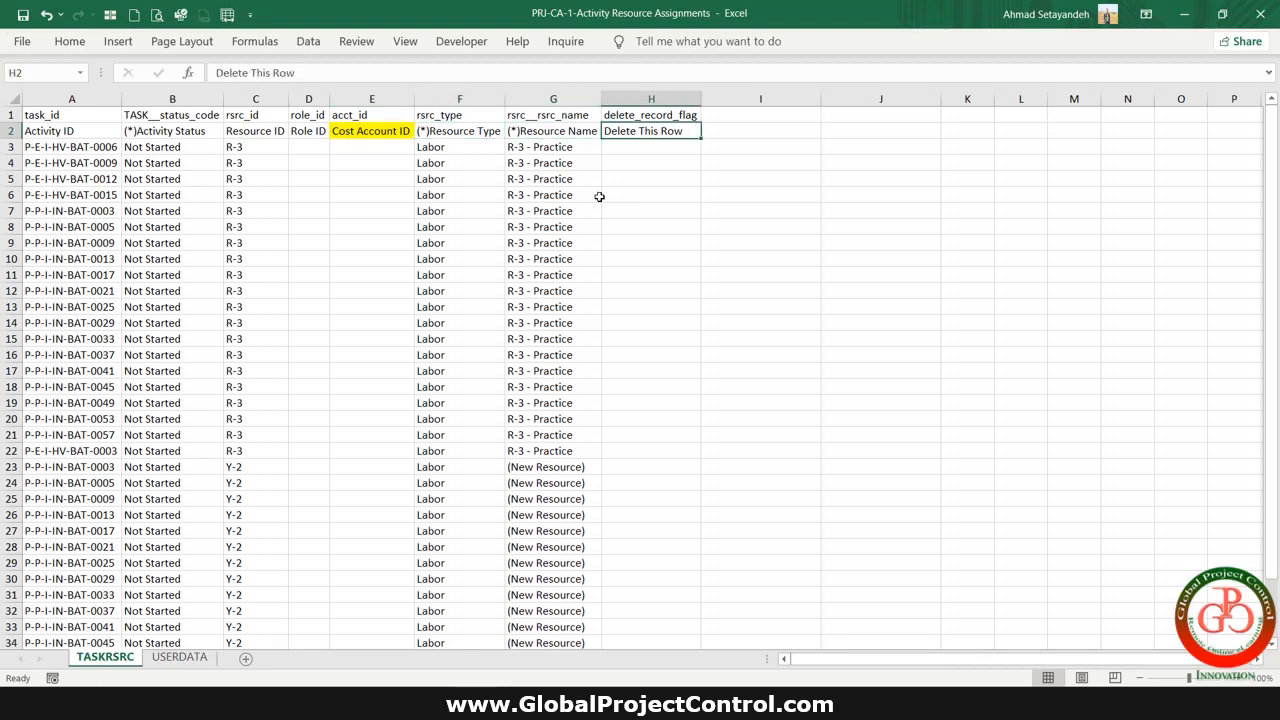
pyautogui.click(652, 148)
pyautogui.write('Delete This Row')
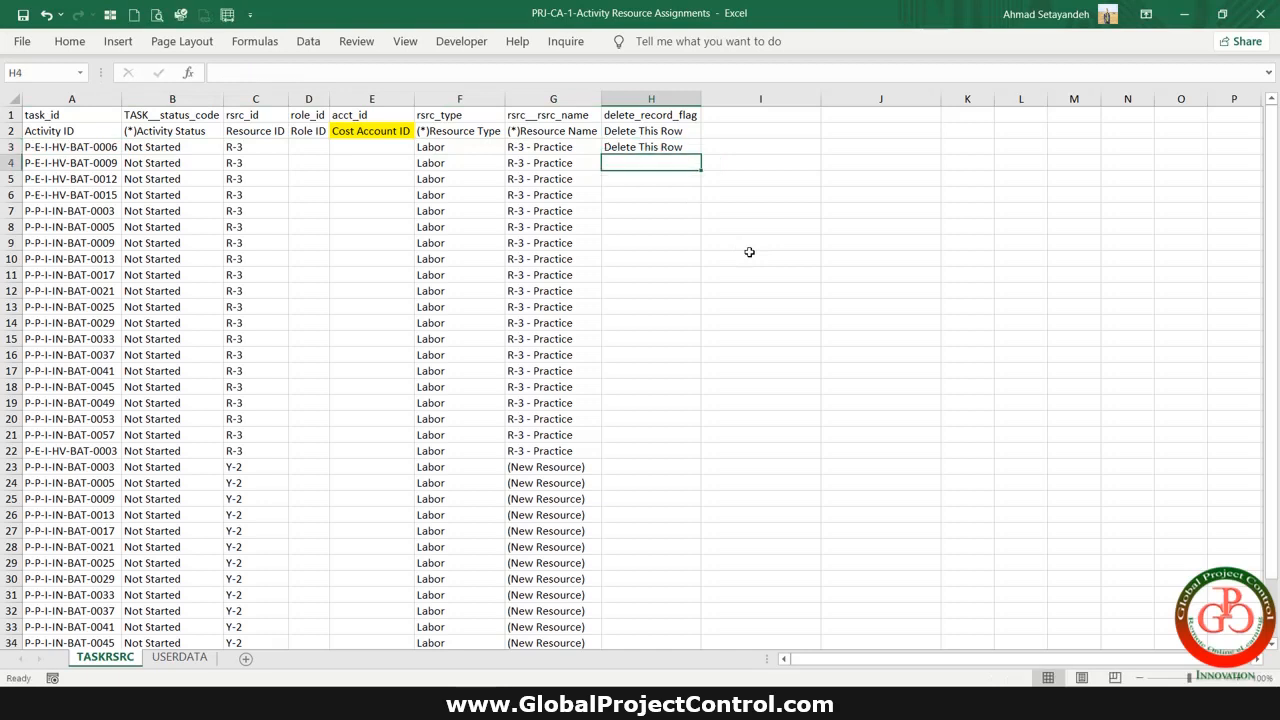
# Step: Flag the assignment rows with d in Delete This Row and copy the filled range
pyautogui.write('d')
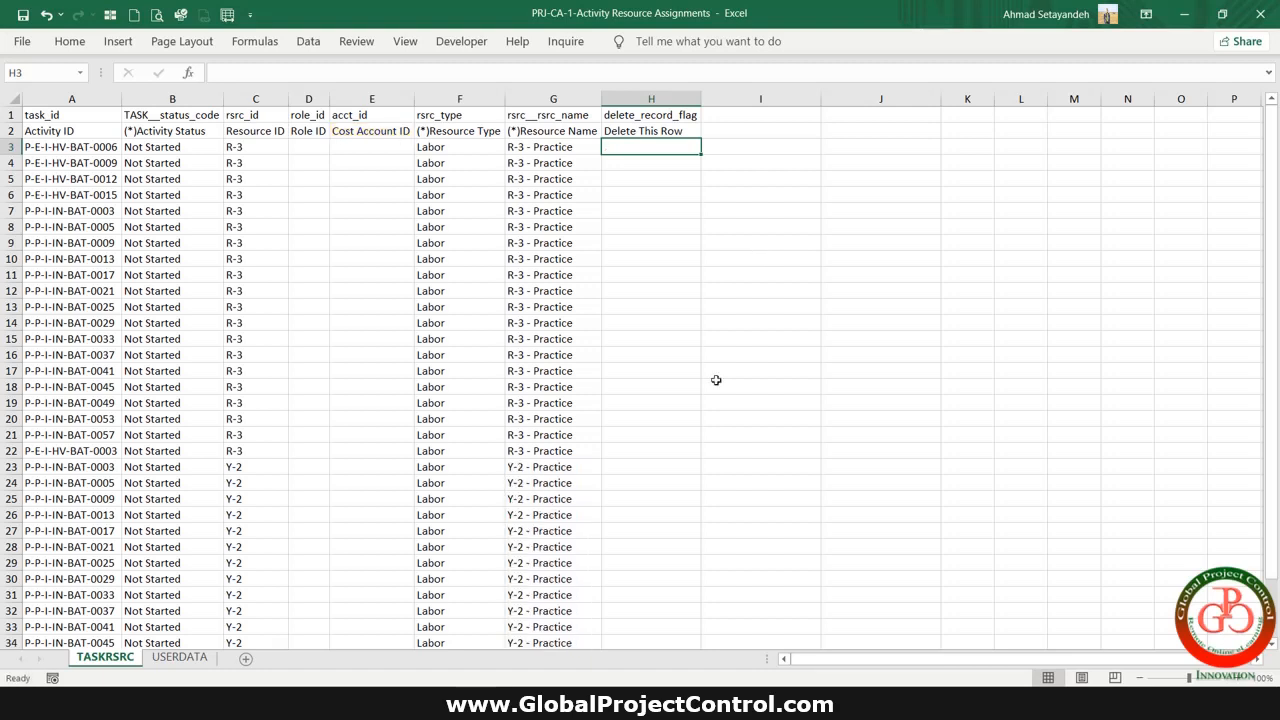
pyautogui.write('d')
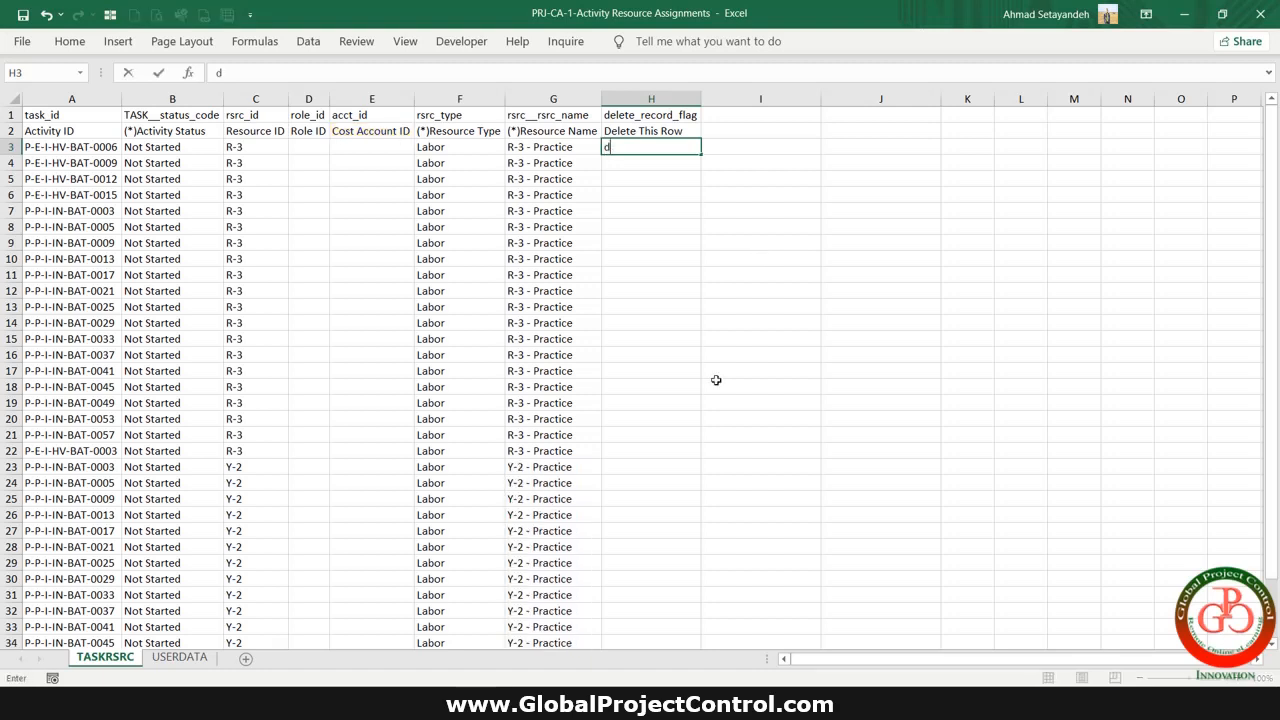
pyautogui.press('Return')
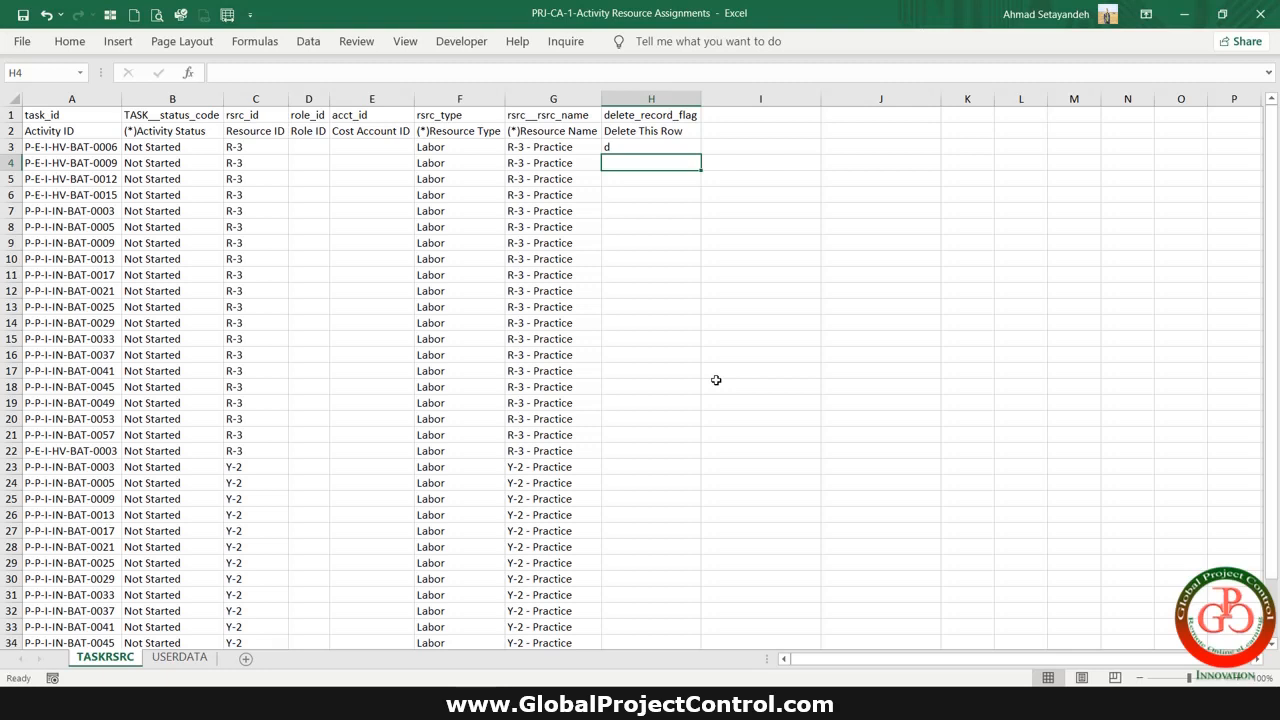
pyautogui.click(652, 148)
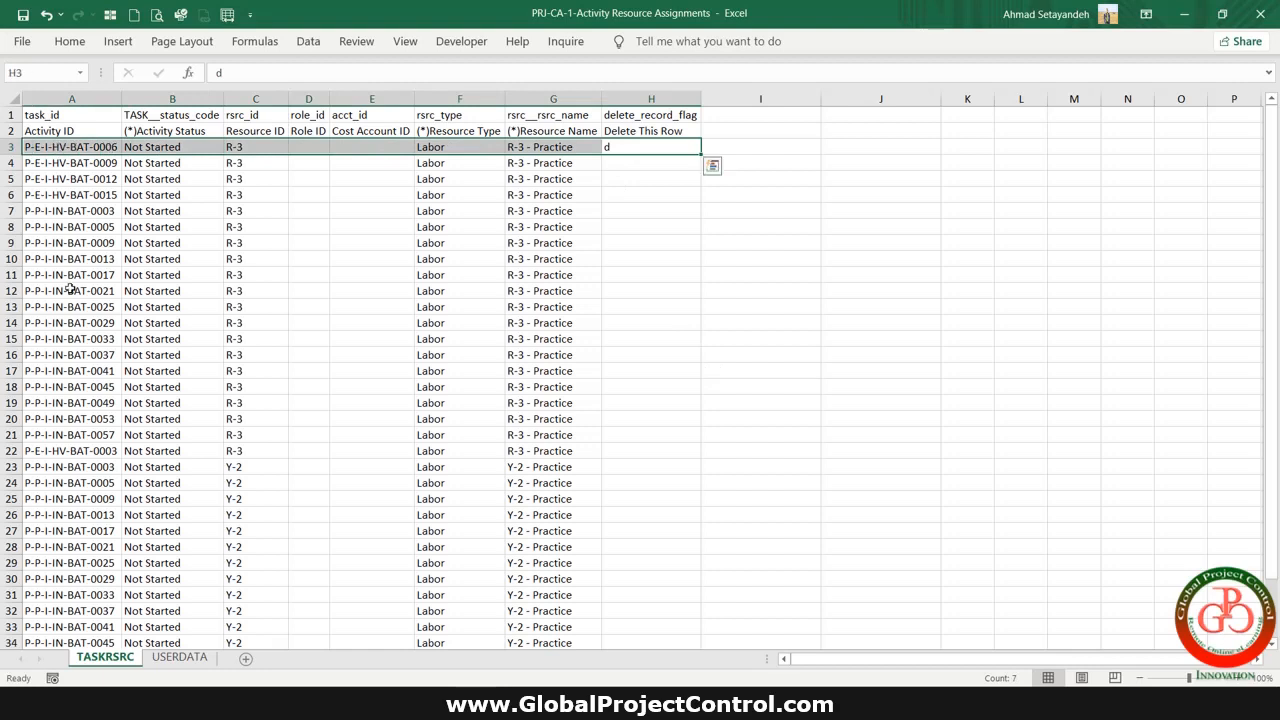
pyautogui.moveTo(572, 158)
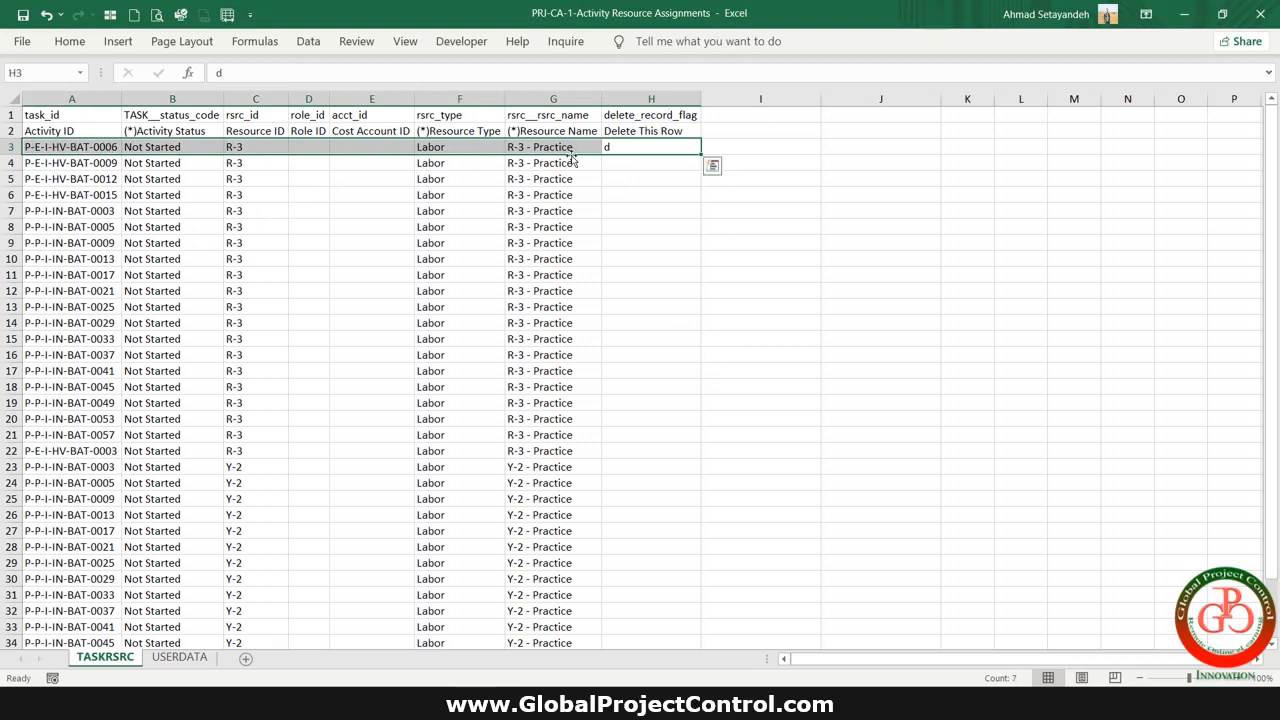
pyautogui.moveTo(636, 148)
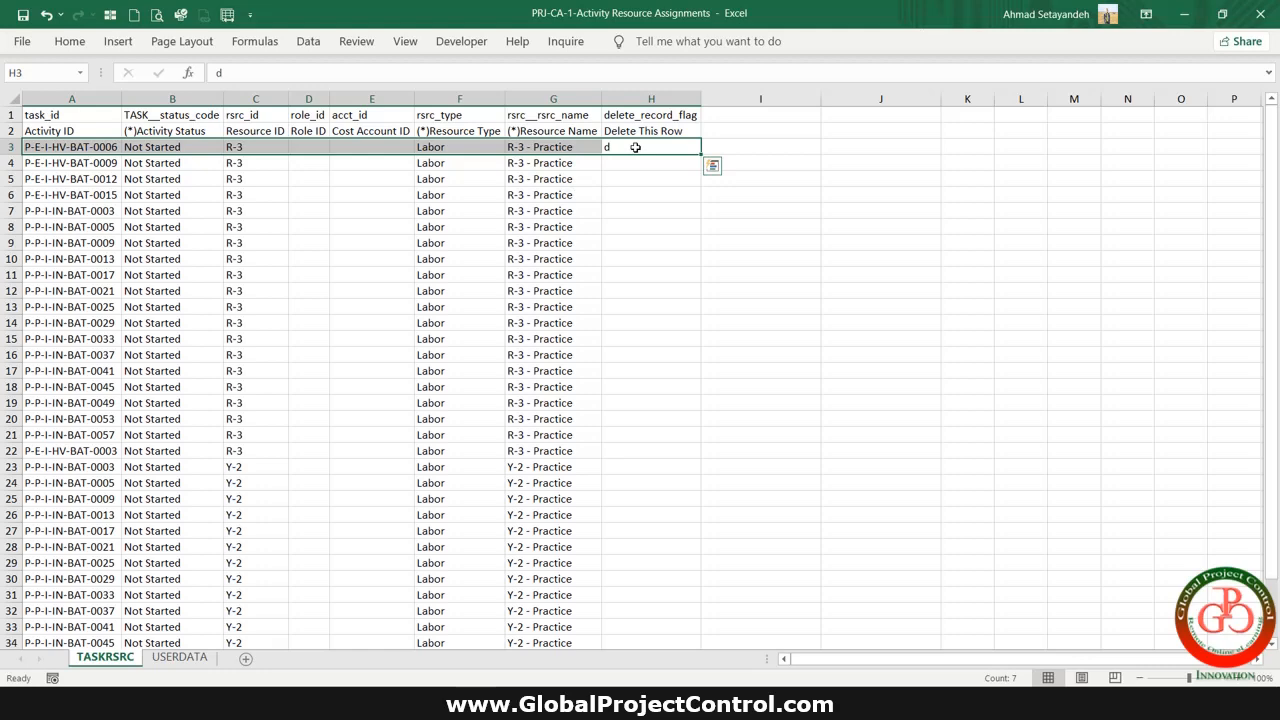
pyautogui.click(552, 148)
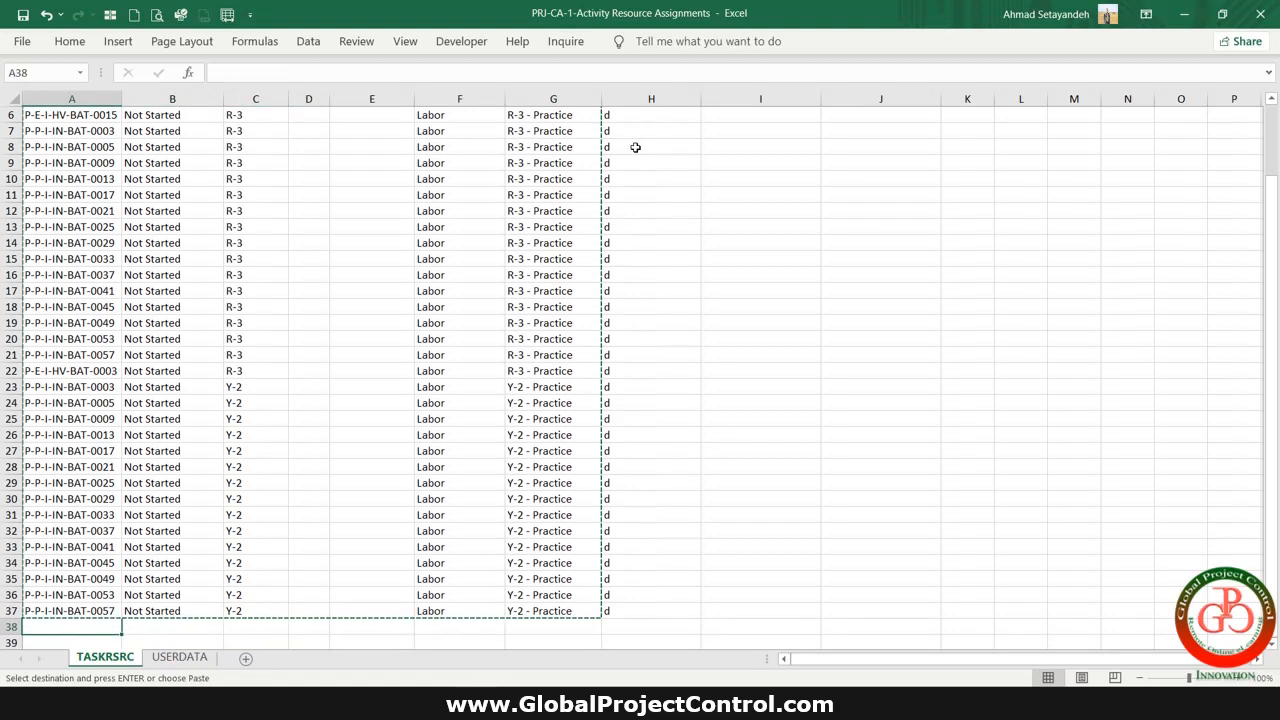
# Step: Paste the rows at A38 and VLOOKUP cost account from Exercise file PRJ-01 columns C:Q, index 15
pyautogui.press('ctrl+v')
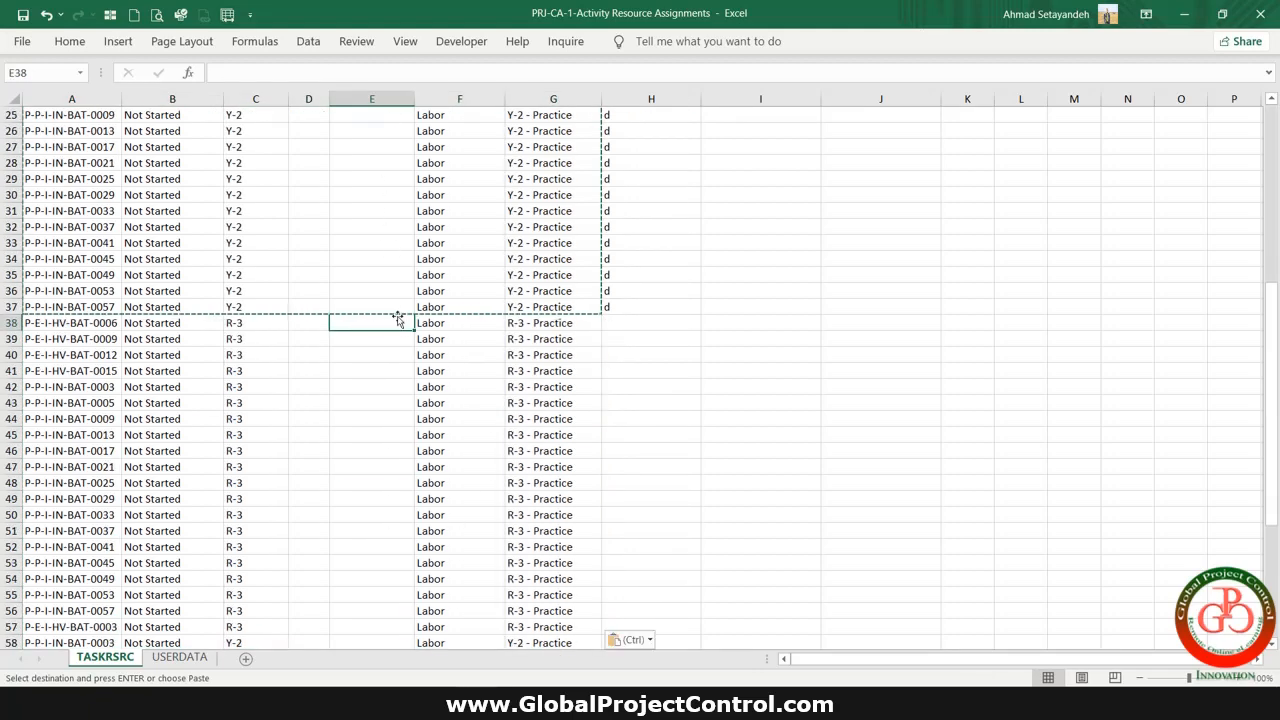
pyautogui.write('=v')
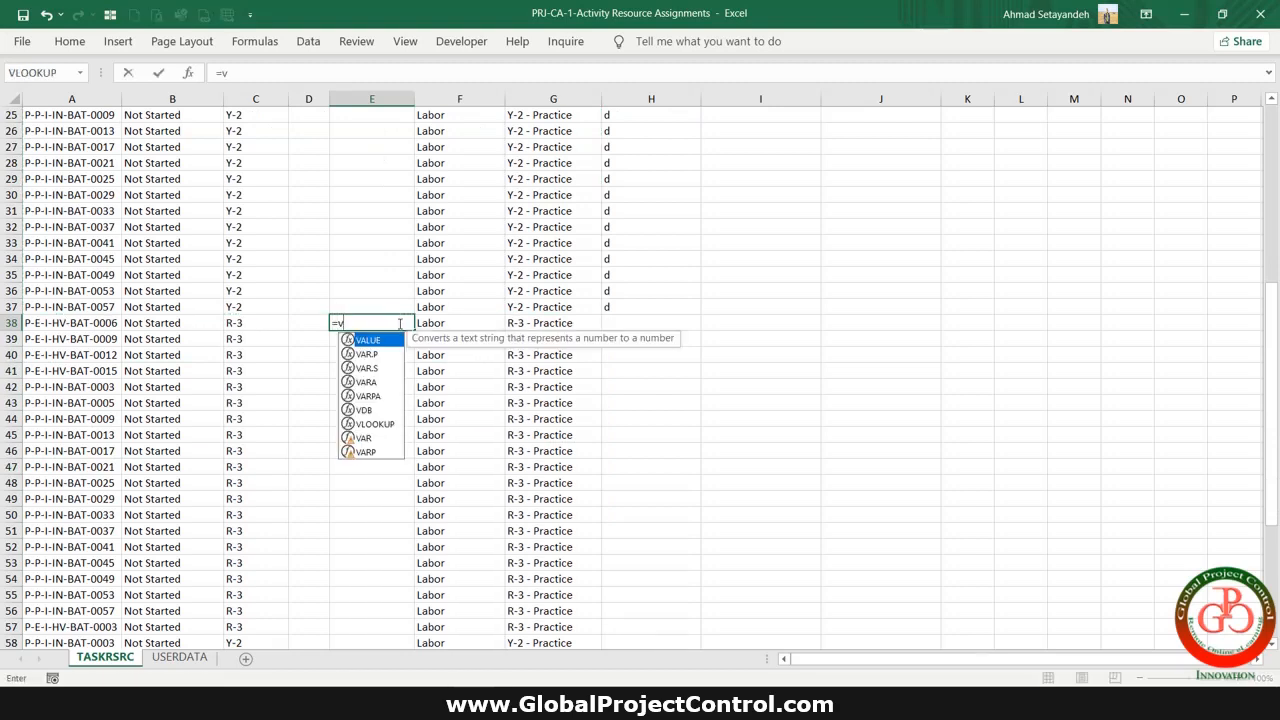
pyautogui.write('lo')
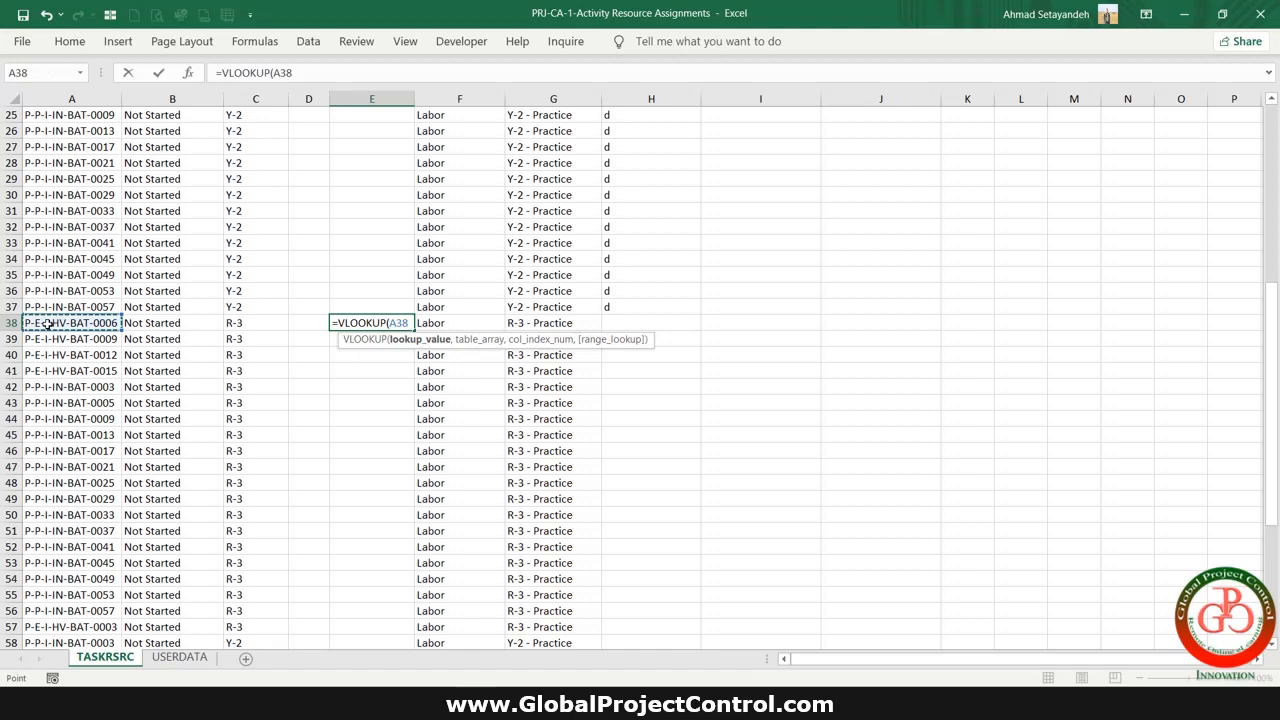
pyautogui.write(',')
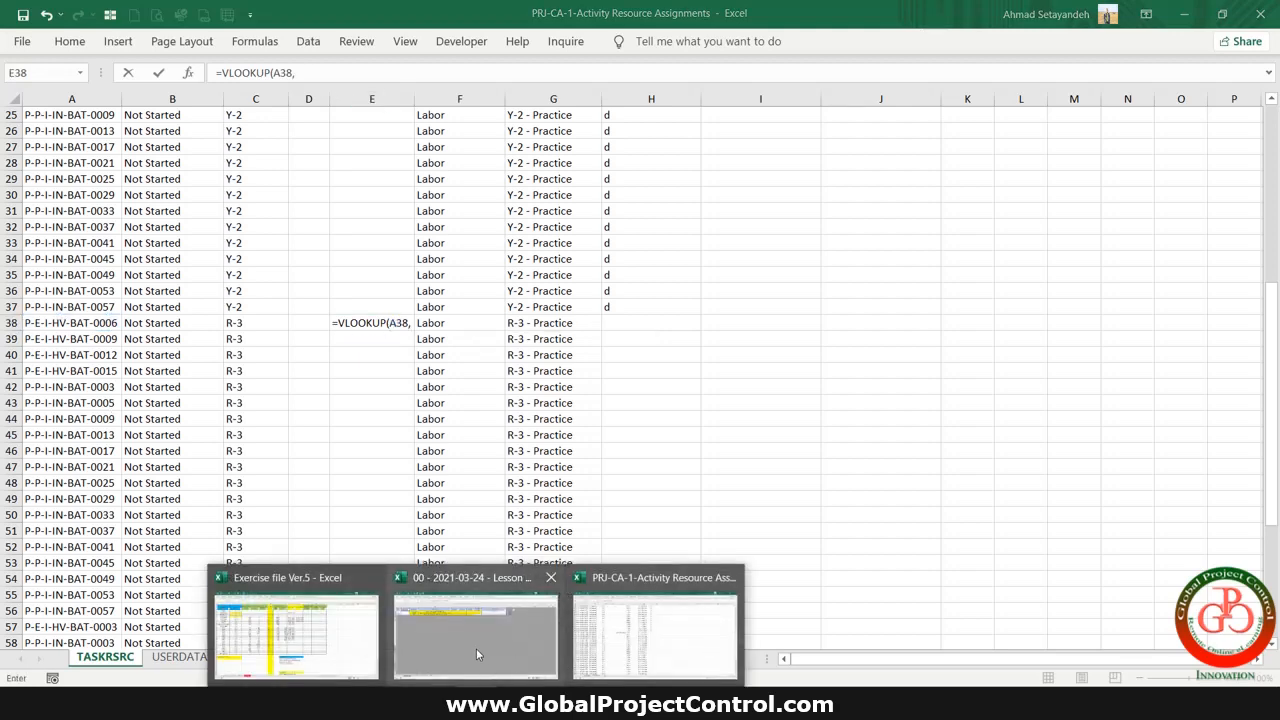
pyautogui.click(296, 636)
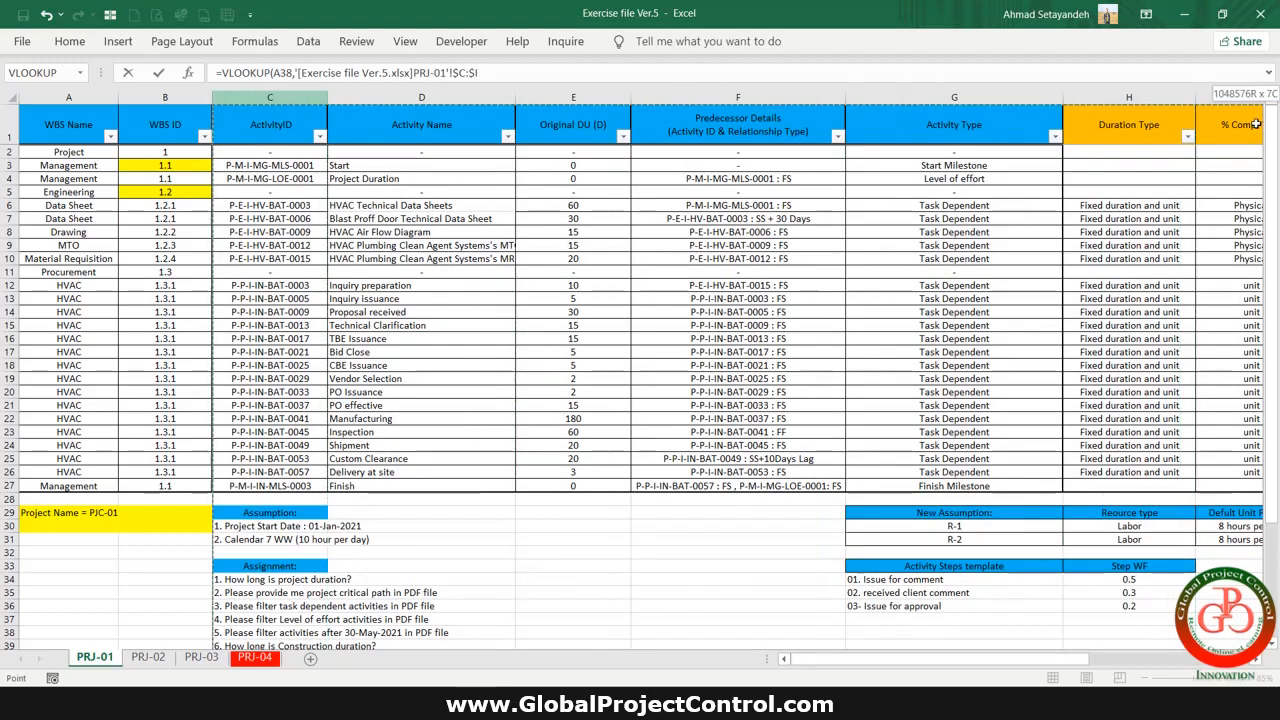
pyautogui.hscroll(3)
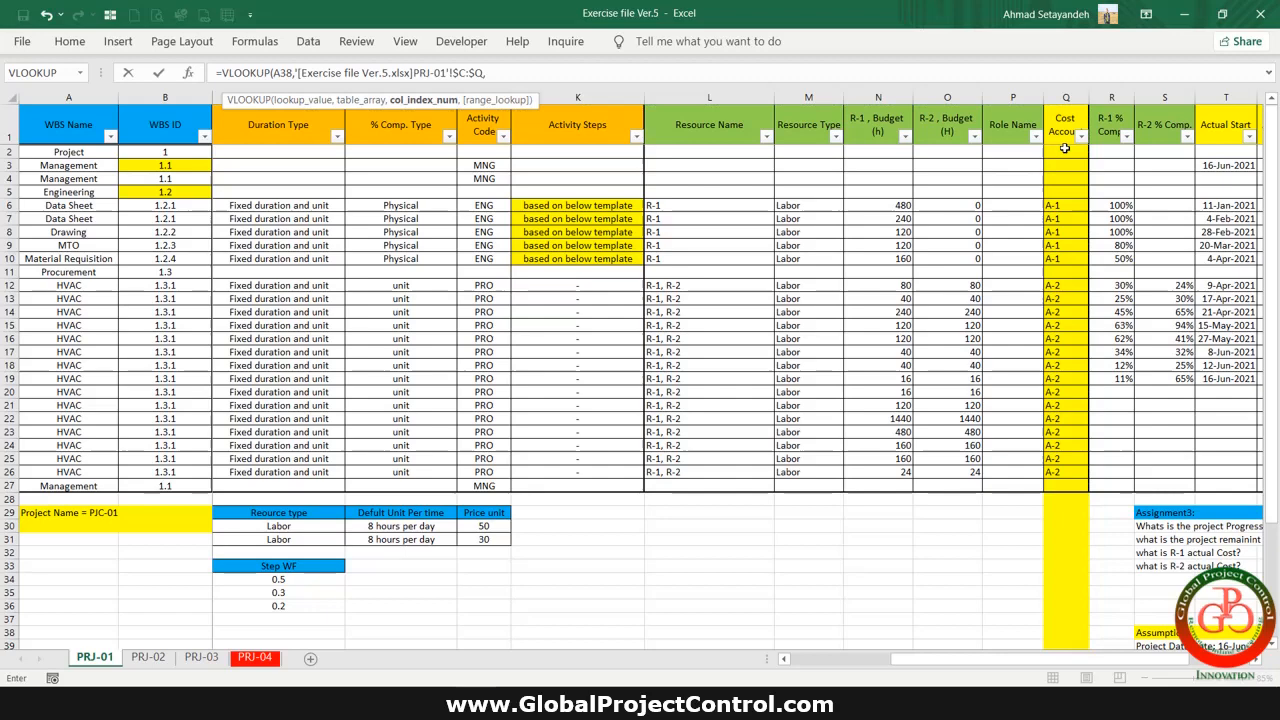
pyautogui.write('15,')
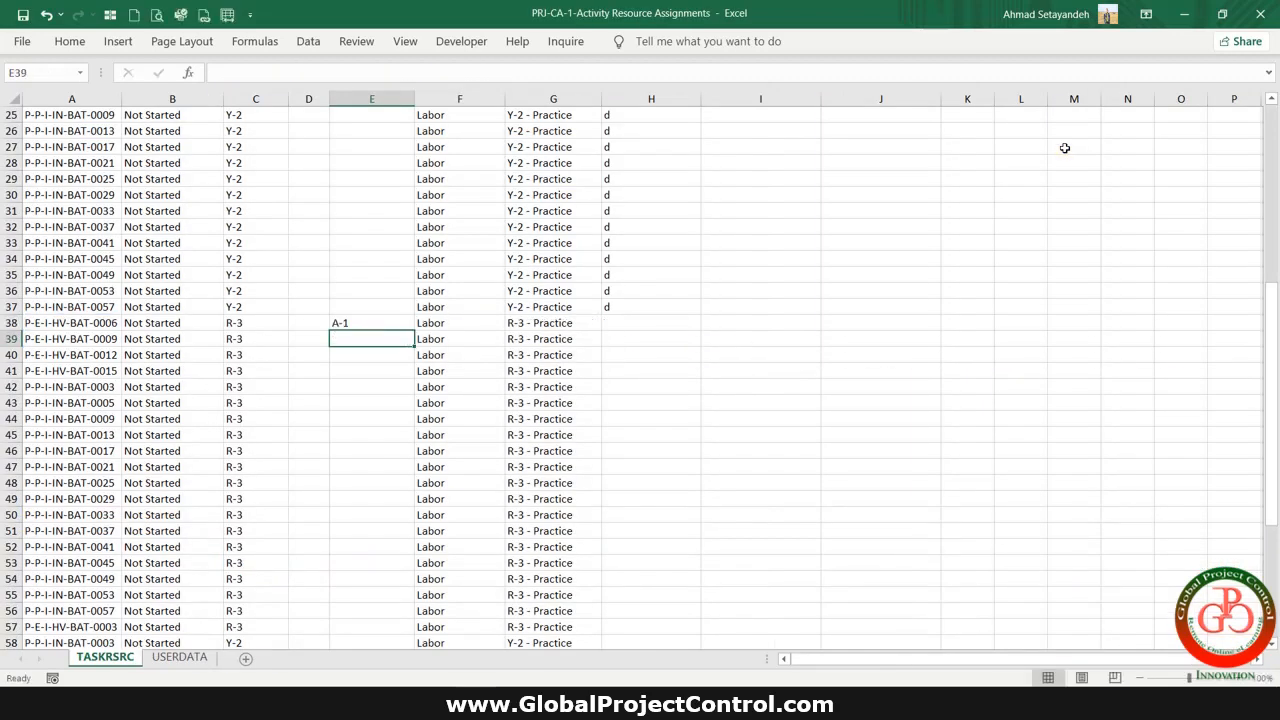
# Step: Copy the VLOOKUP in E38 down through row 72 and confirm the formula is unchanged
pyautogui.click(372, 322)
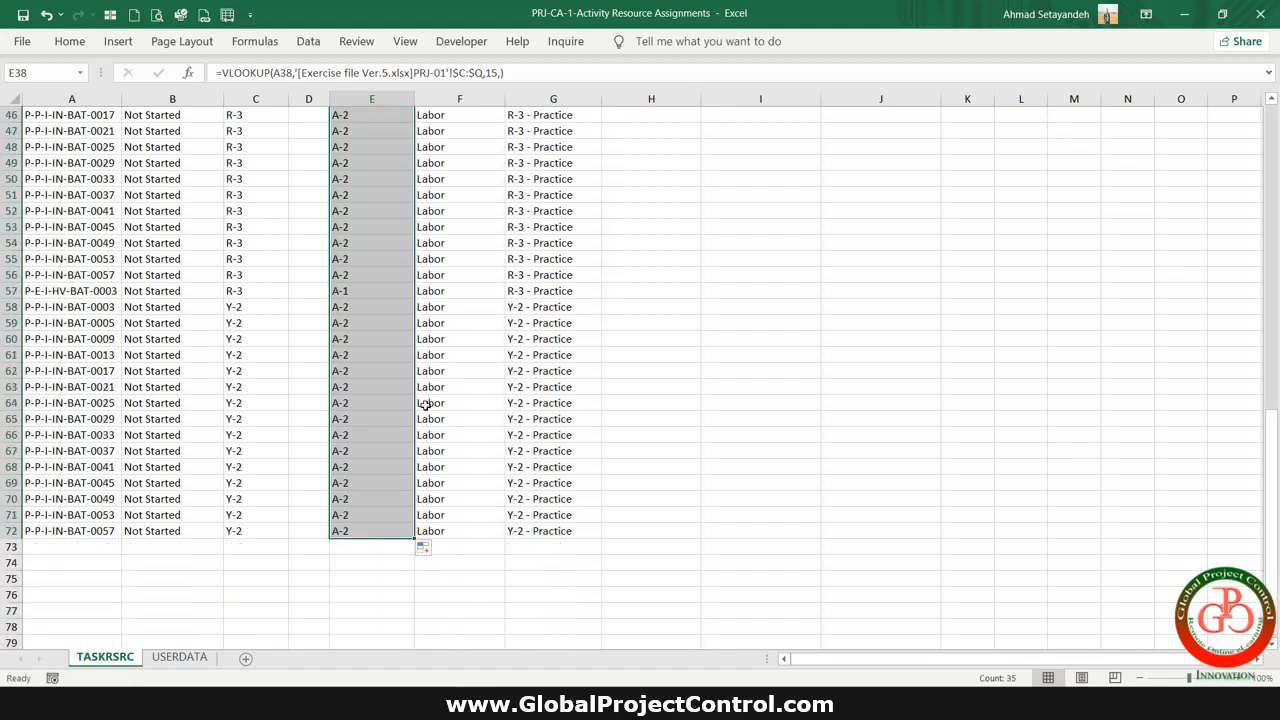
pyautogui.scroll(3)
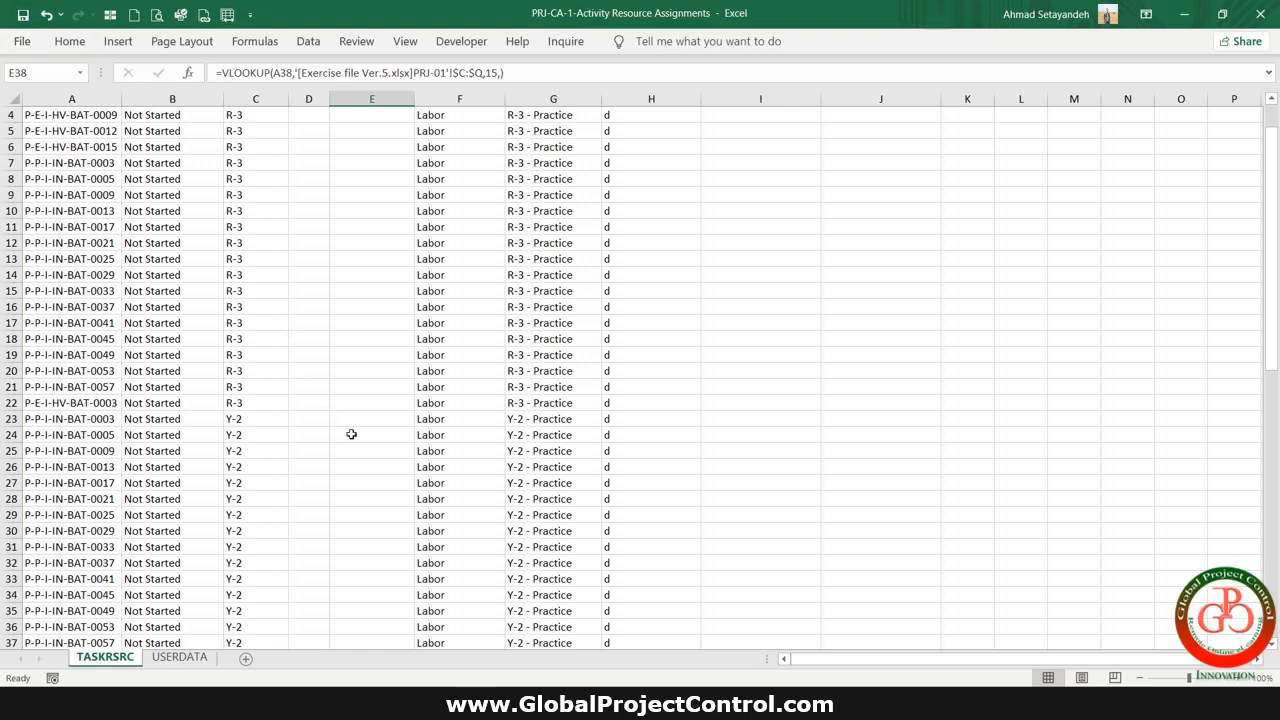
pyautogui.scroll(-3)
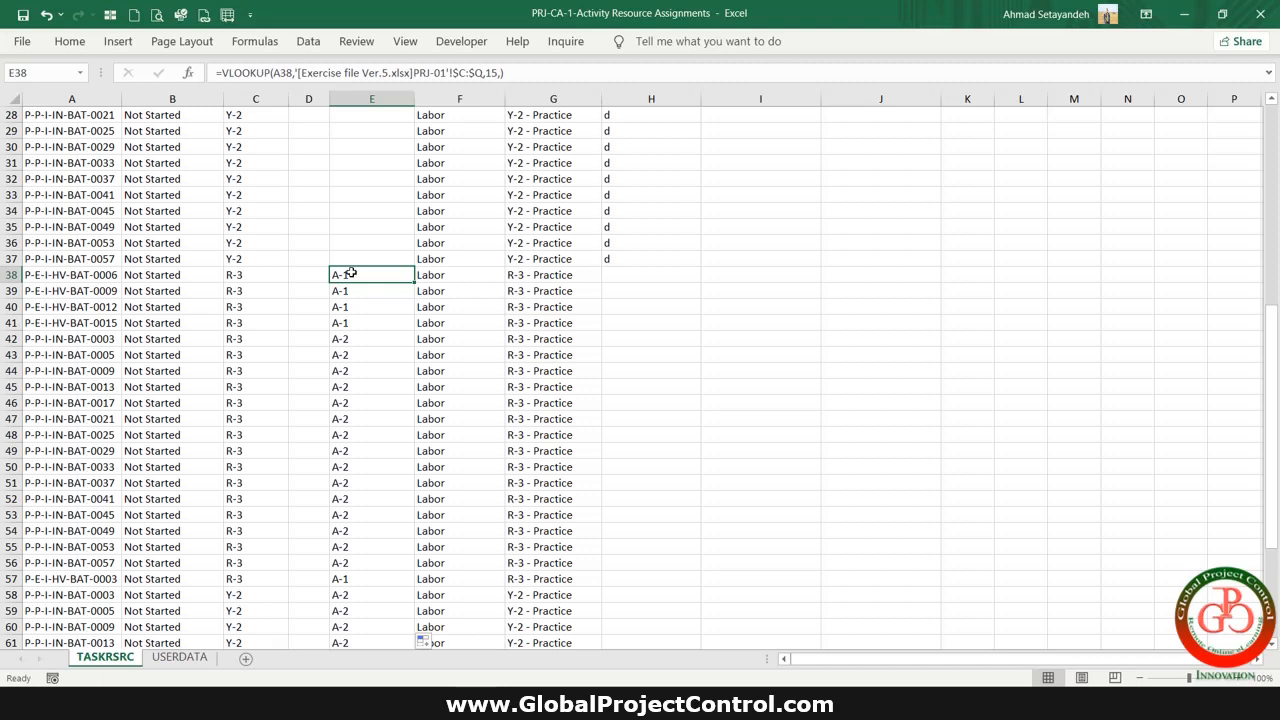
pyautogui.doubleClick(372, 274)
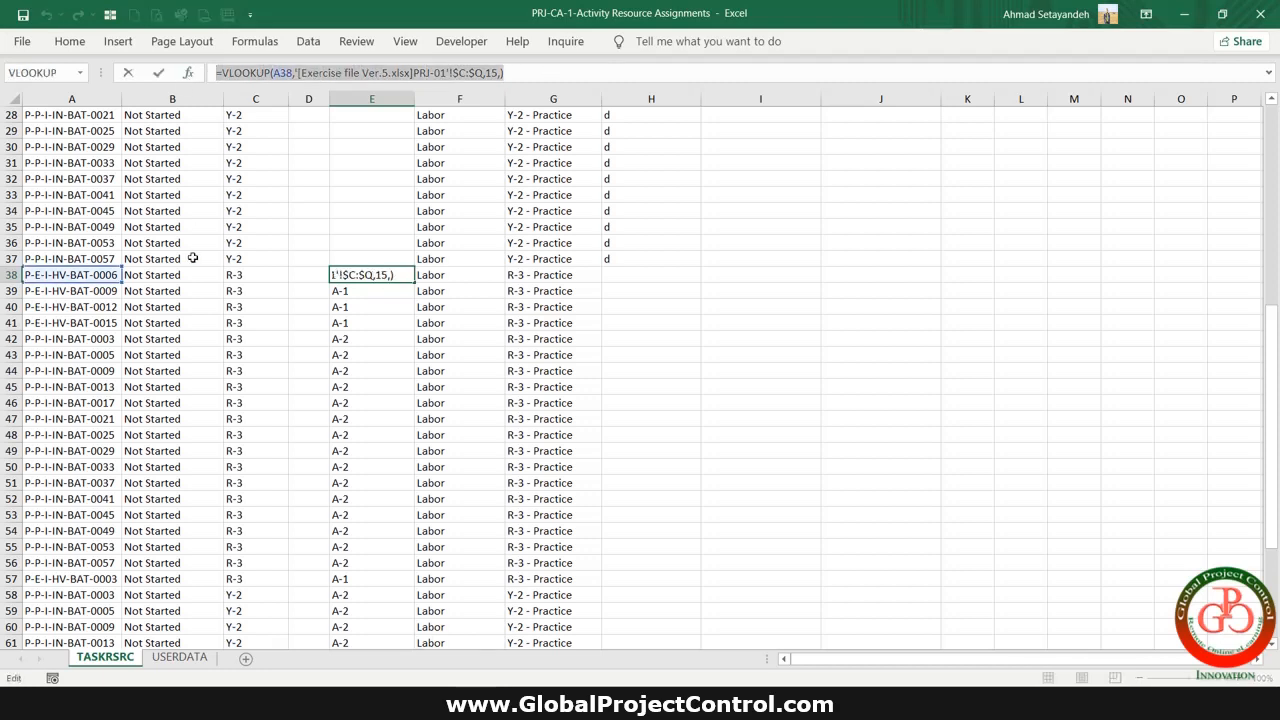
pyautogui.press('Return')
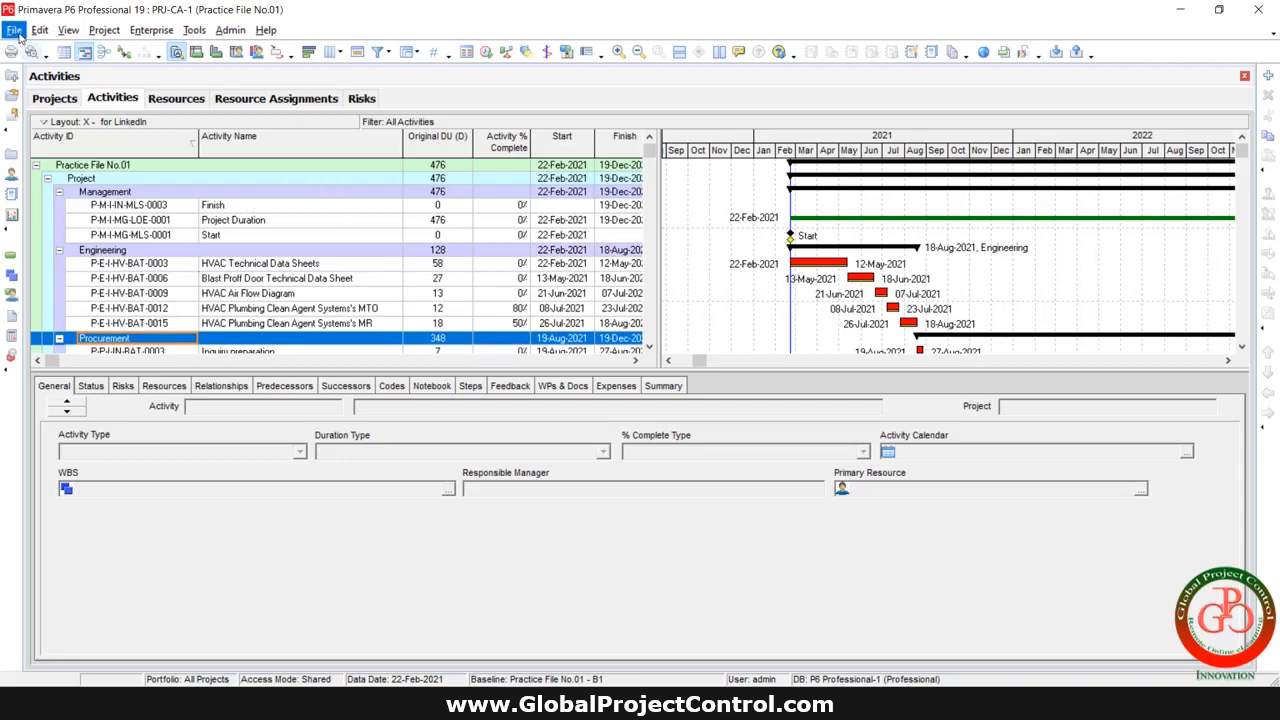
# Step: Start a Spreadsheet (XLSX) import and select the workbook in Desktop\Cost Account Assignment
pyautogui.click(14, 30)
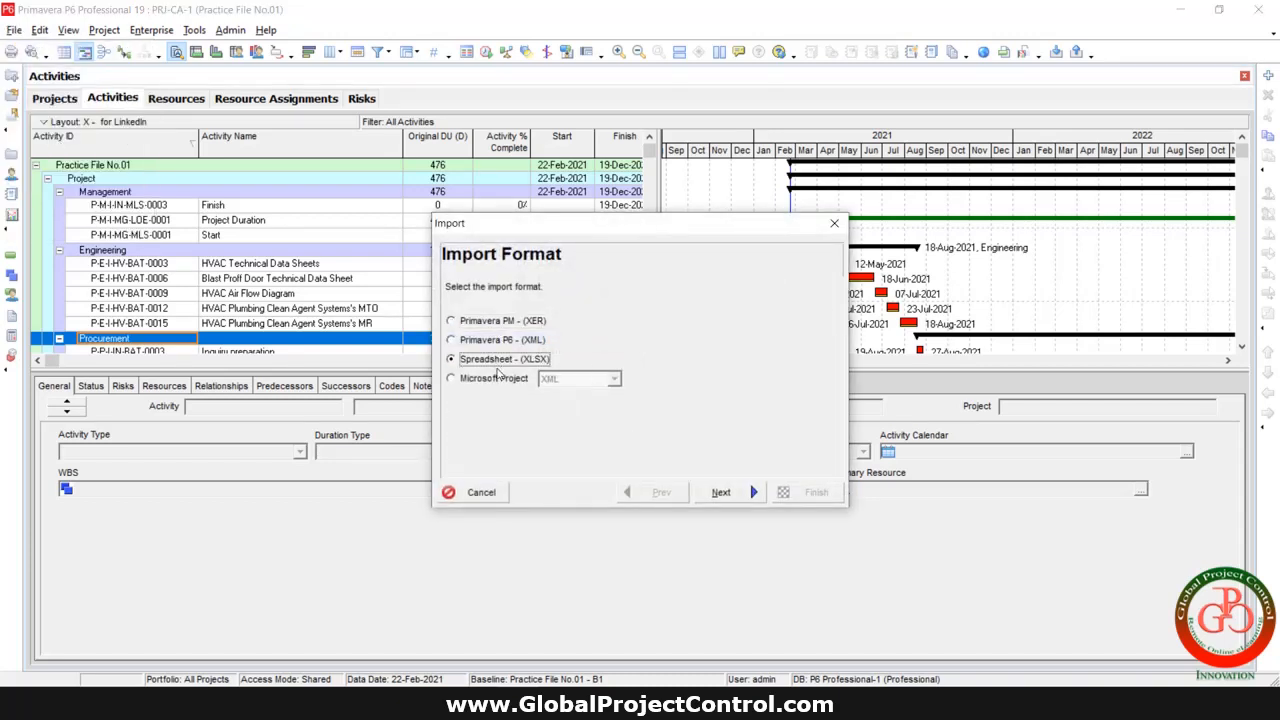
pyautogui.click(720, 492)
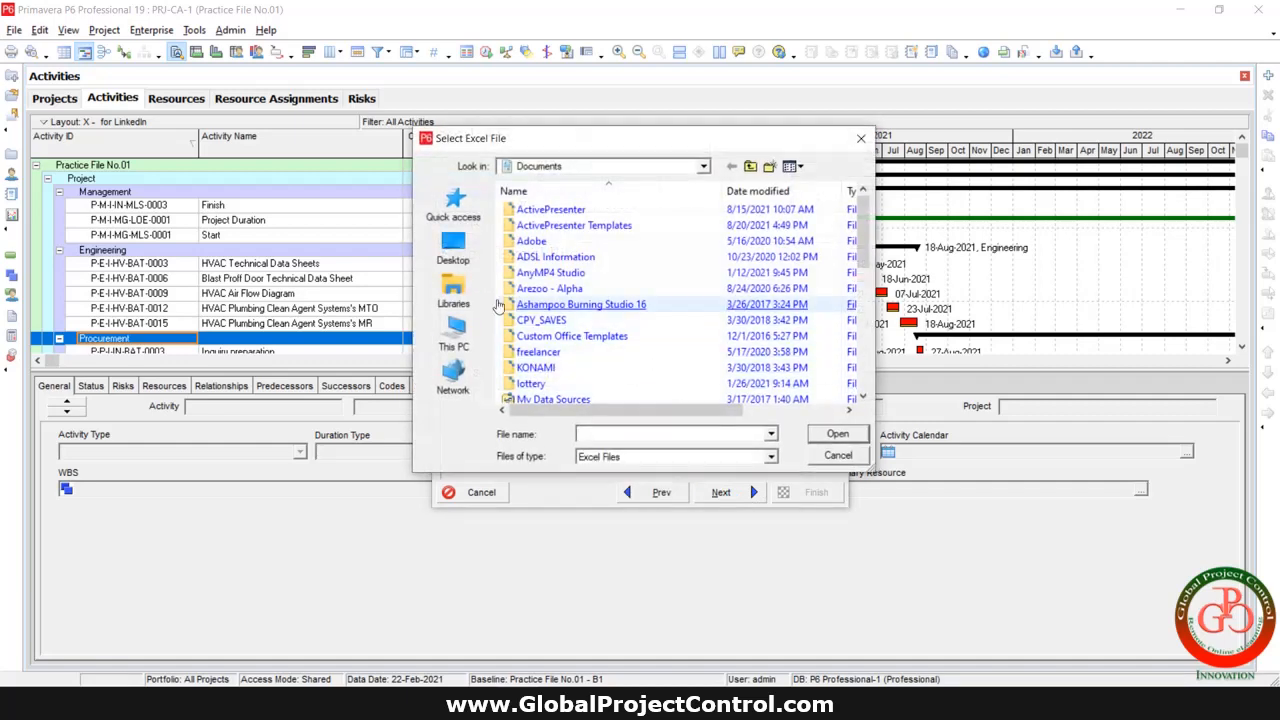
pyautogui.click(452, 244)
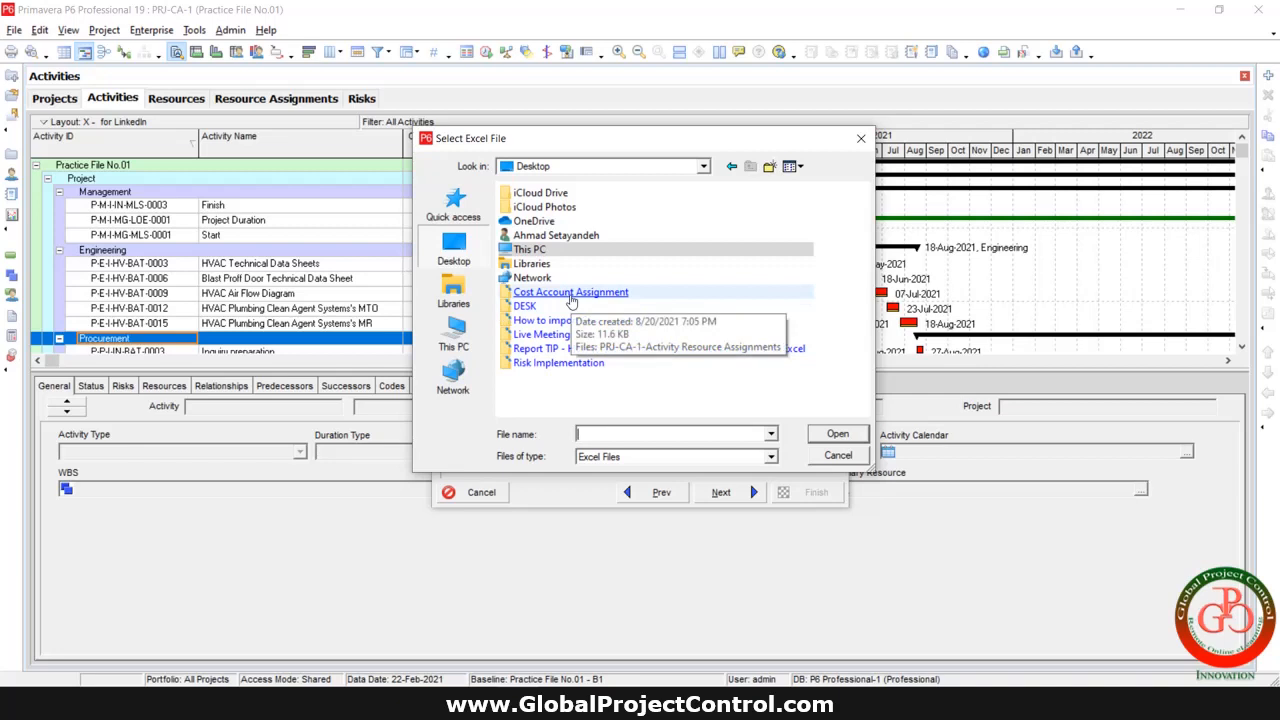
pyautogui.doubleClick(570, 292)
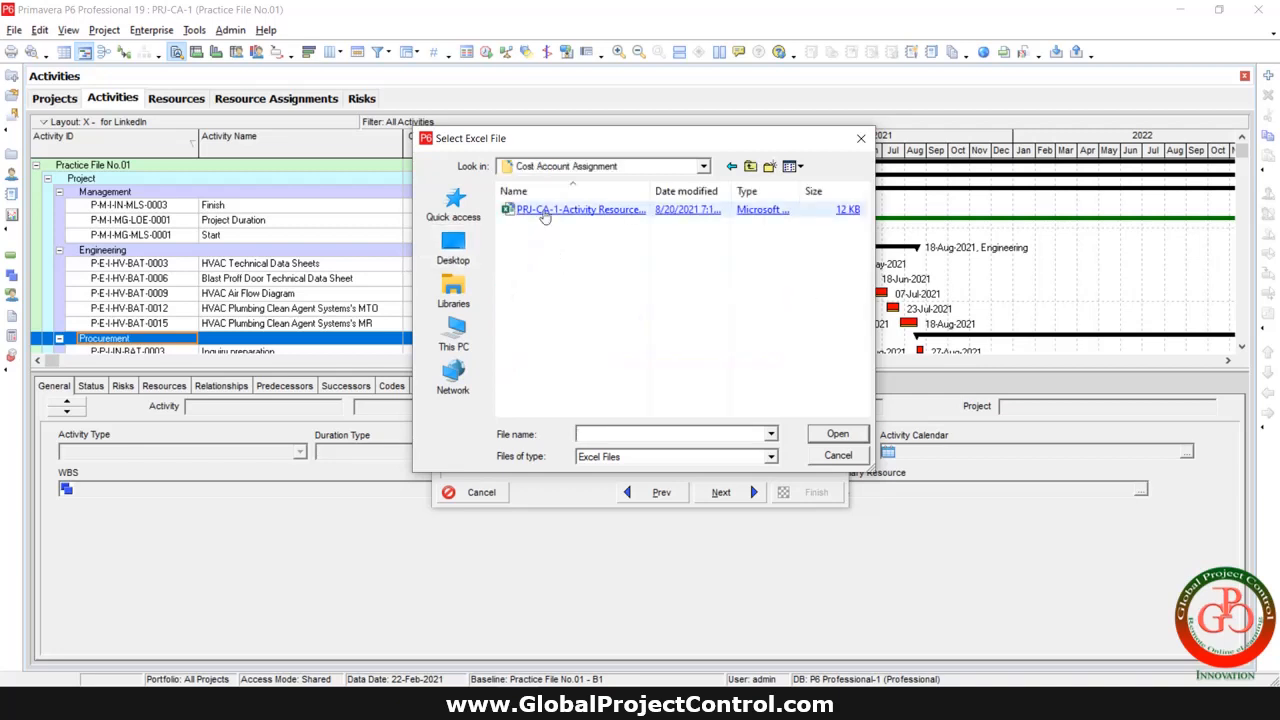
pyautogui.click(838, 432)
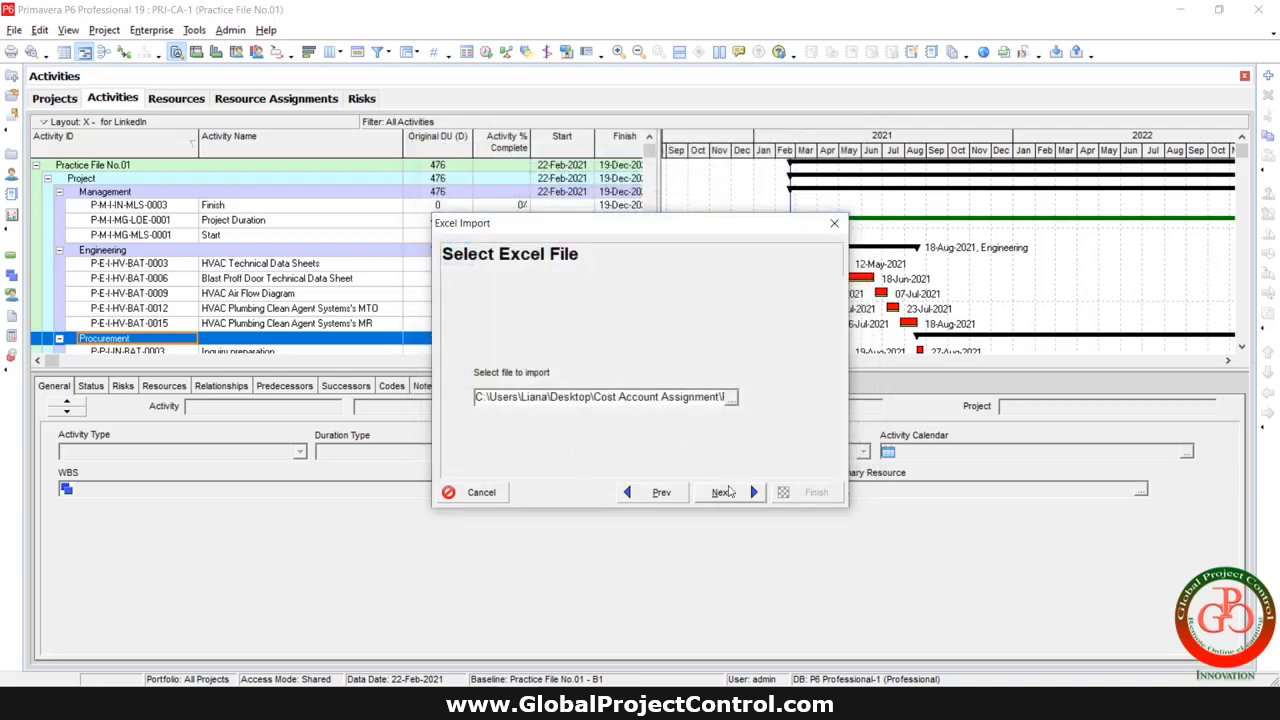
pyautogui.click(720, 492)
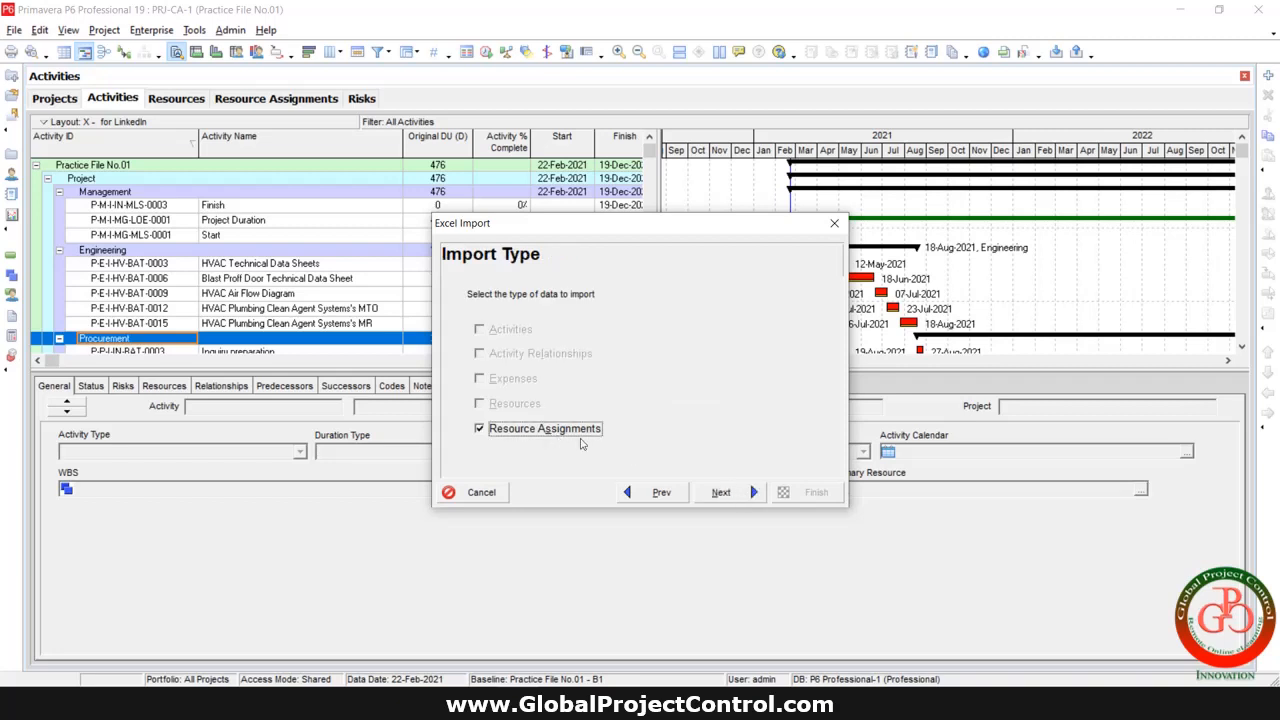
# Step: Import Resource Assignments into existing project PRJ-CA-1 and run the import
pyautogui.click(720, 492)
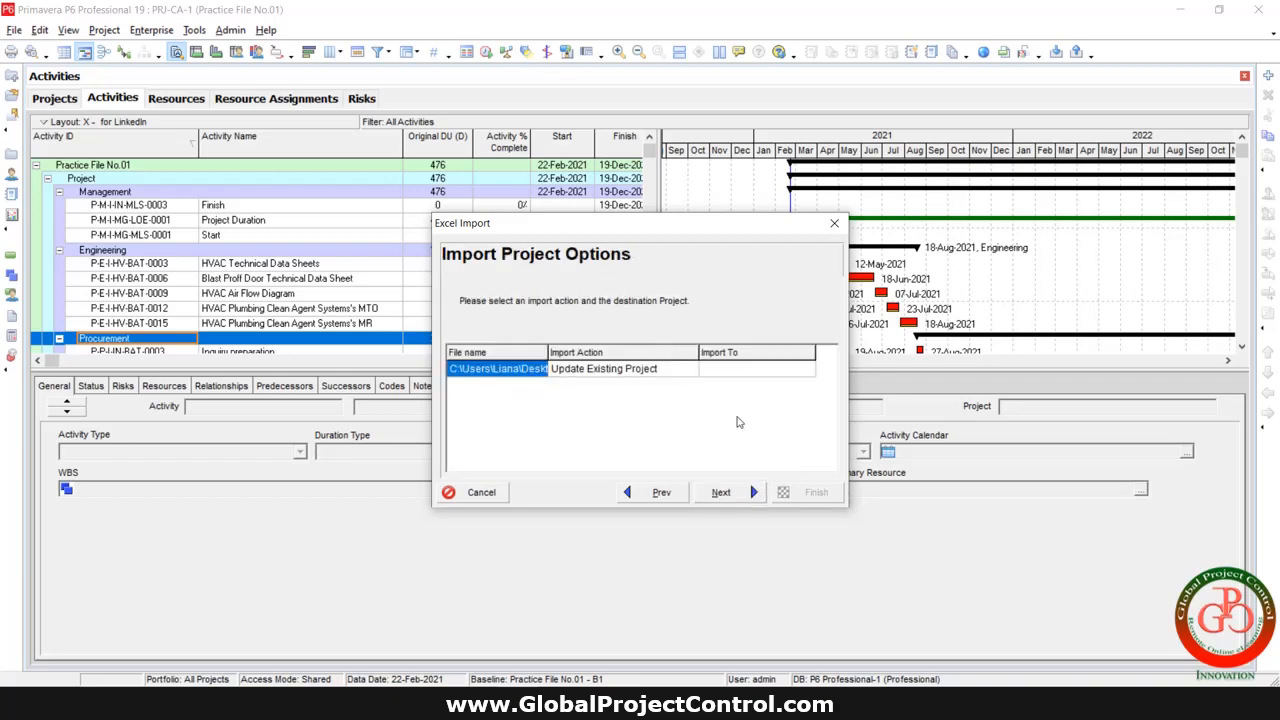
pyautogui.click(756, 368)
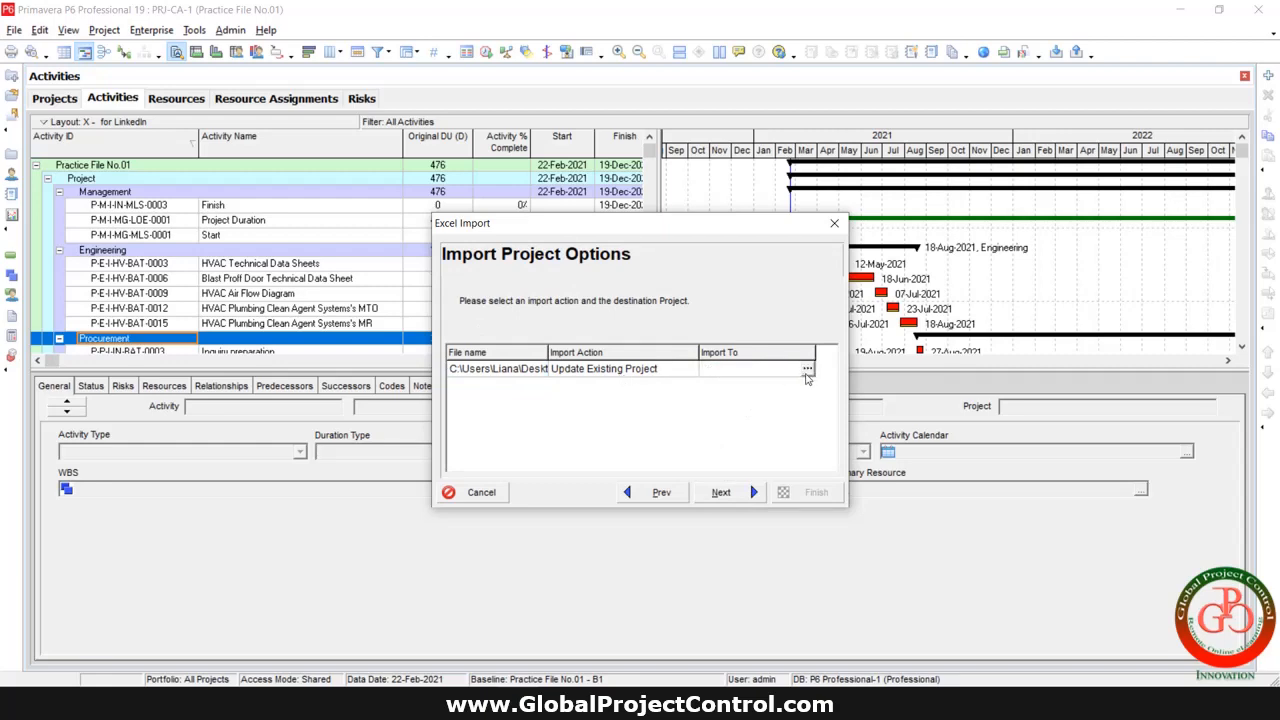
pyautogui.click(808, 368)
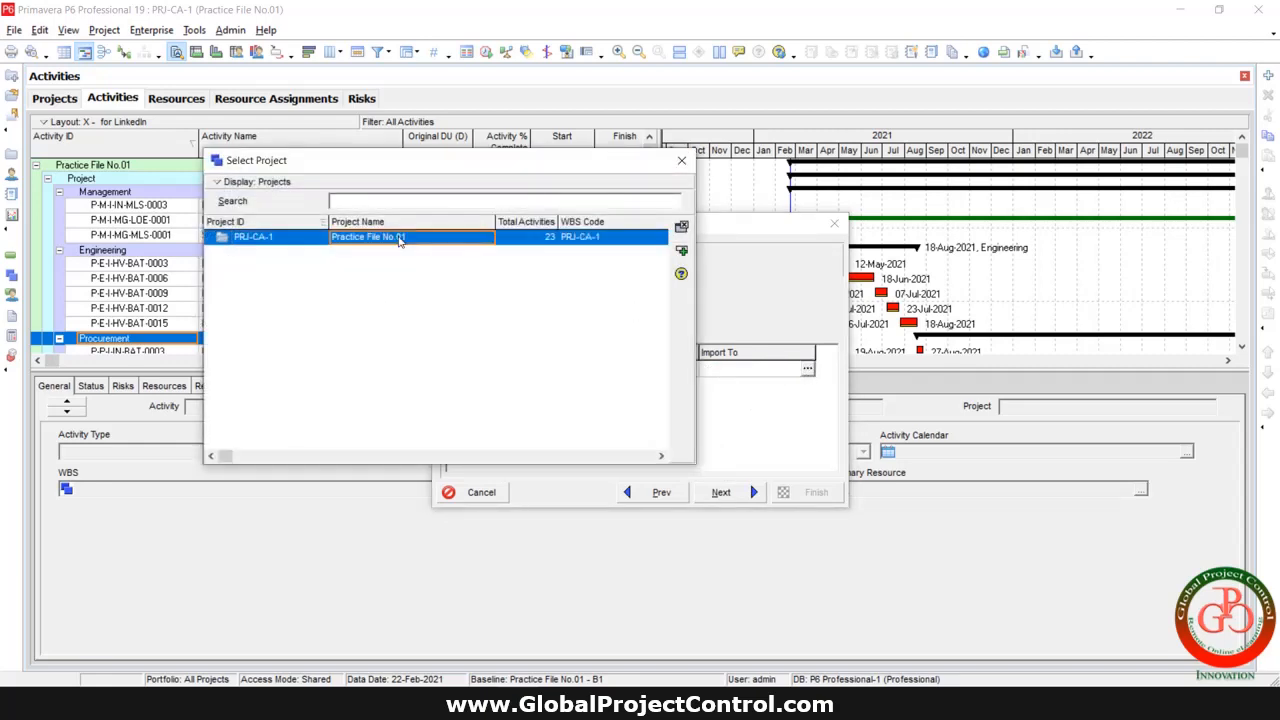
pyautogui.click(720, 492)
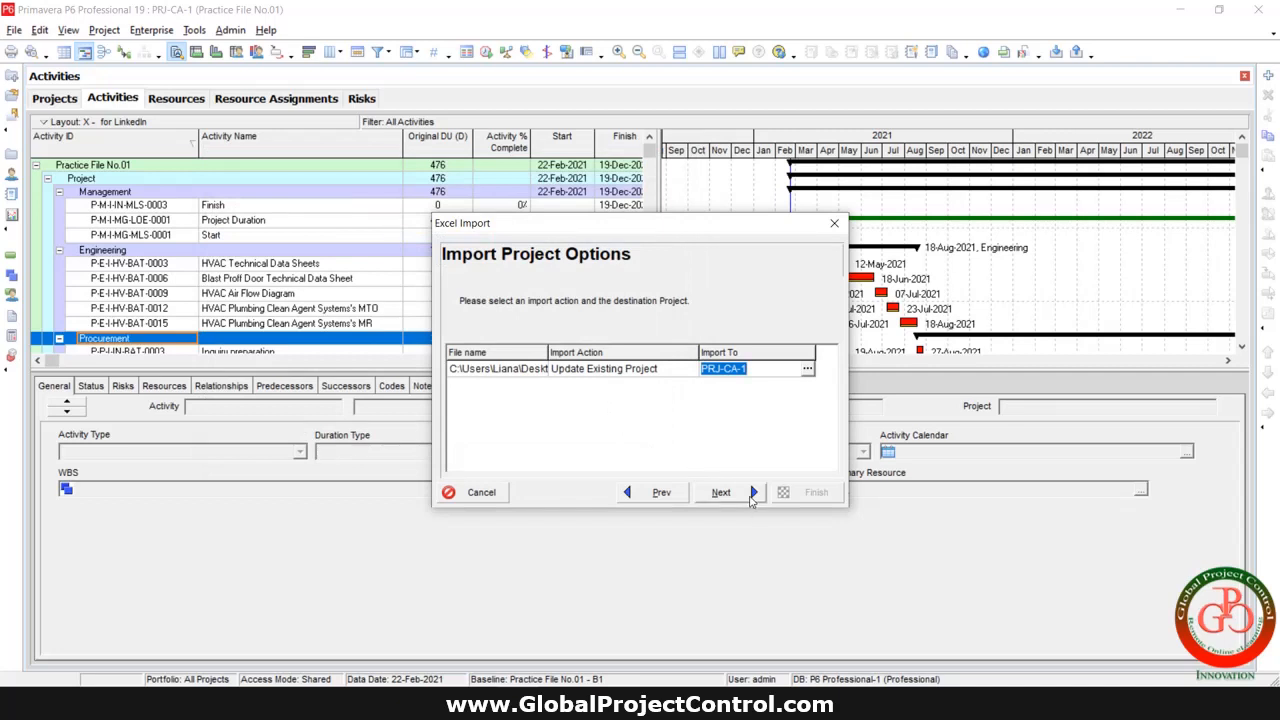
pyautogui.click(720, 492)
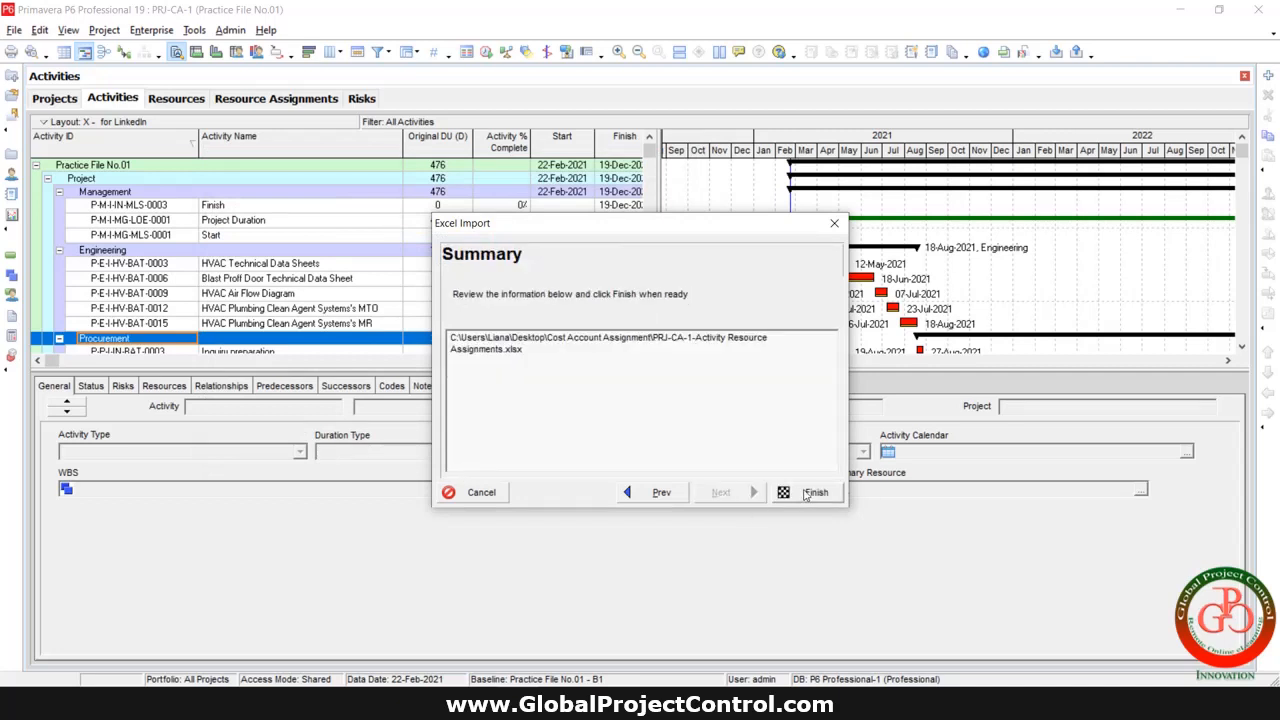
pyautogui.click(816, 492)
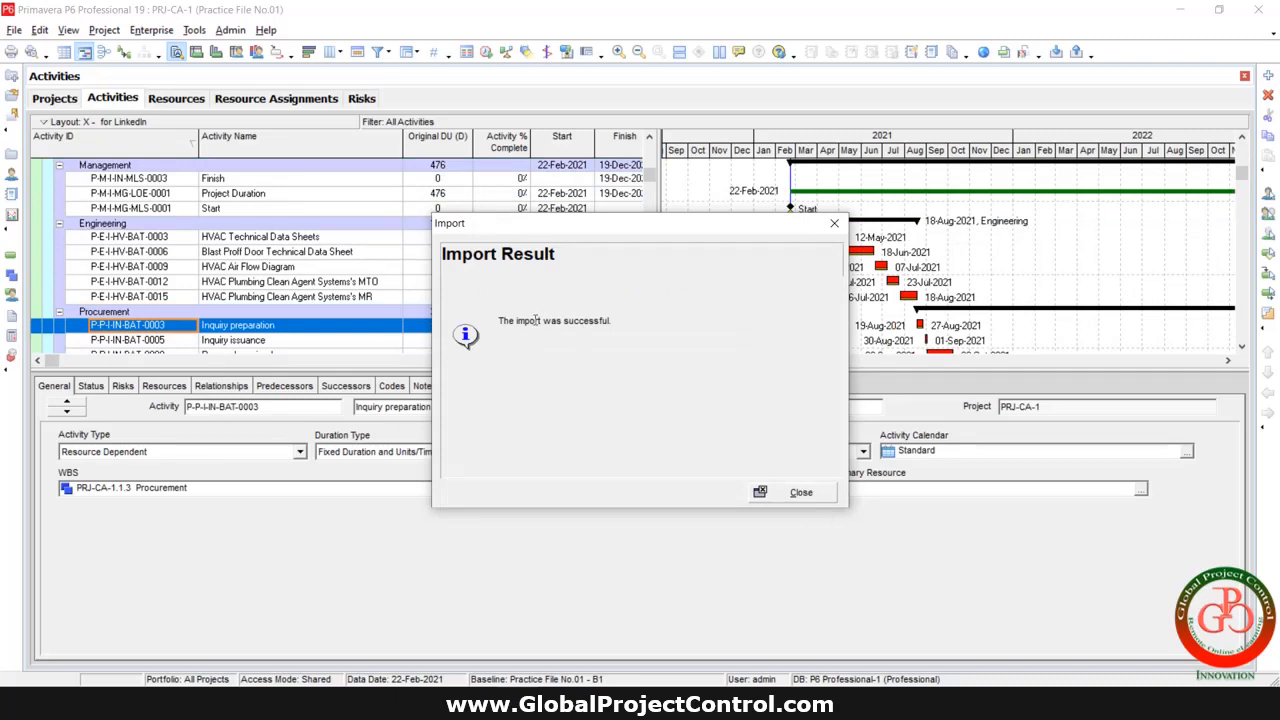
# Step: Dismiss the successful-import message to return to the Resource Assignments view
pyautogui.click(800, 492)
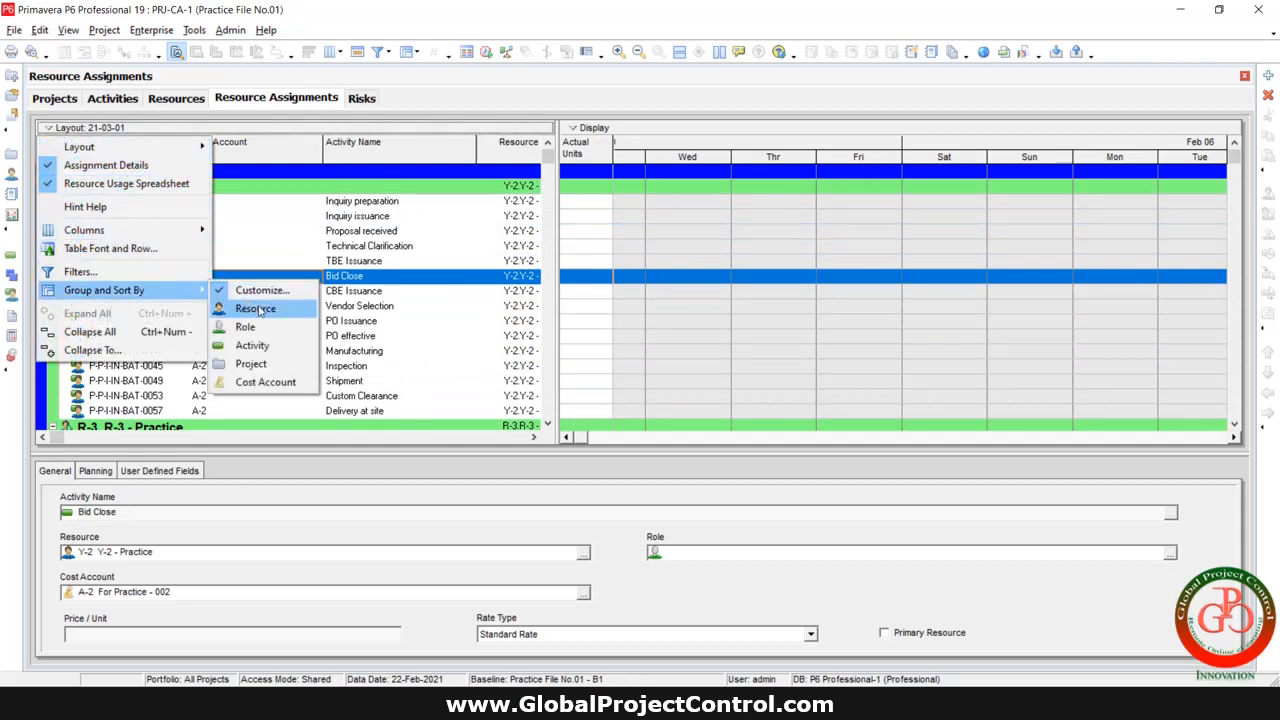
# Step: Group assignments by Cost Account and expand the A-2 For Practice - 002 band
pyautogui.click(256, 308)
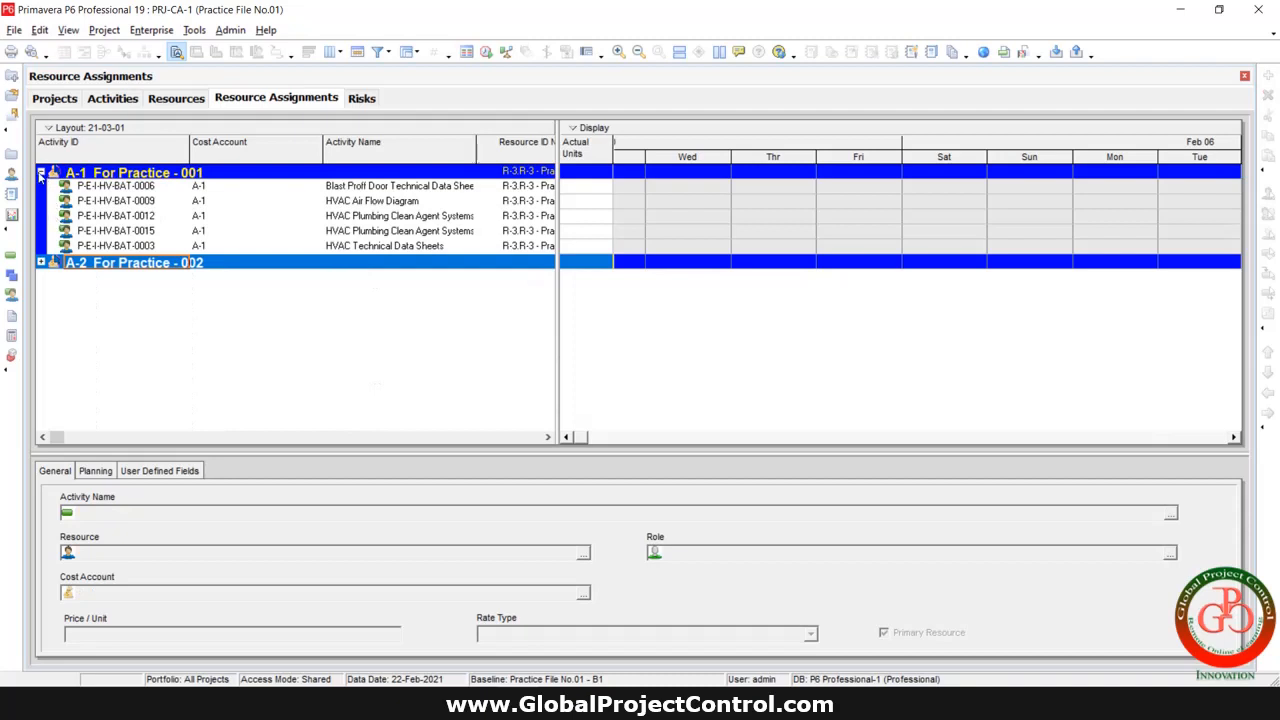
pyautogui.click(40, 262)
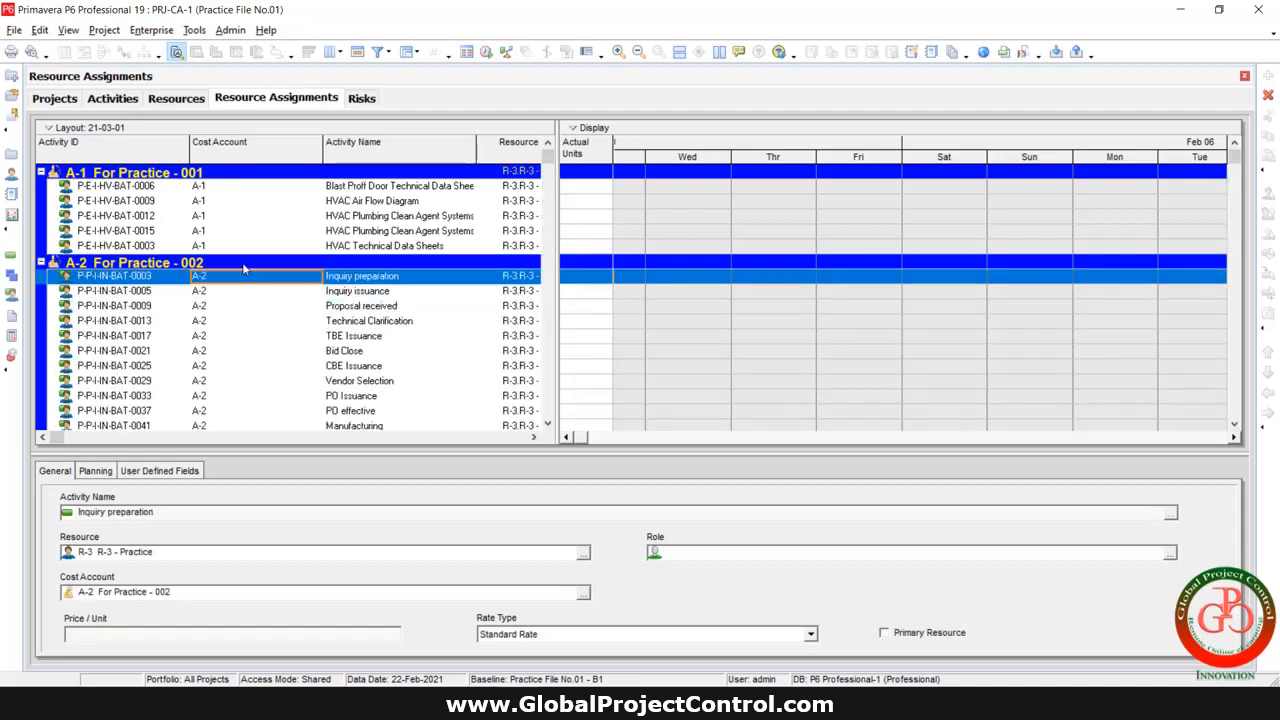
pyautogui.click(130, 262)
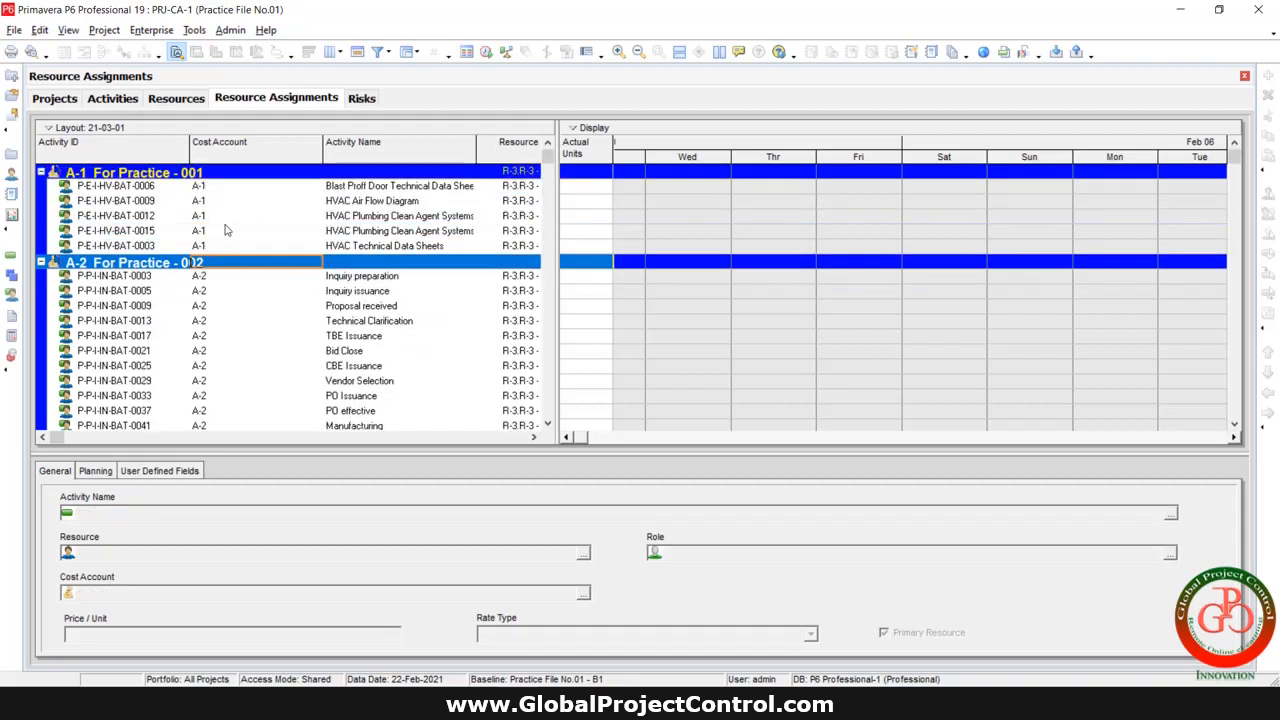
pyautogui.moveTo(208, 232)
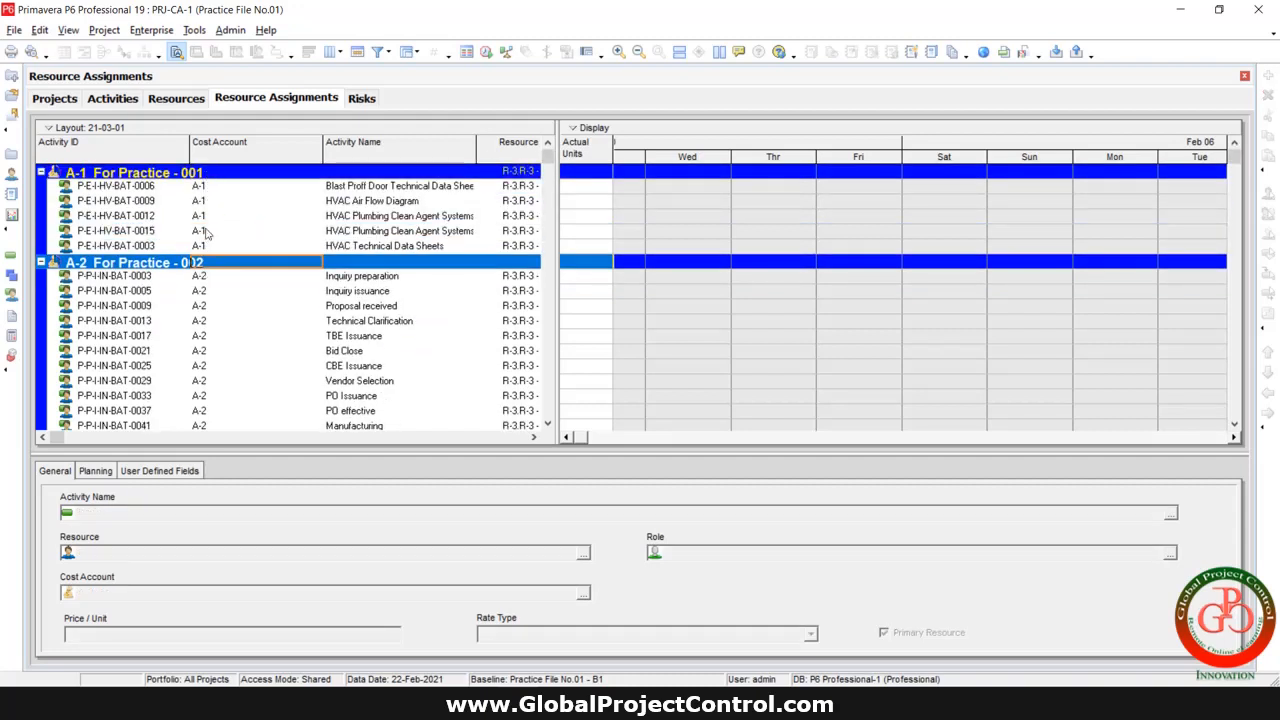